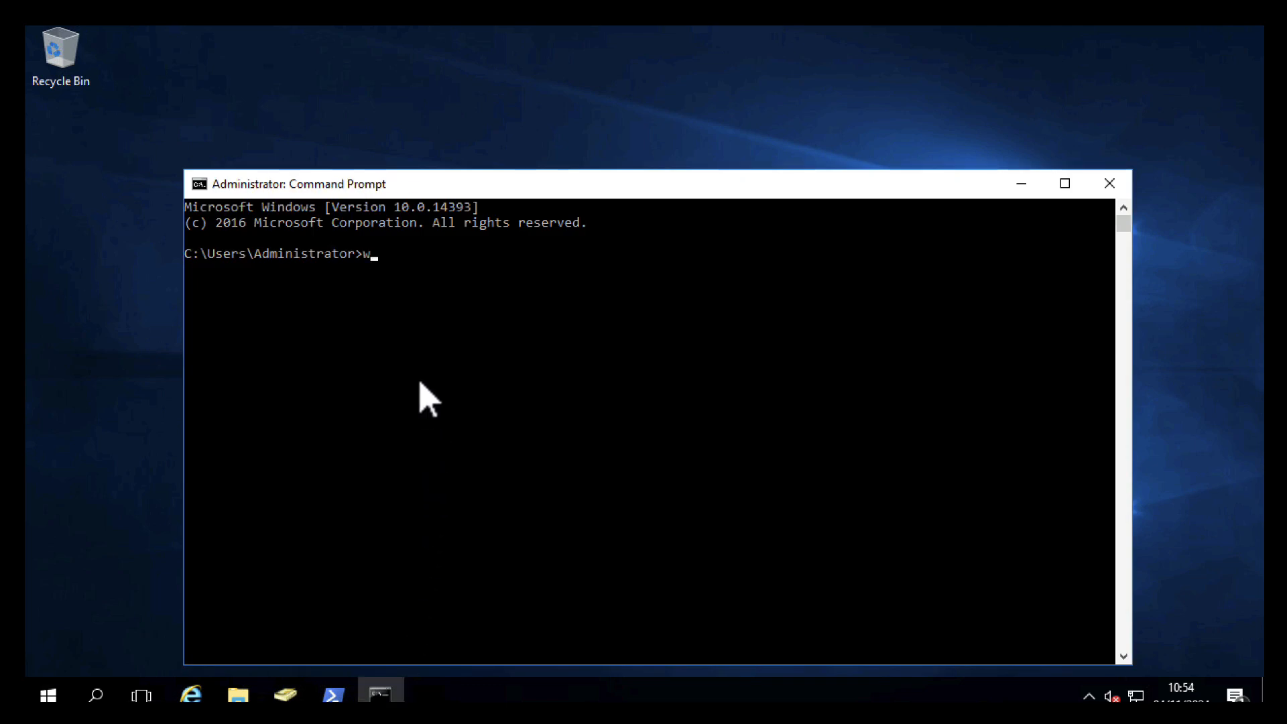
# - Run winver to confirm Windows Server 2016 version 1607, build 14393.7428, then dismiss it
pyautogui.write('inver')
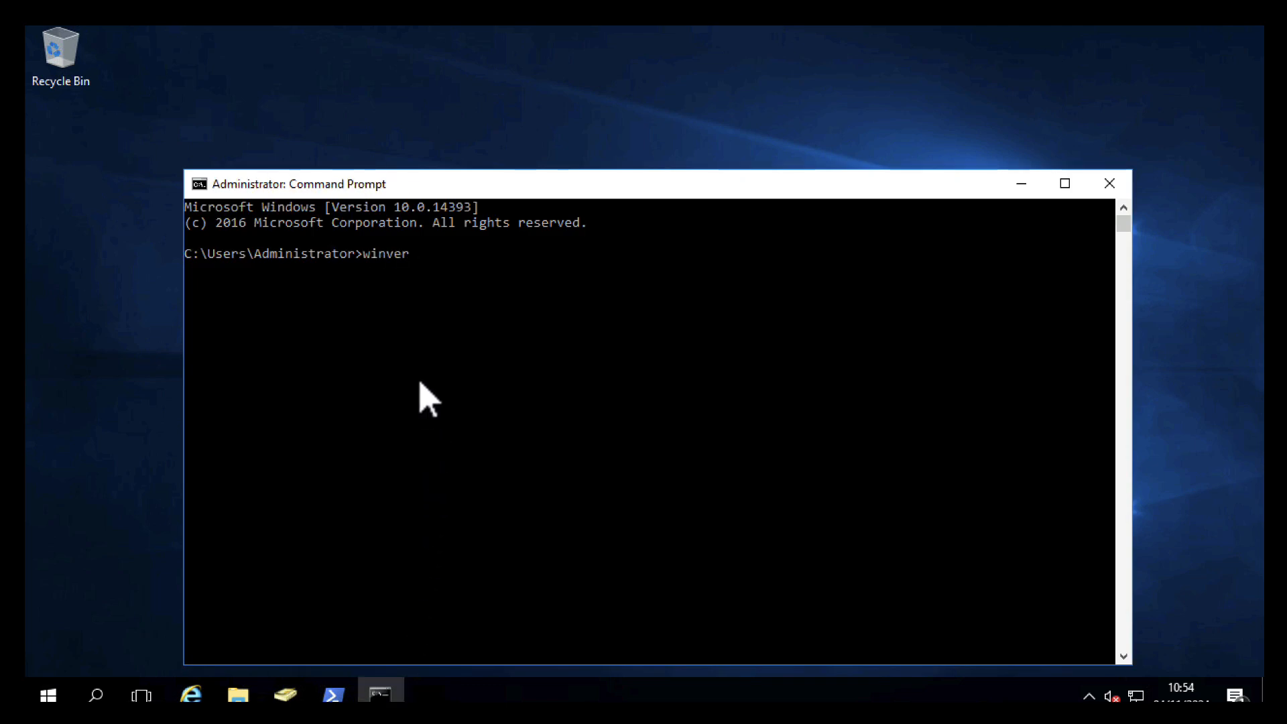
pyautogui.press('Return')
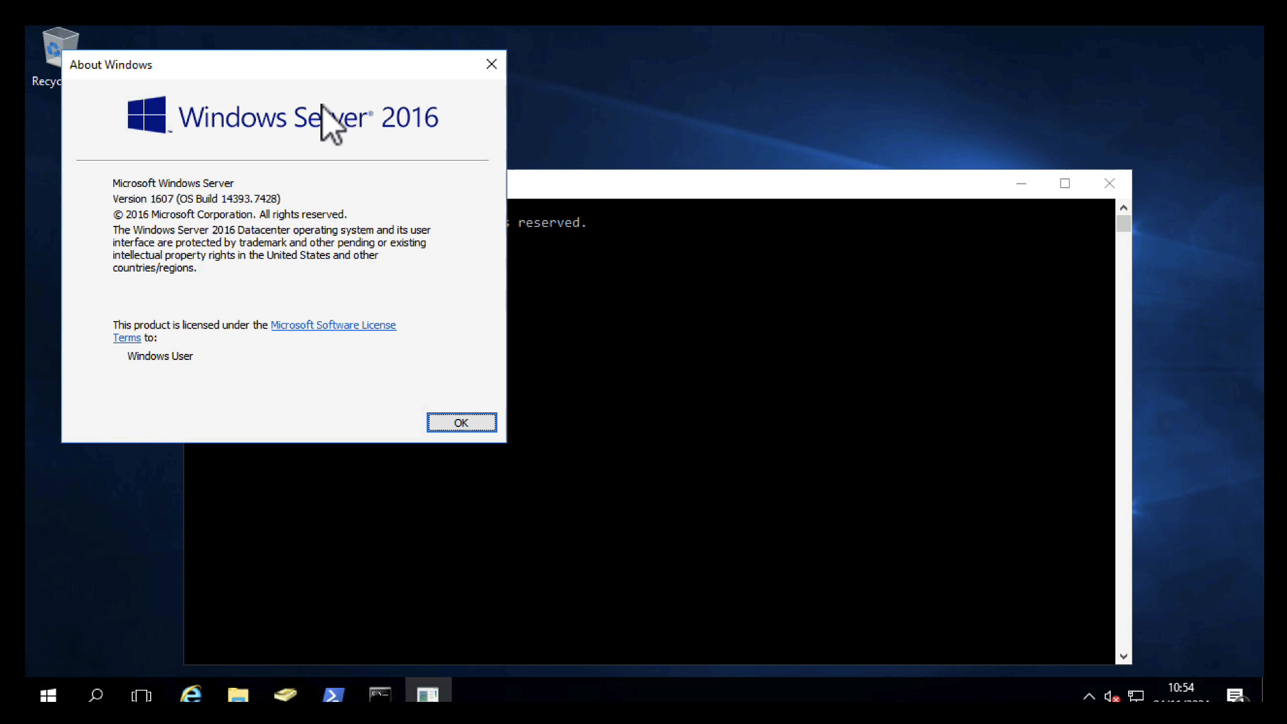
pyautogui.moveTo(148, 262)
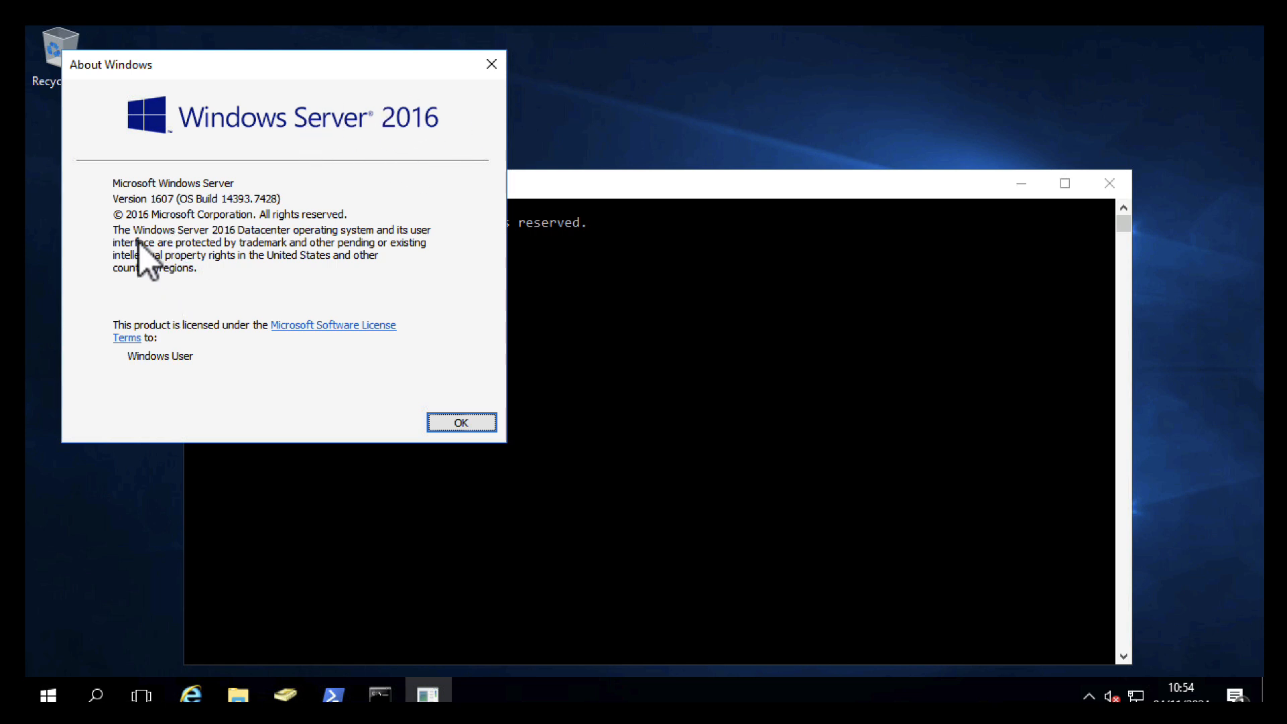
pyautogui.moveTo(336, 267)
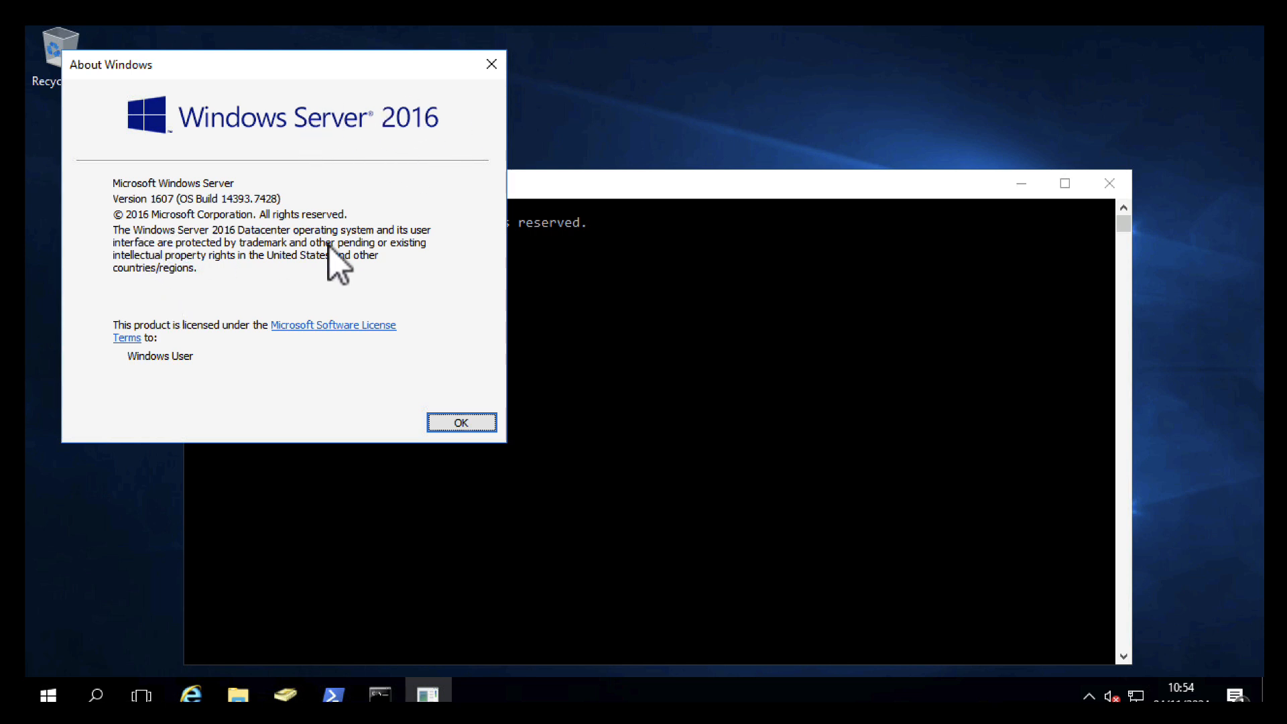
pyautogui.click(461, 422)
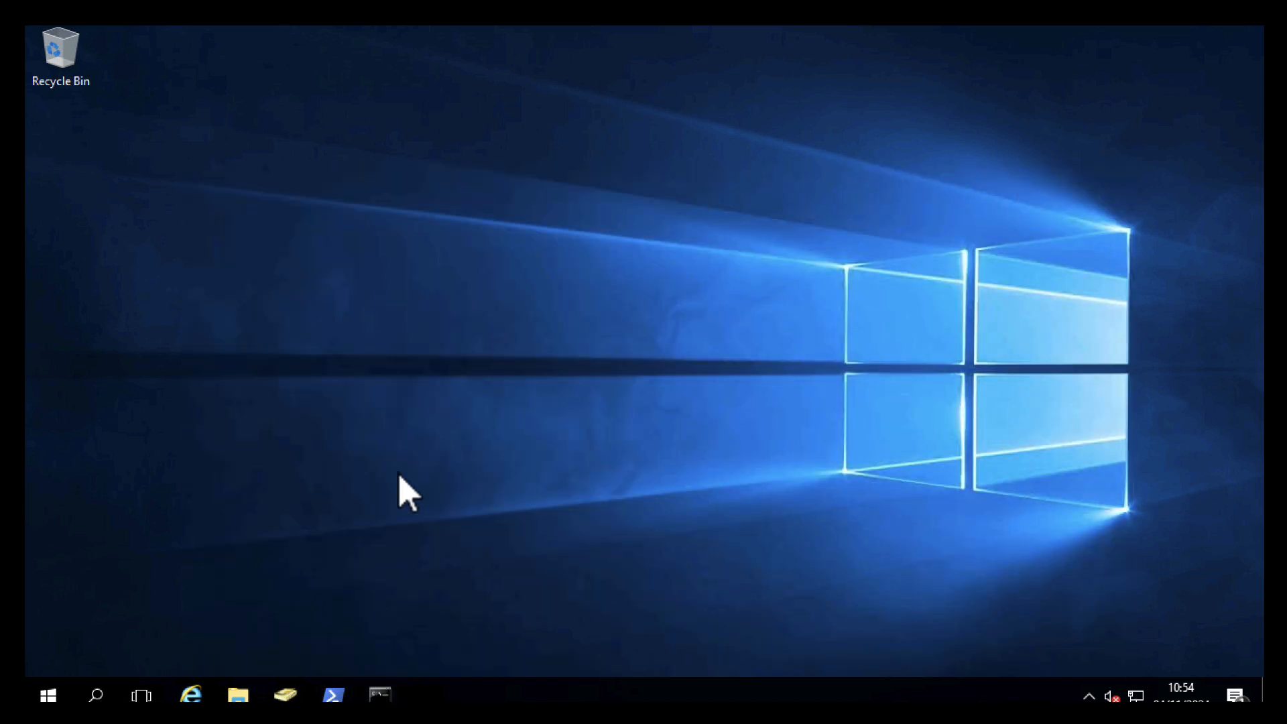
# - Check for updates in Update & security, confirming up to date as of 10:54, then close Settings
pyautogui.click(47, 696)
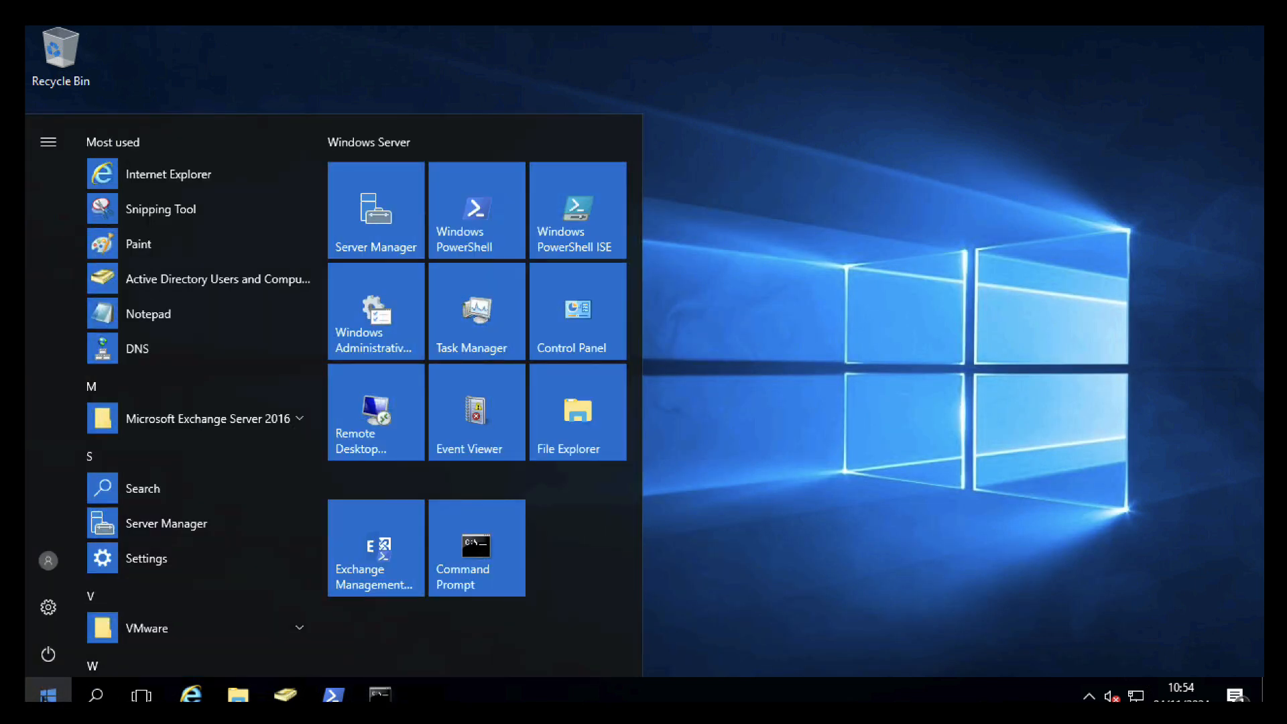
pyautogui.click(146, 559)
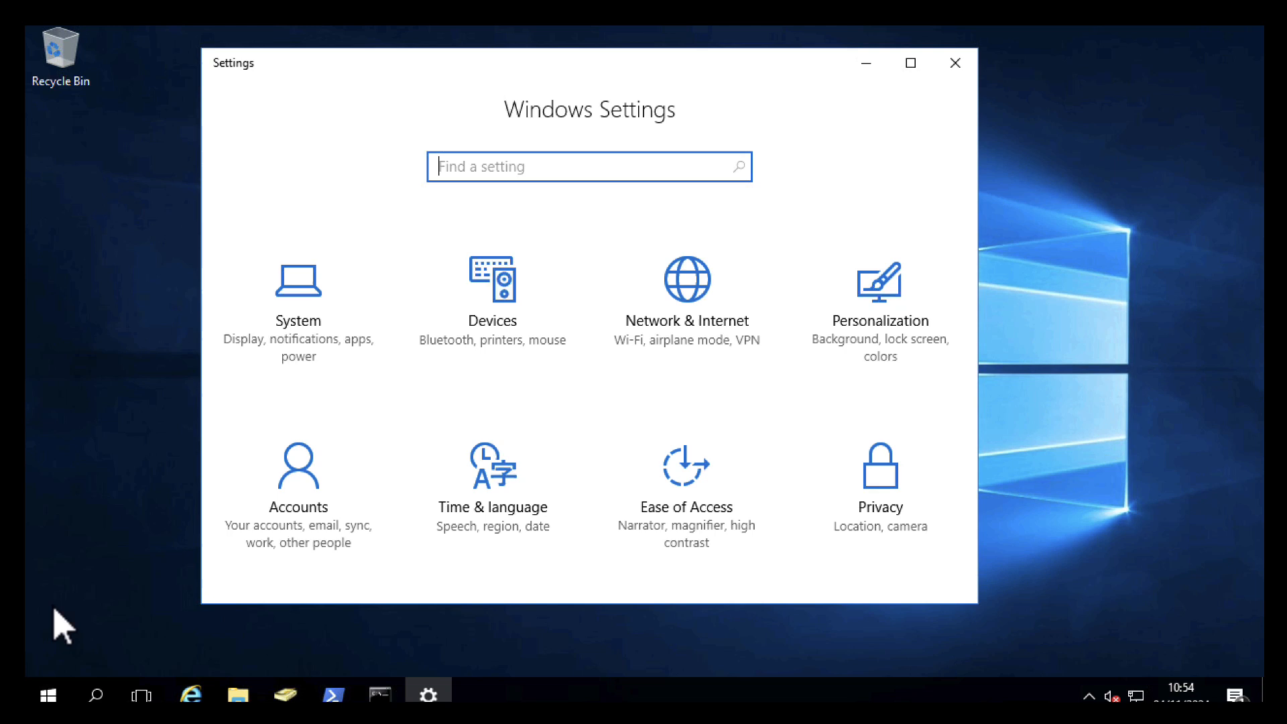
pyautogui.scroll(-3)
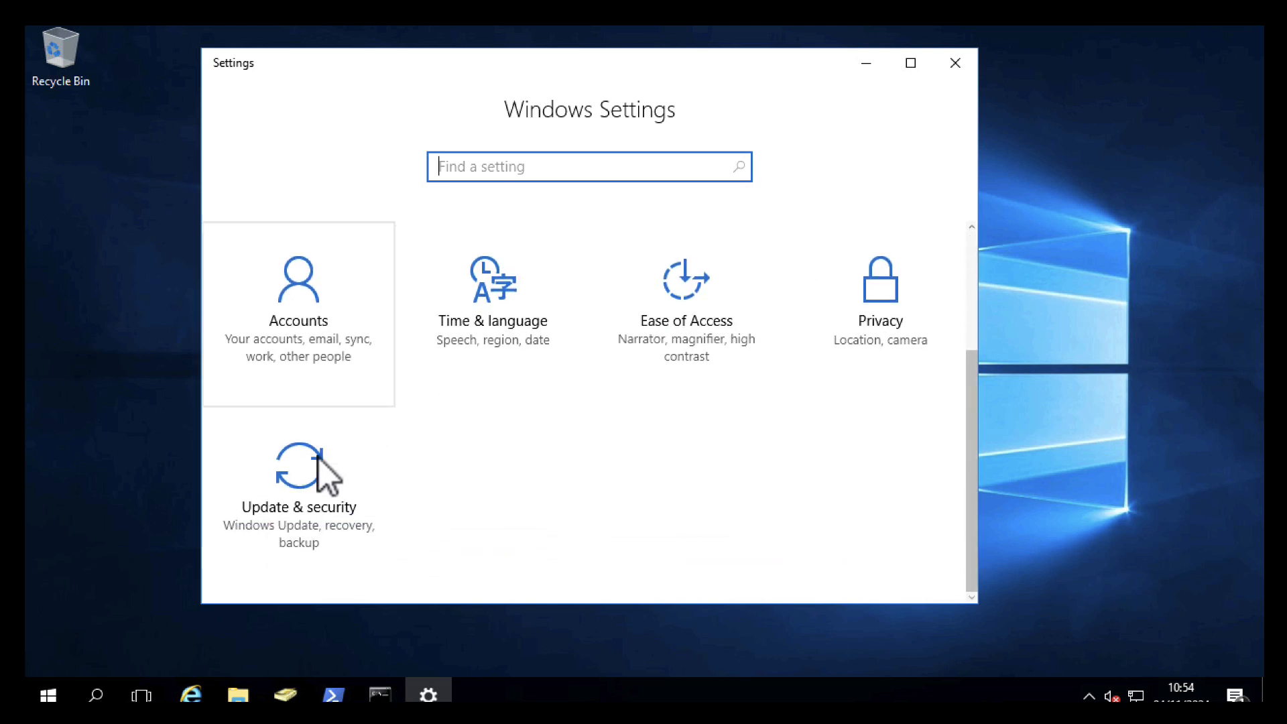
pyautogui.click(298, 489)
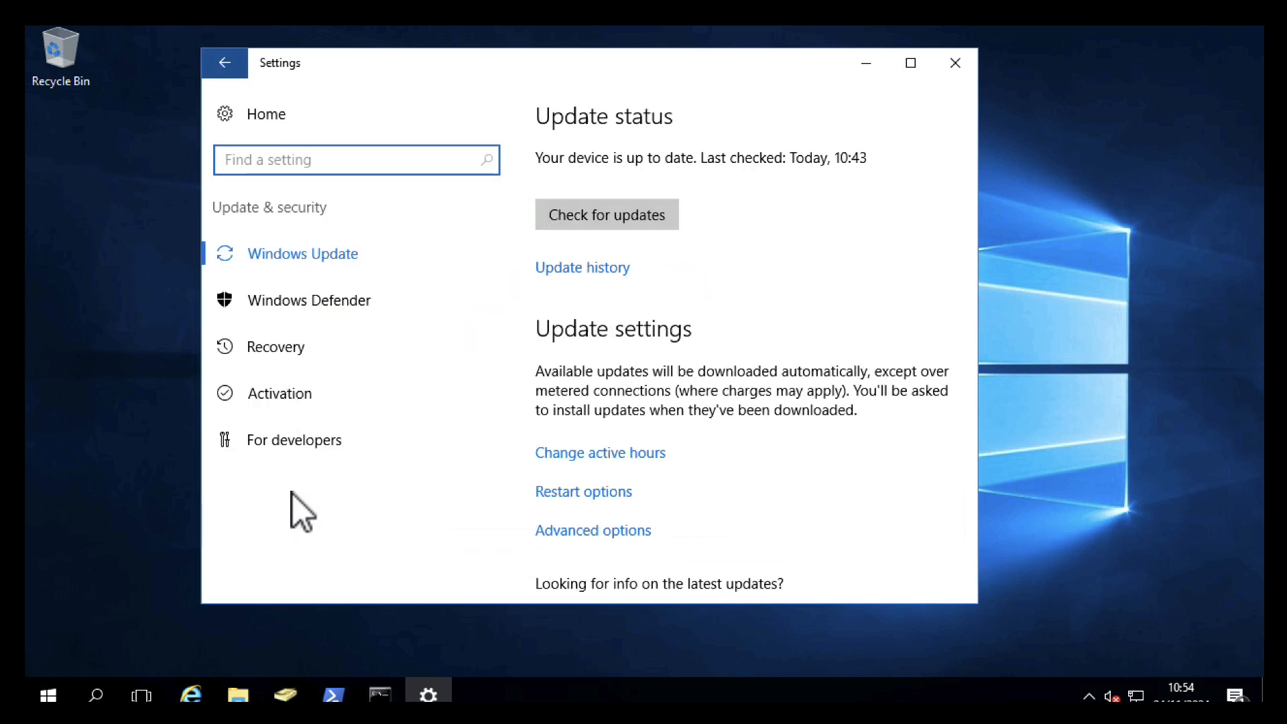
pyautogui.moveTo(607, 215)
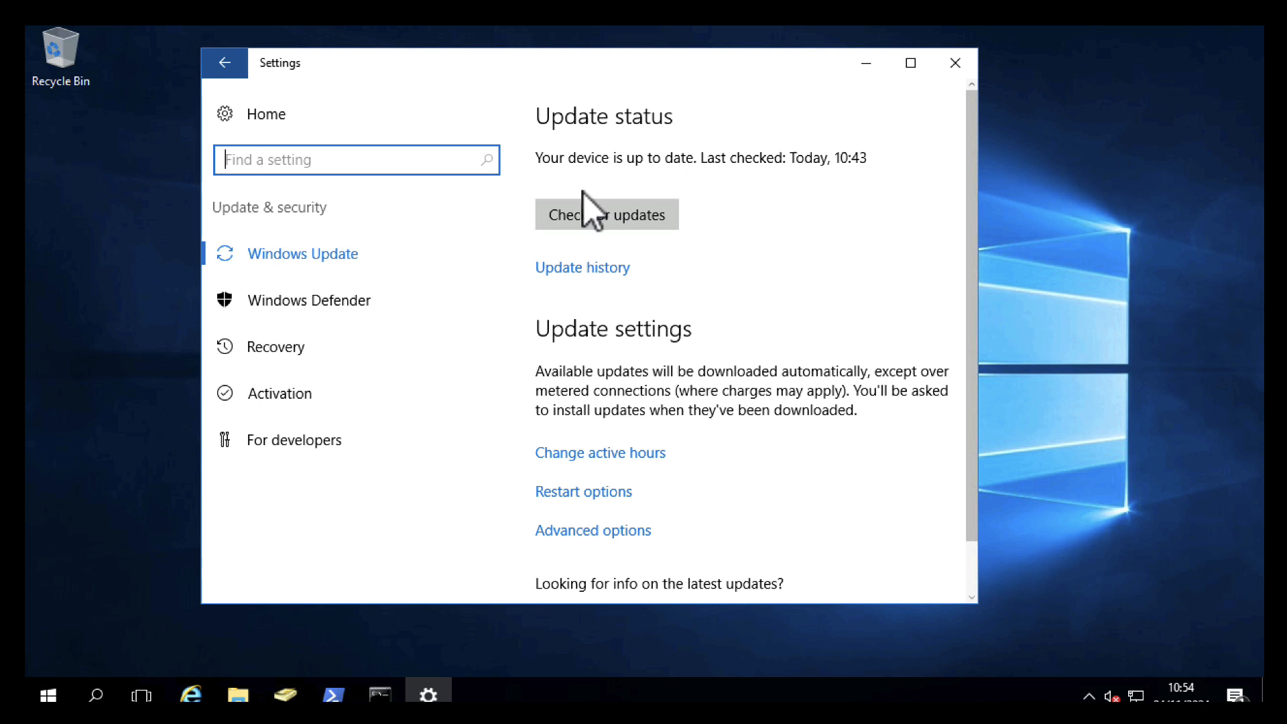
pyautogui.click(606, 214)
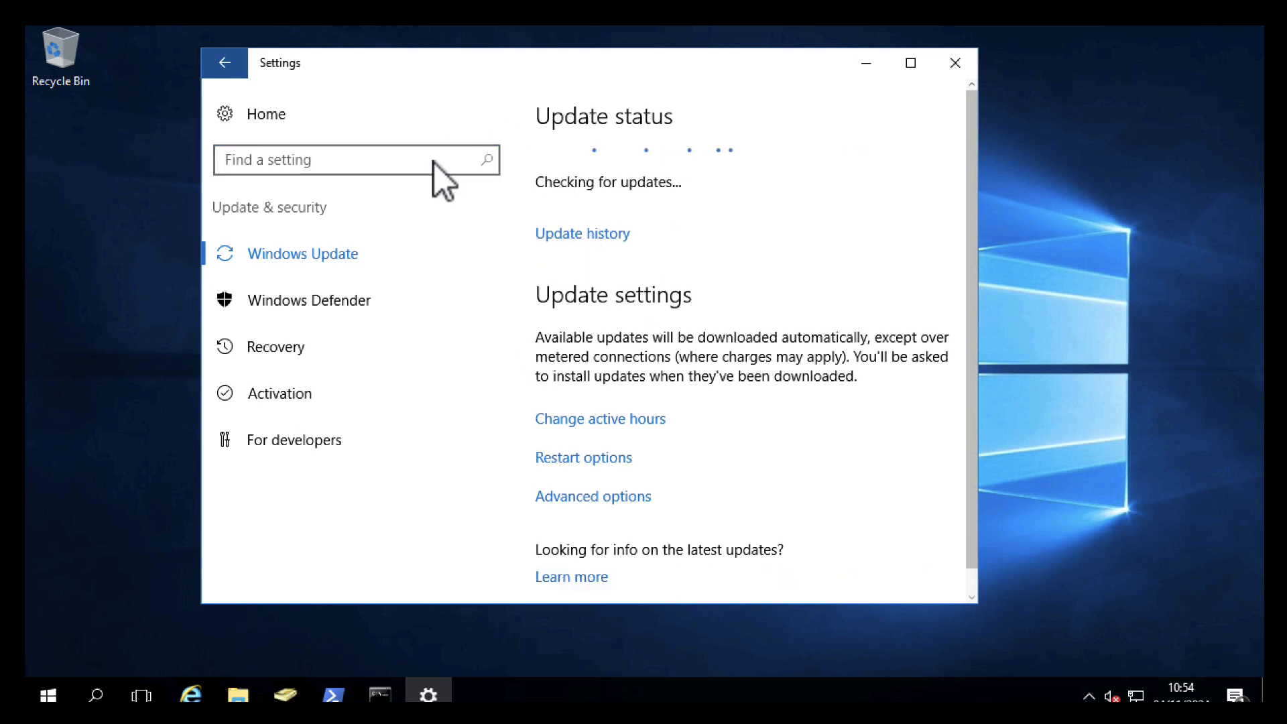
pyautogui.moveTo(585, 362)
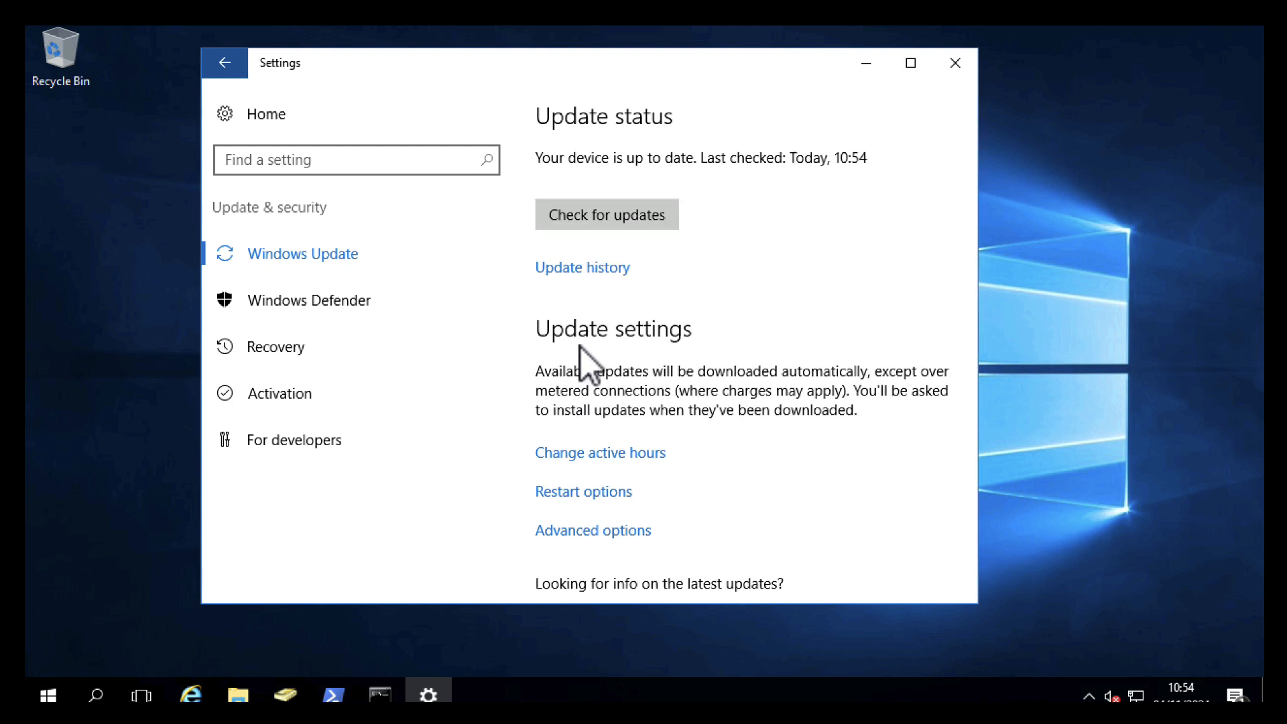
pyautogui.moveTo(882, 349)
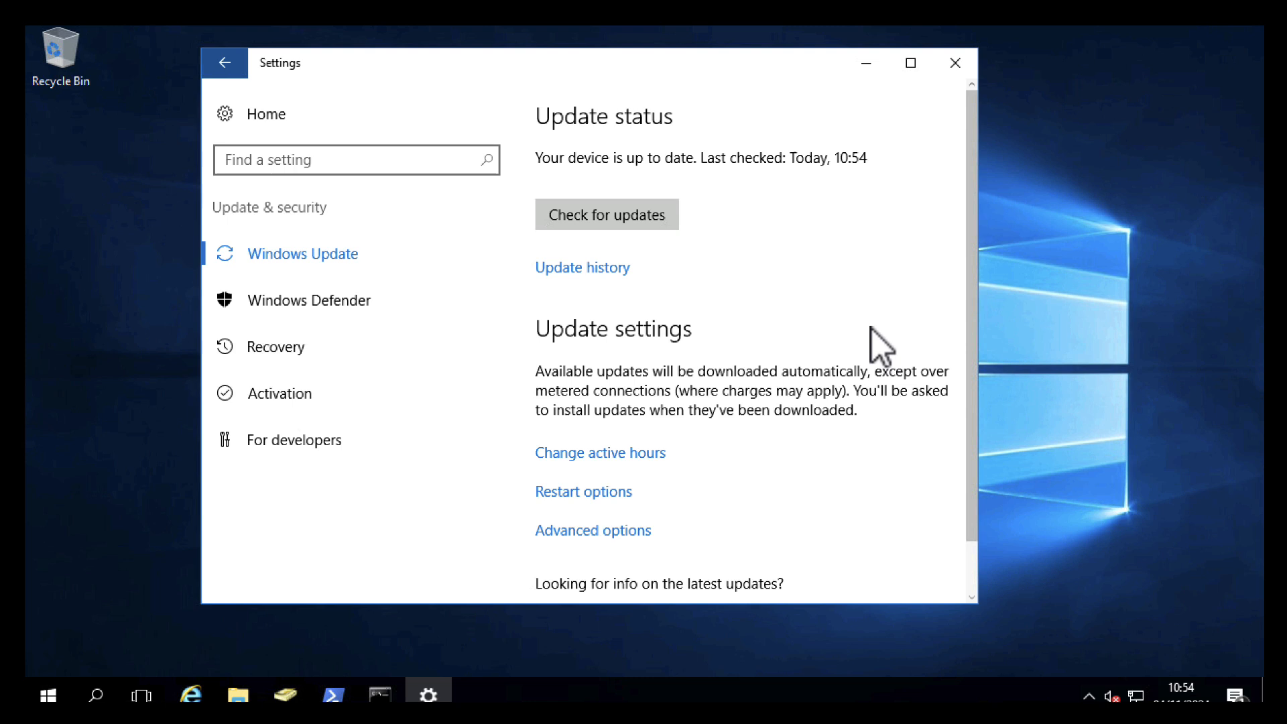
pyautogui.moveTo(954, 63)
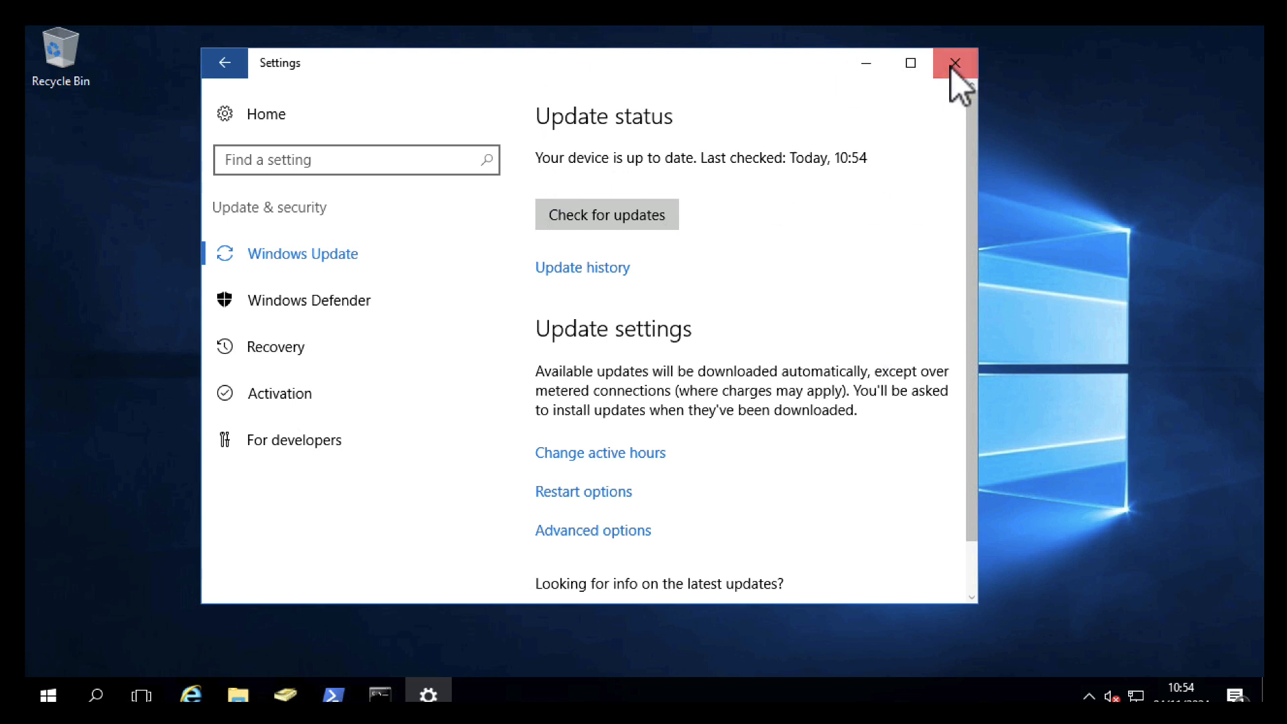
pyautogui.click(953, 63)
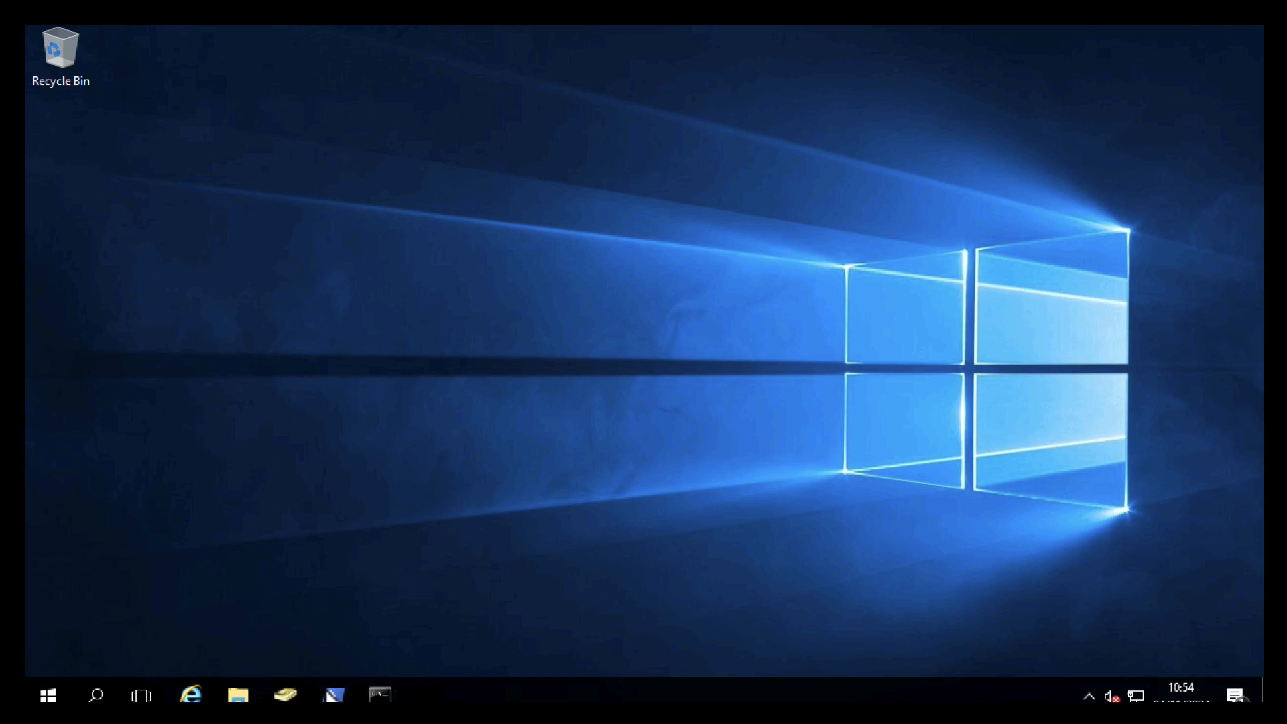
# - Run Get-WindowsFeature in an administrator PowerShell session
pyautogui.click(332, 695)
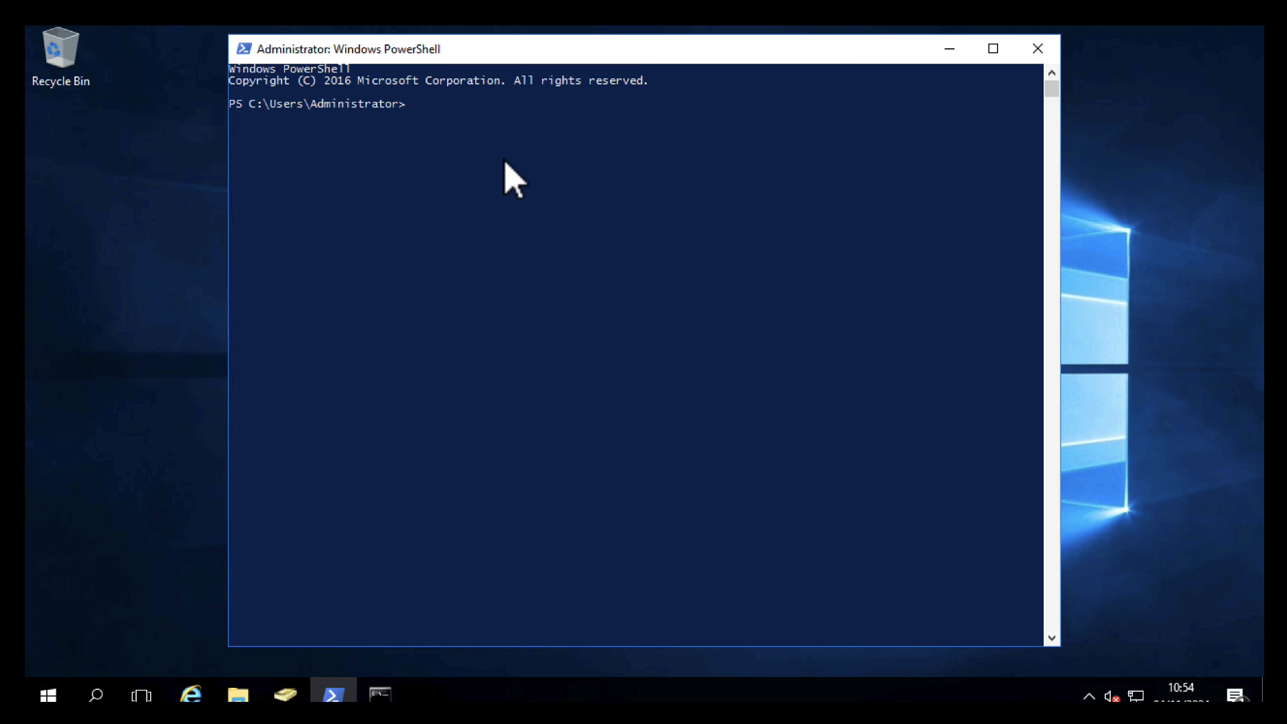
pyautogui.write('Get-Wi')
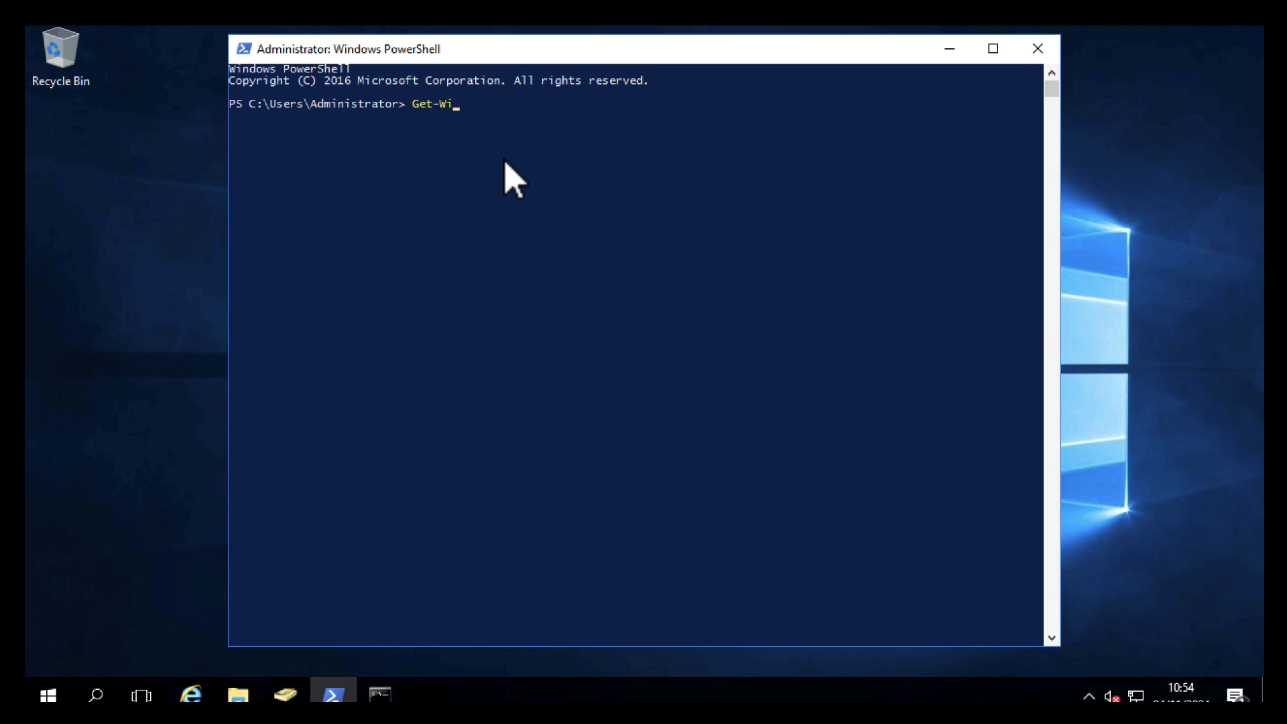
pyautogui.write('ndowsCapability')
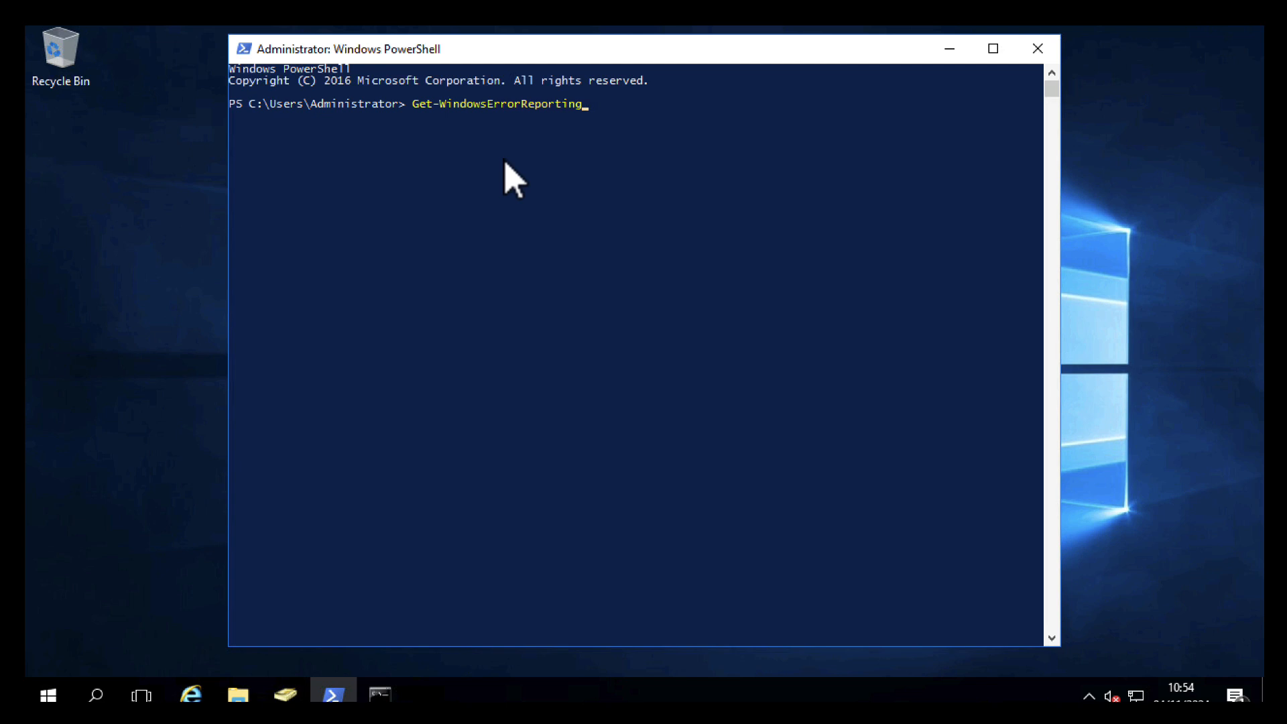
pyautogui.write('Get-WindowsFeature')
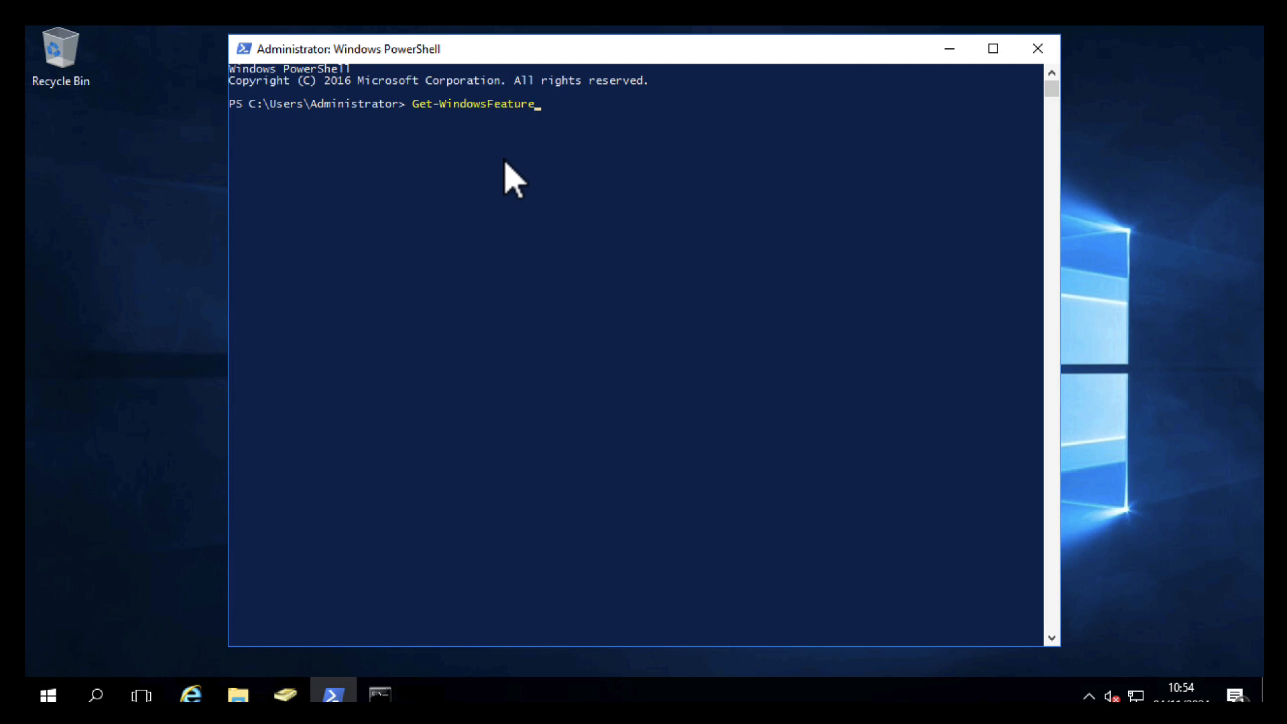
pyautogui.press('Return')
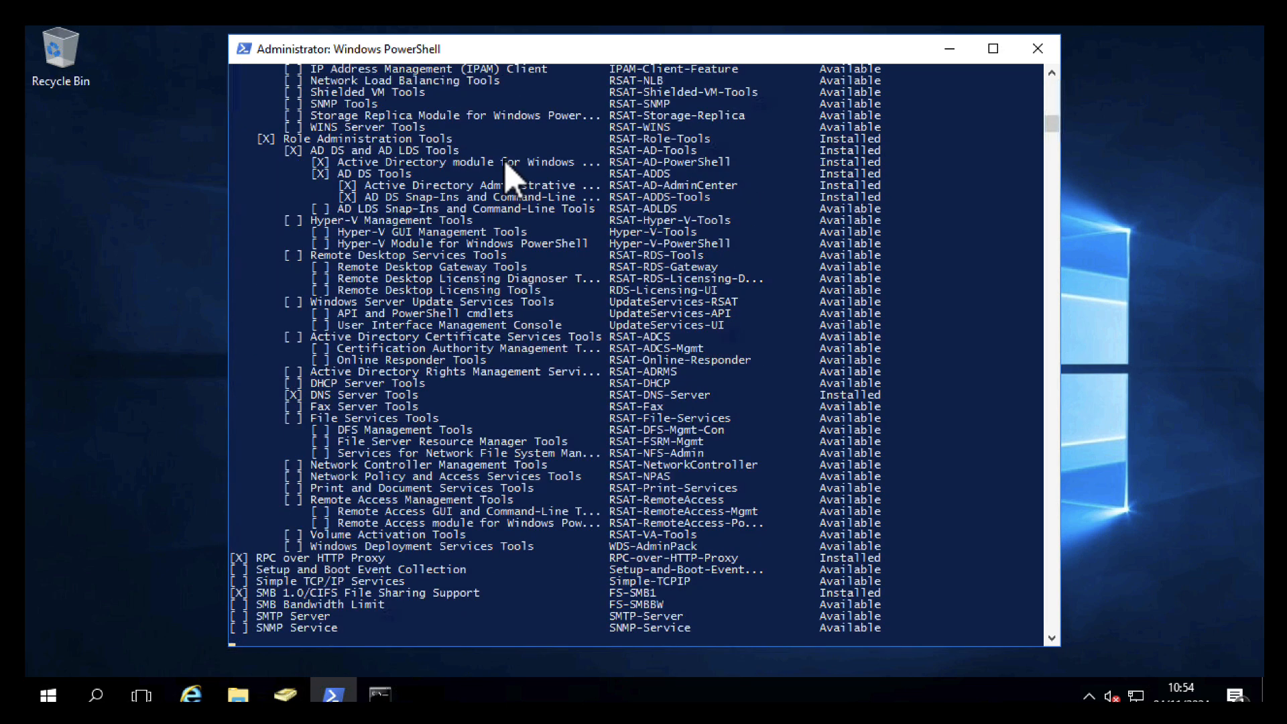
# - Scroll the feature list, confirming AD DS, DNS Server and File Server are installed
pyautogui.scroll(-3)
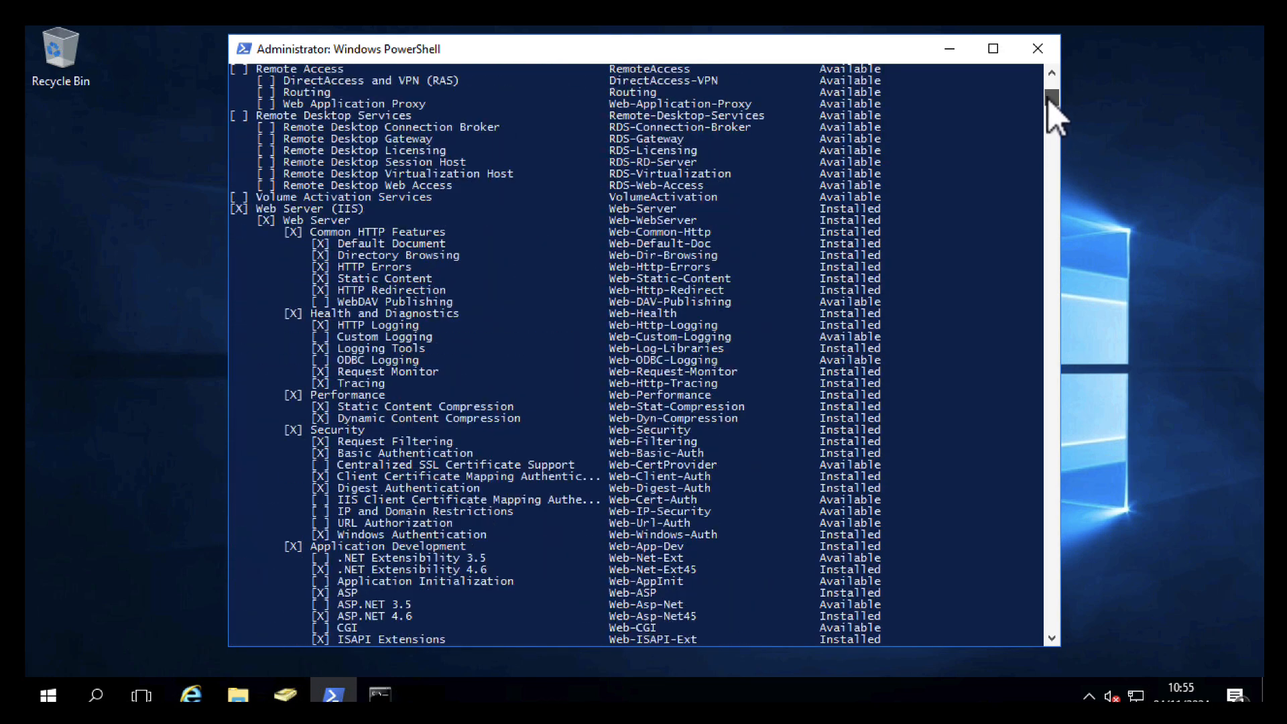
pyautogui.scroll(3)
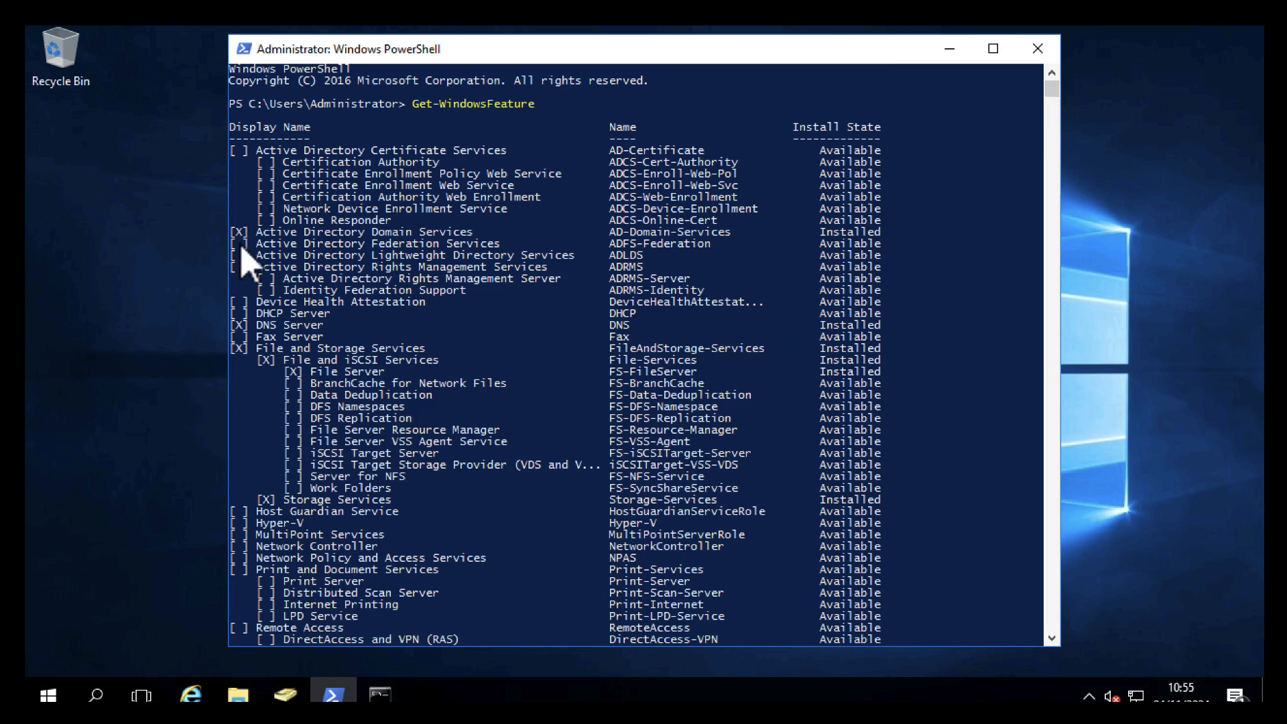
pyautogui.moveTo(246, 382)
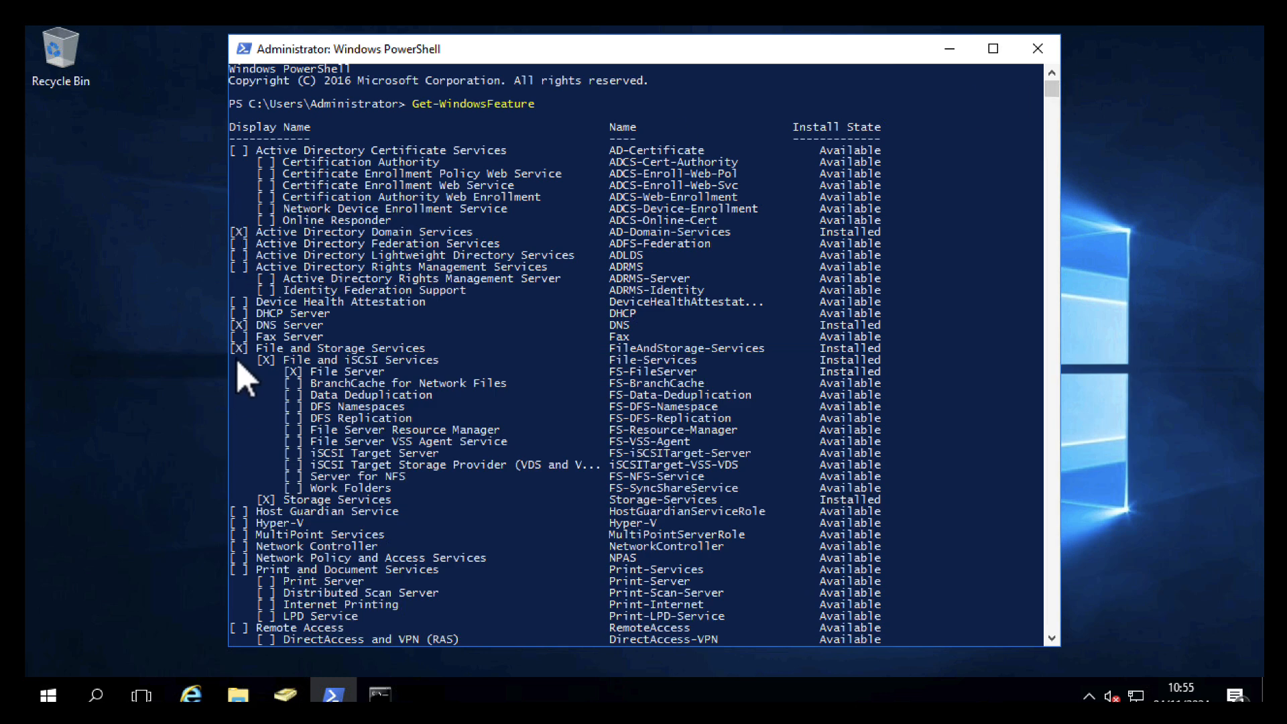
pyautogui.moveTo(279, 381)
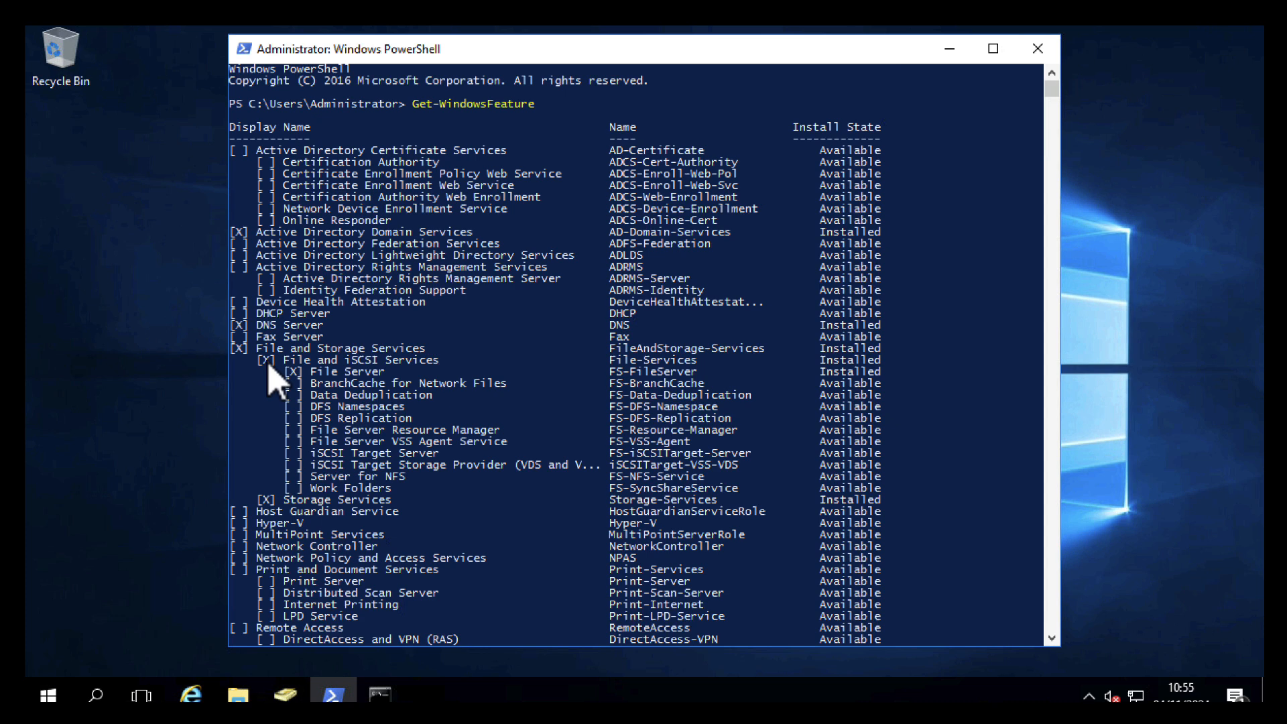
pyautogui.moveTo(1046, 332)
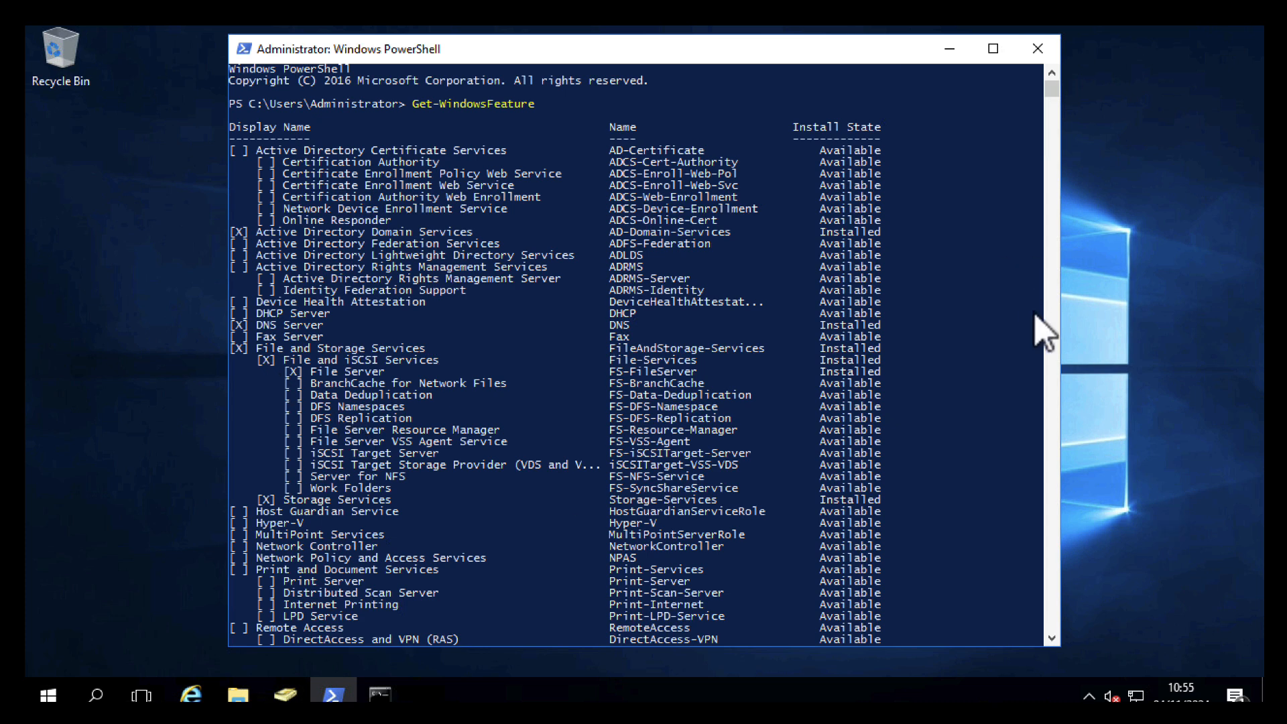
pyautogui.scroll(-3)
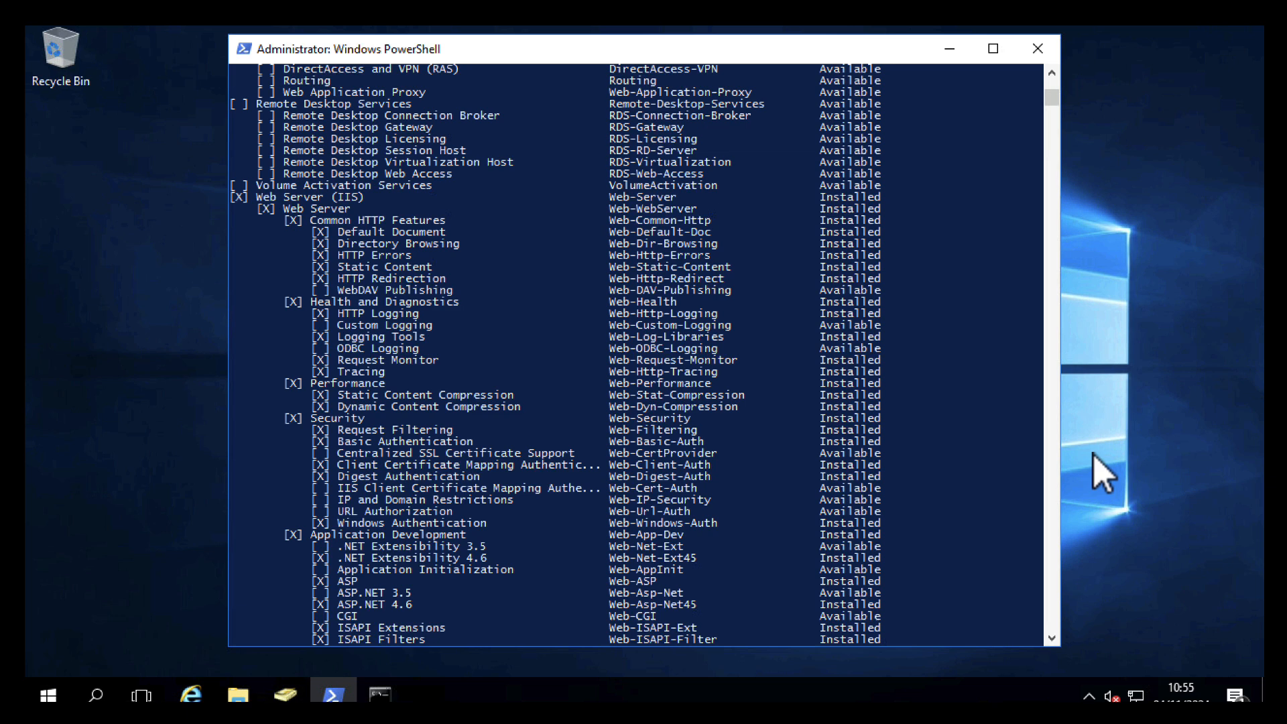
pyautogui.scroll(-3)
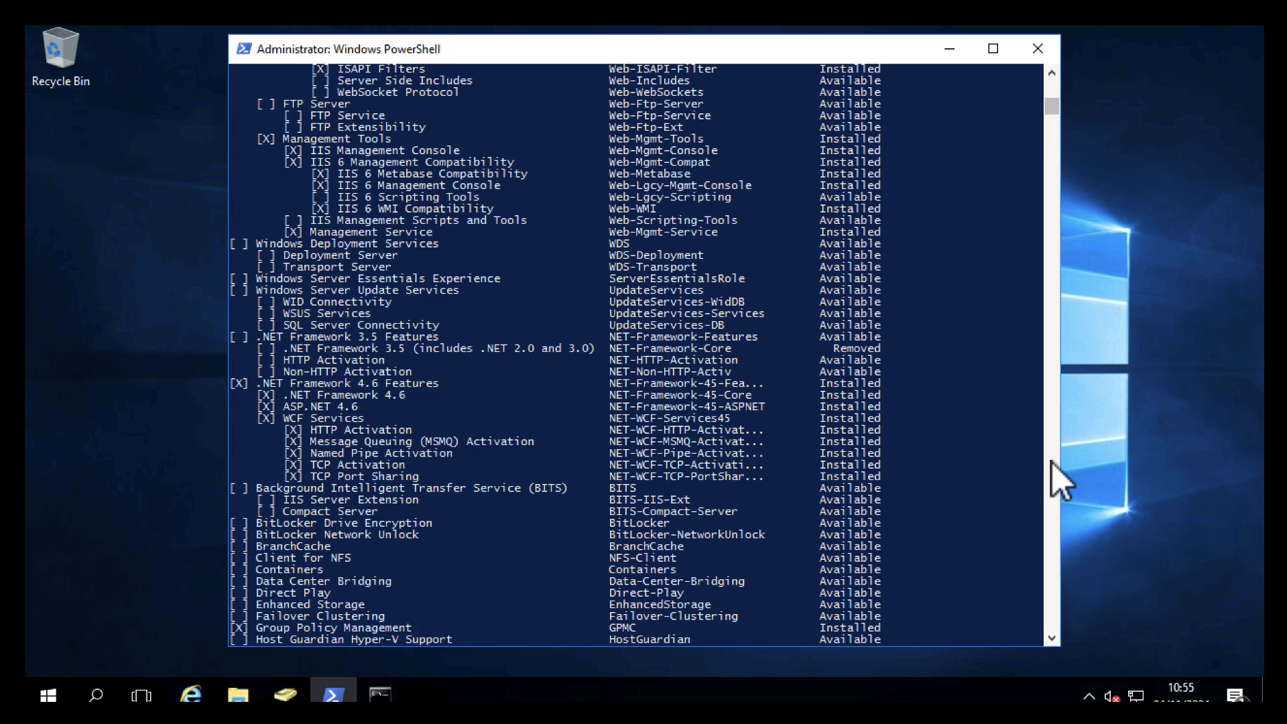
pyautogui.moveTo(237, 575)
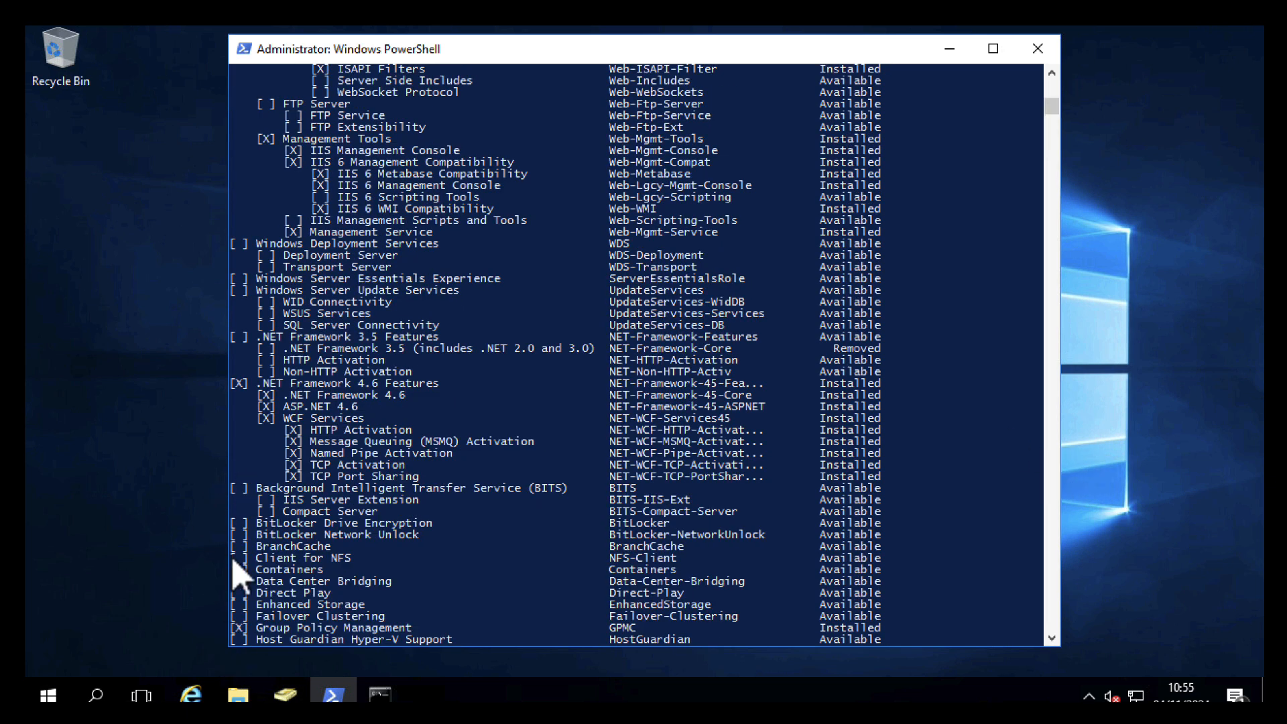
pyautogui.moveTo(977, 484)
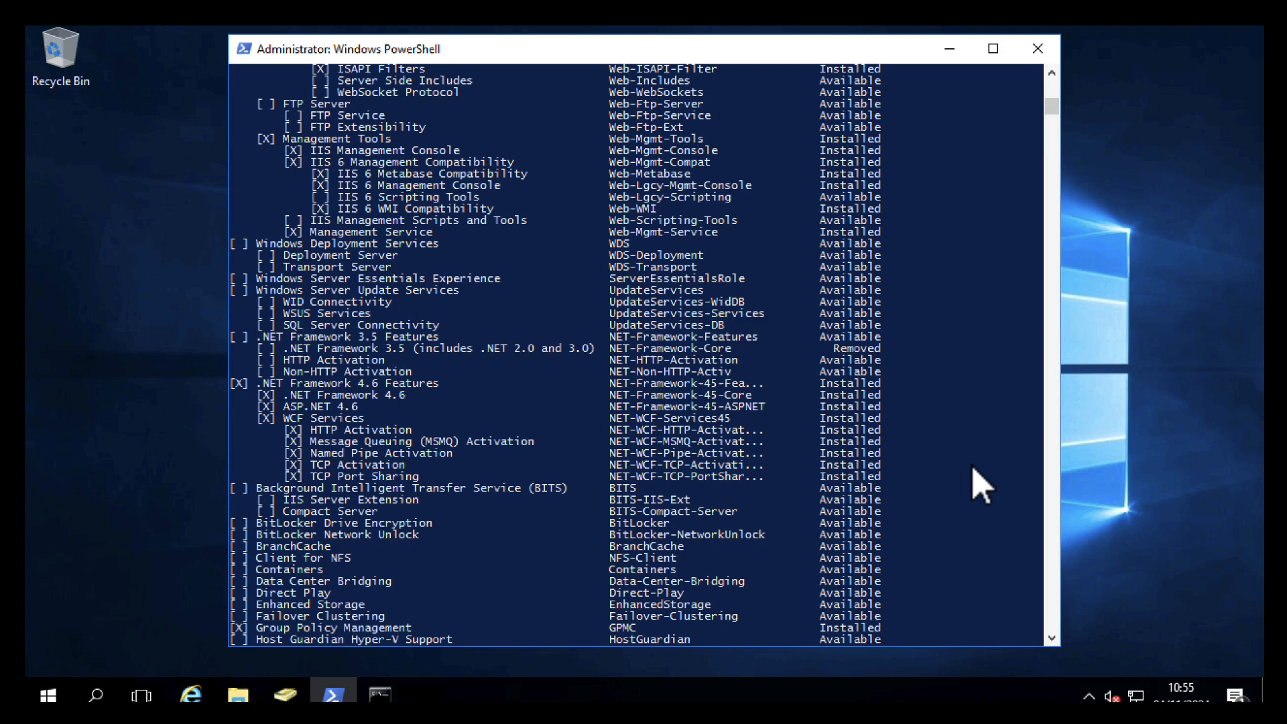
pyautogui.scroll(3)
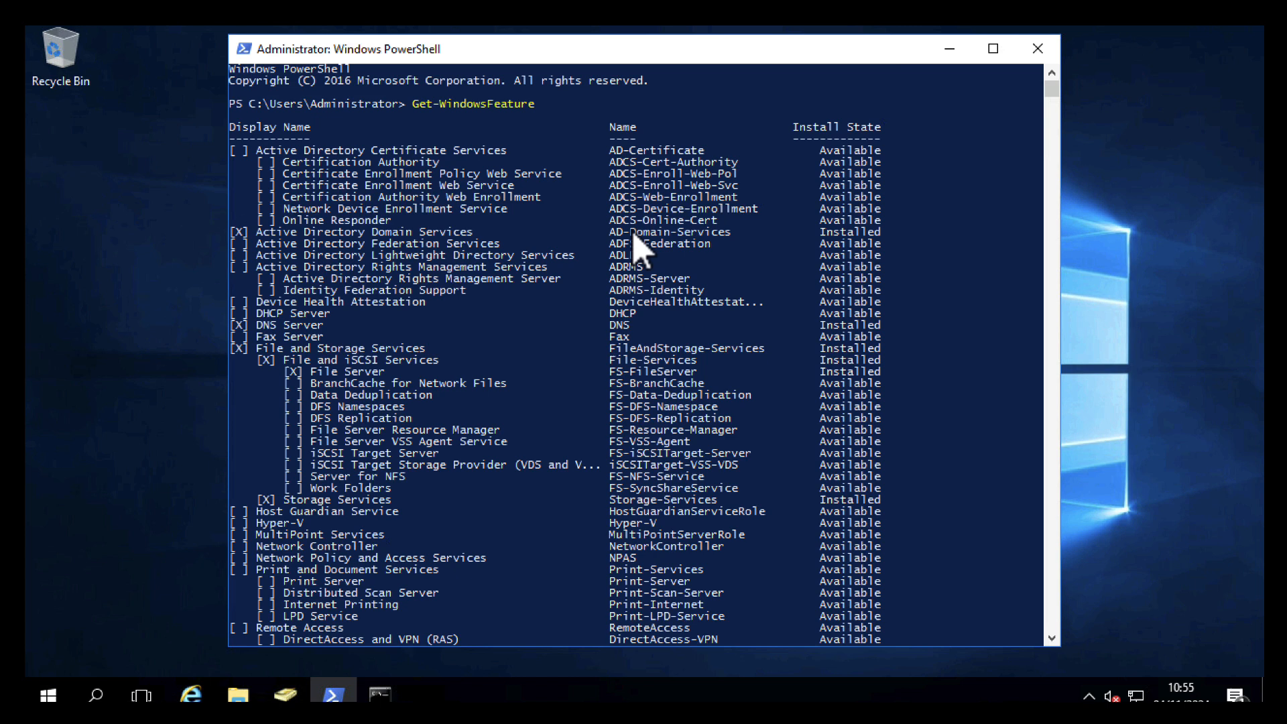
pyautogui.scroll(-3)
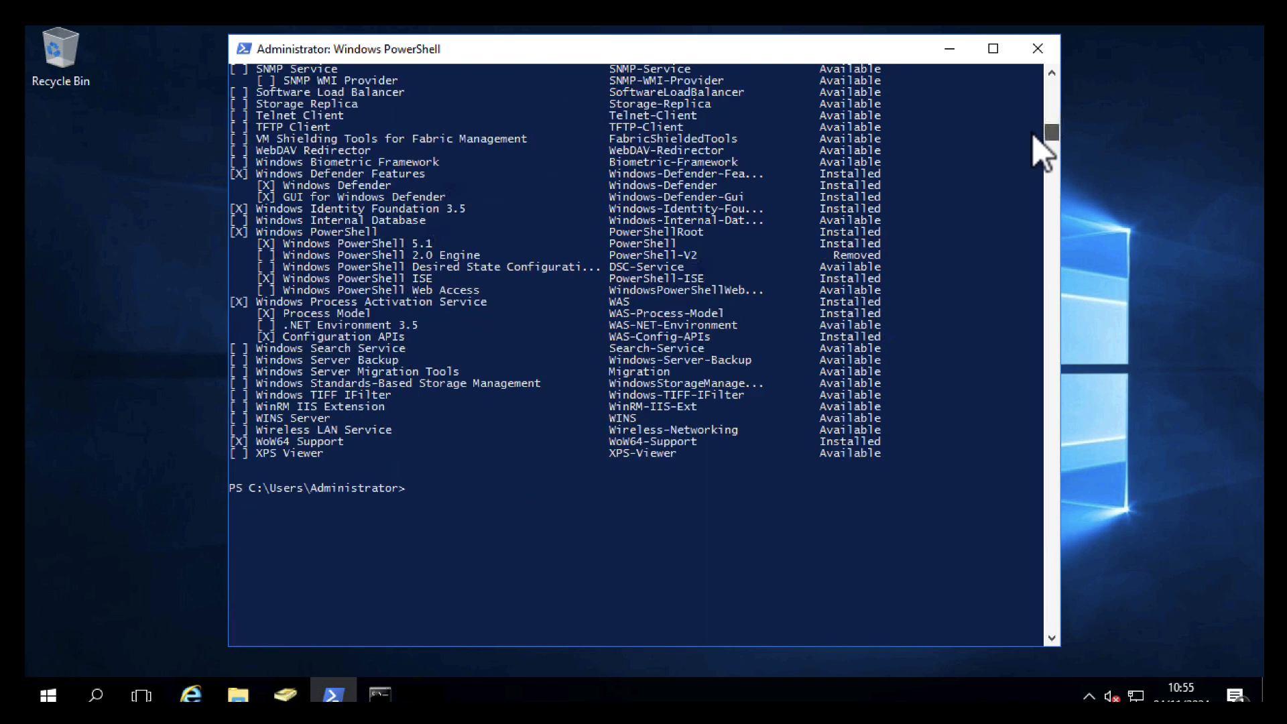
pyautogui.write('c')
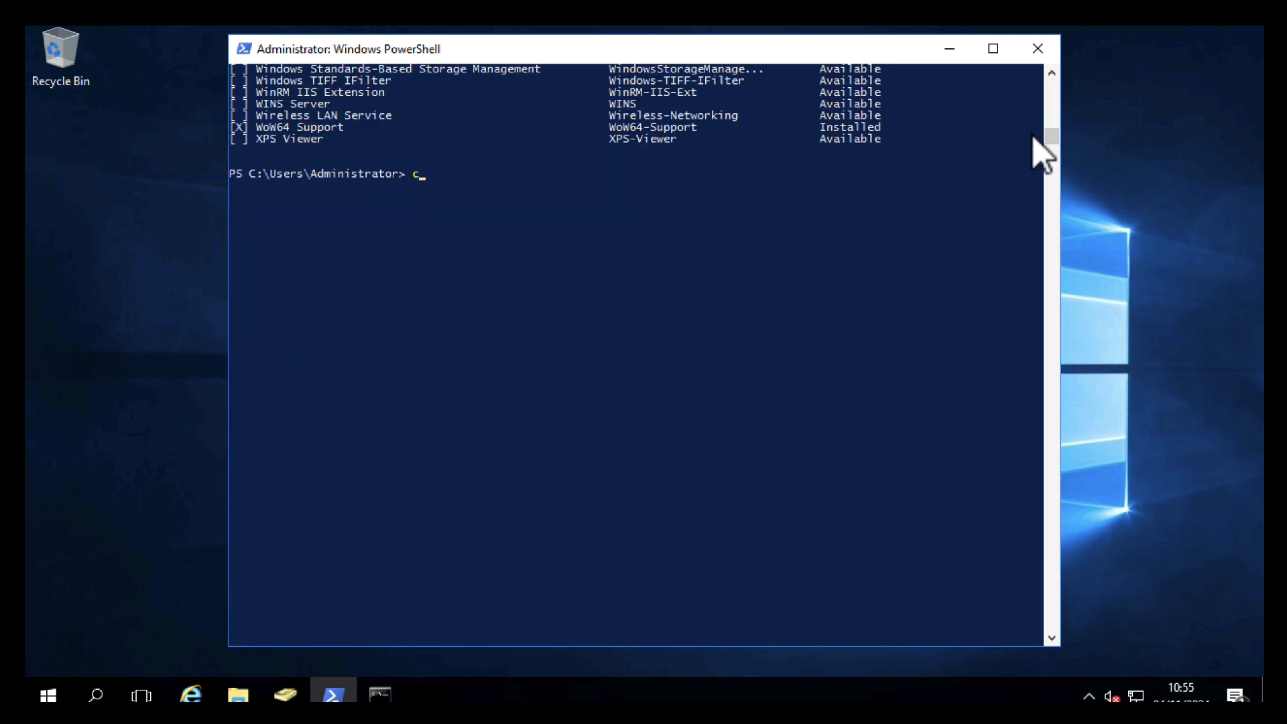
pyautogui.write('l')
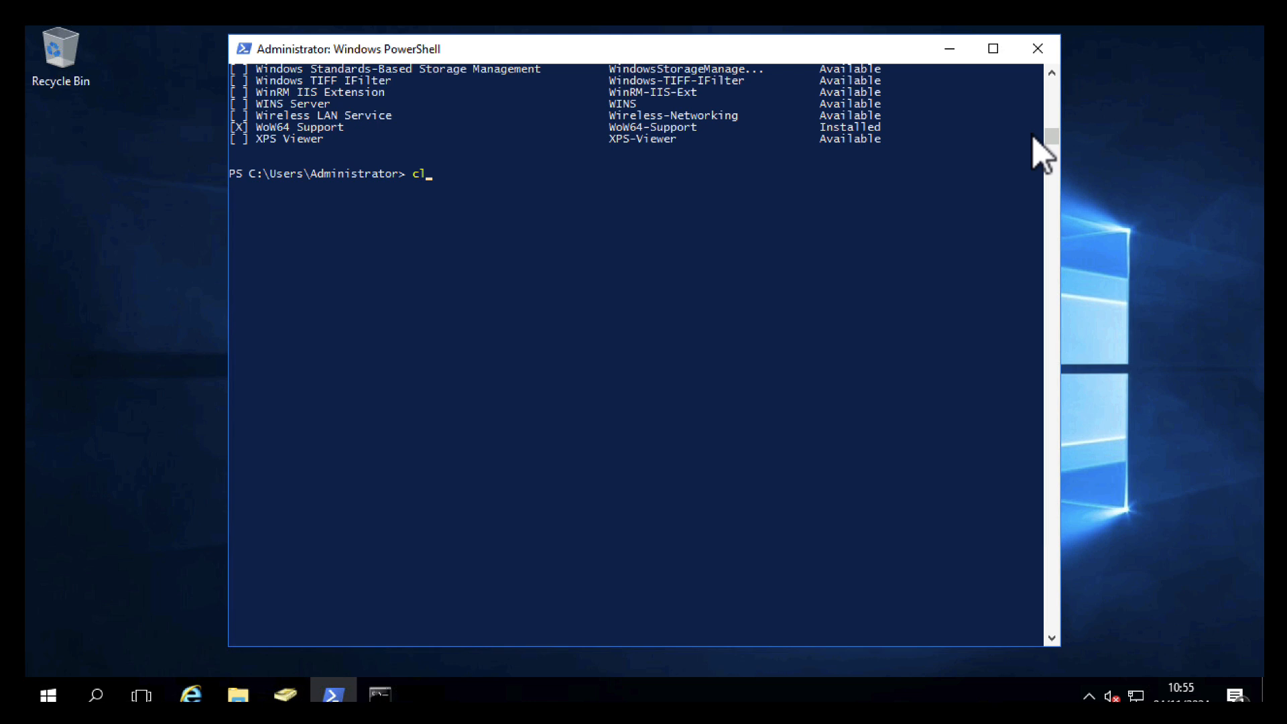
# - Clear the console and run Get-WmiObject -Class Win32_Product to list installed software
pyautogui.press('Return')
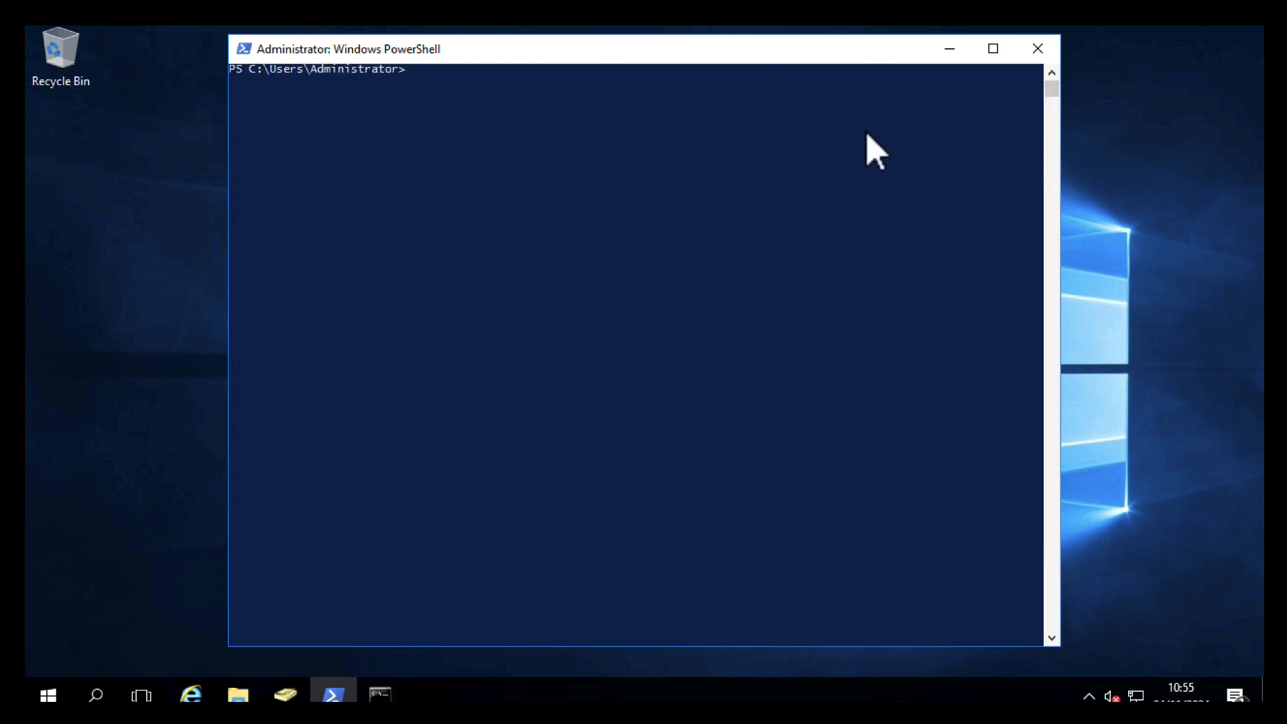
pyautogui.write('Get')
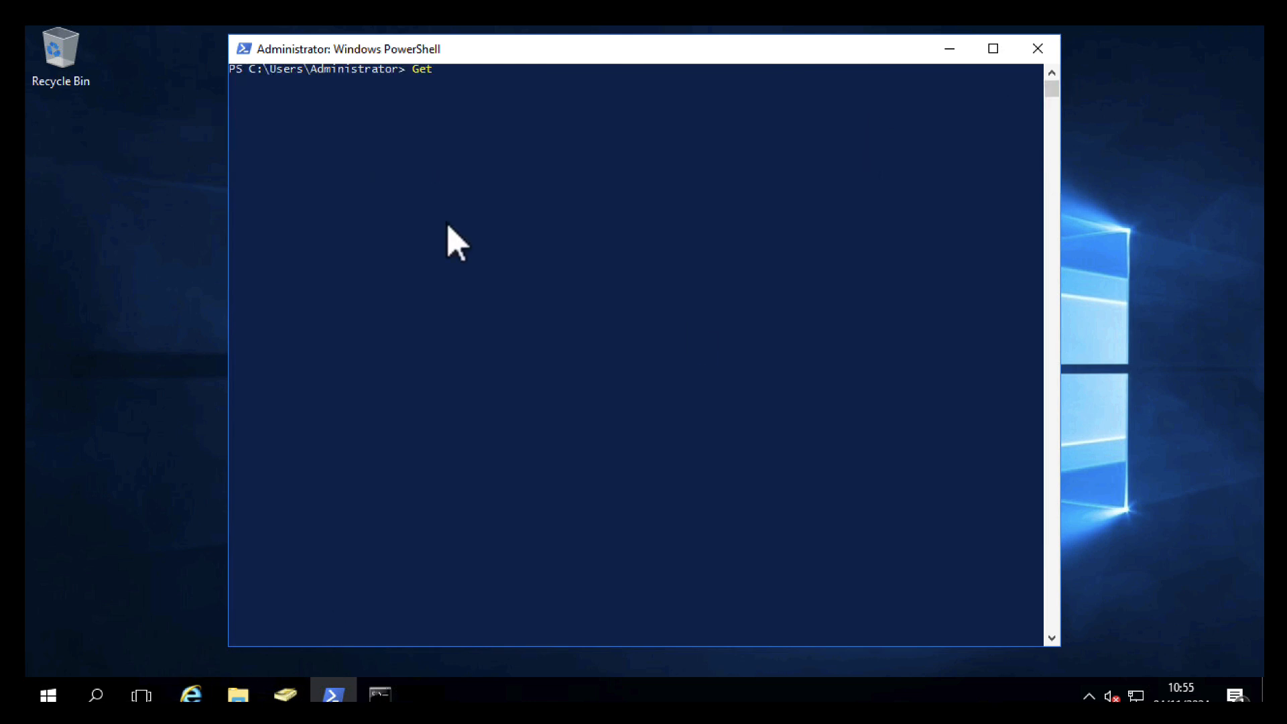
pyautogui.write('-Wm')
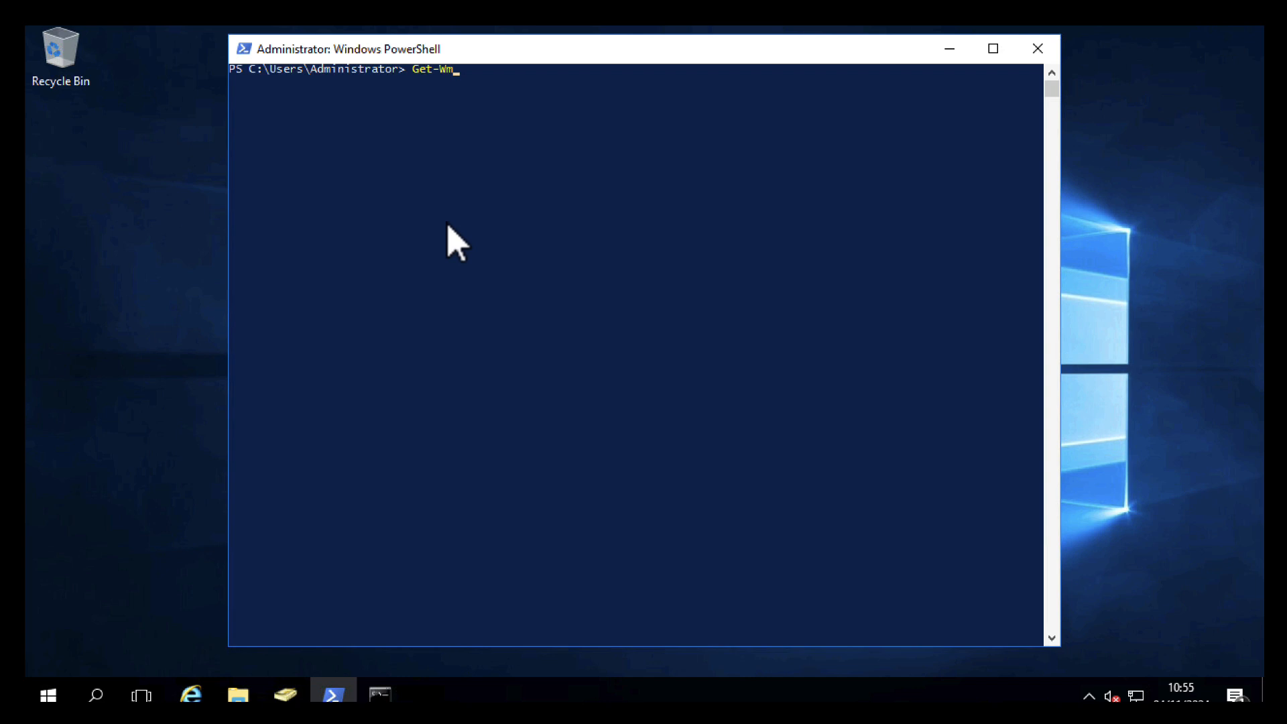
pyautogui.write('iObject -')
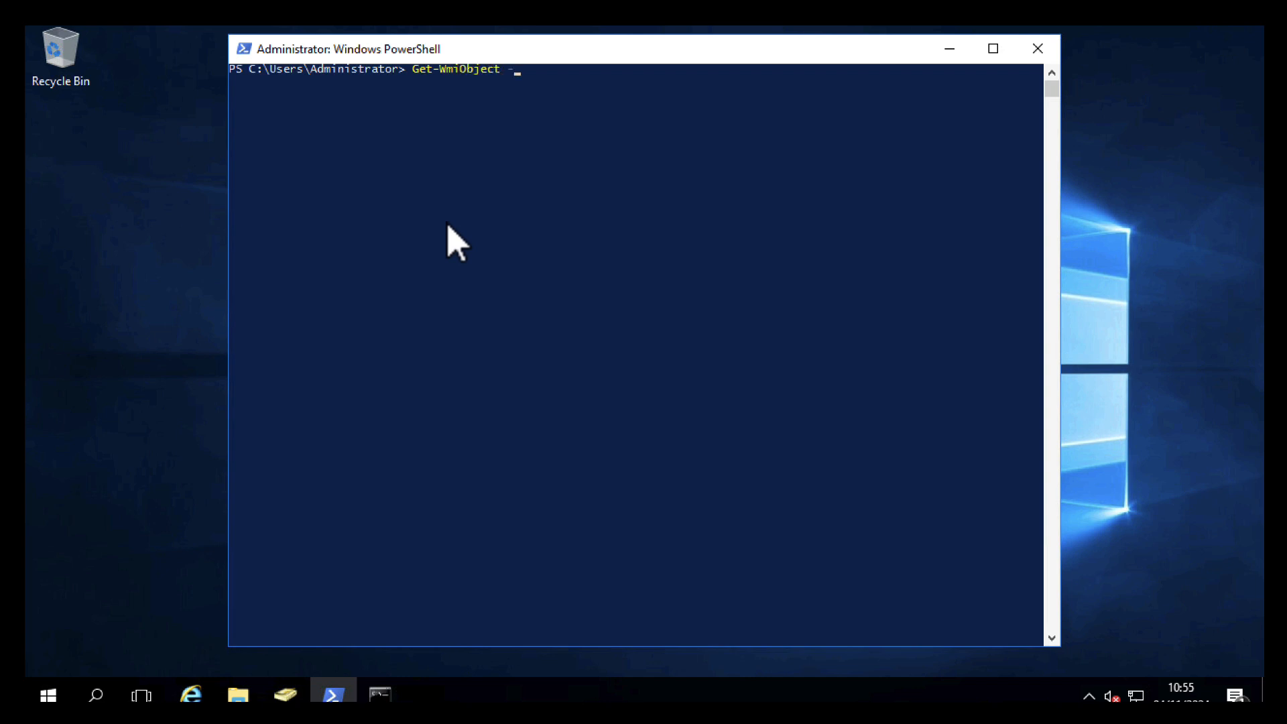
pyautogui.write('Class')
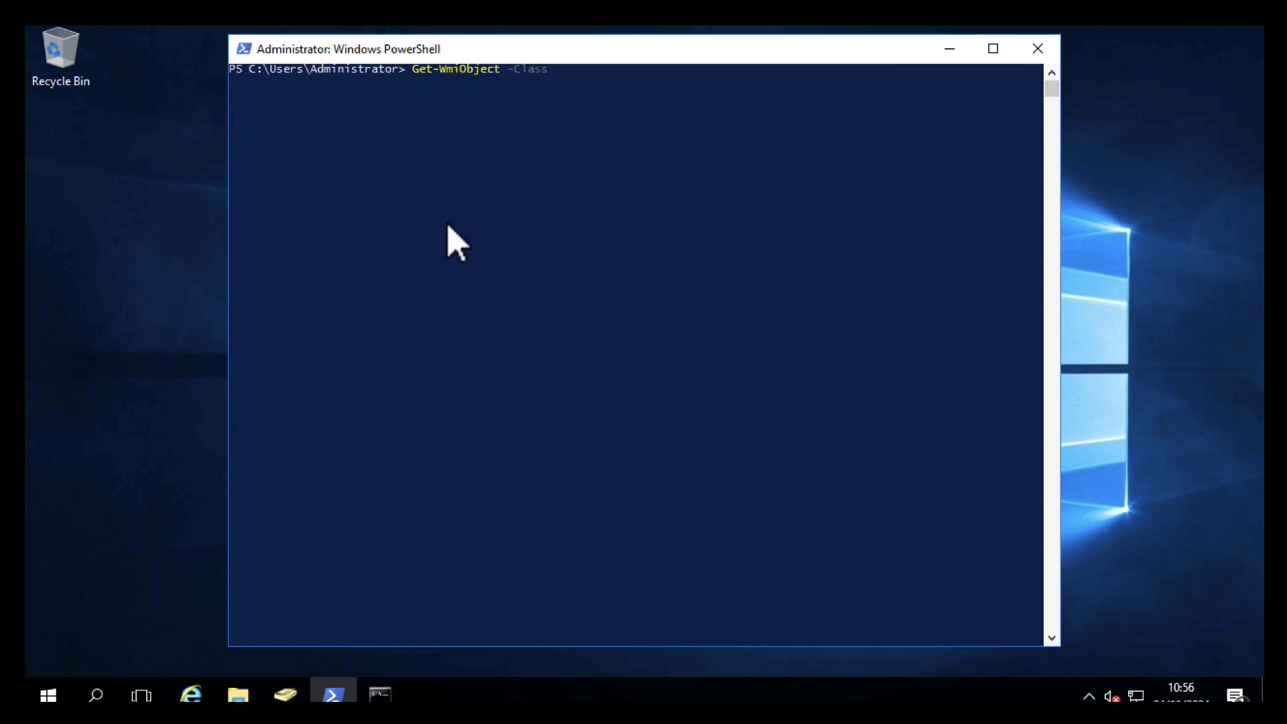
pyautogui.write('Win')
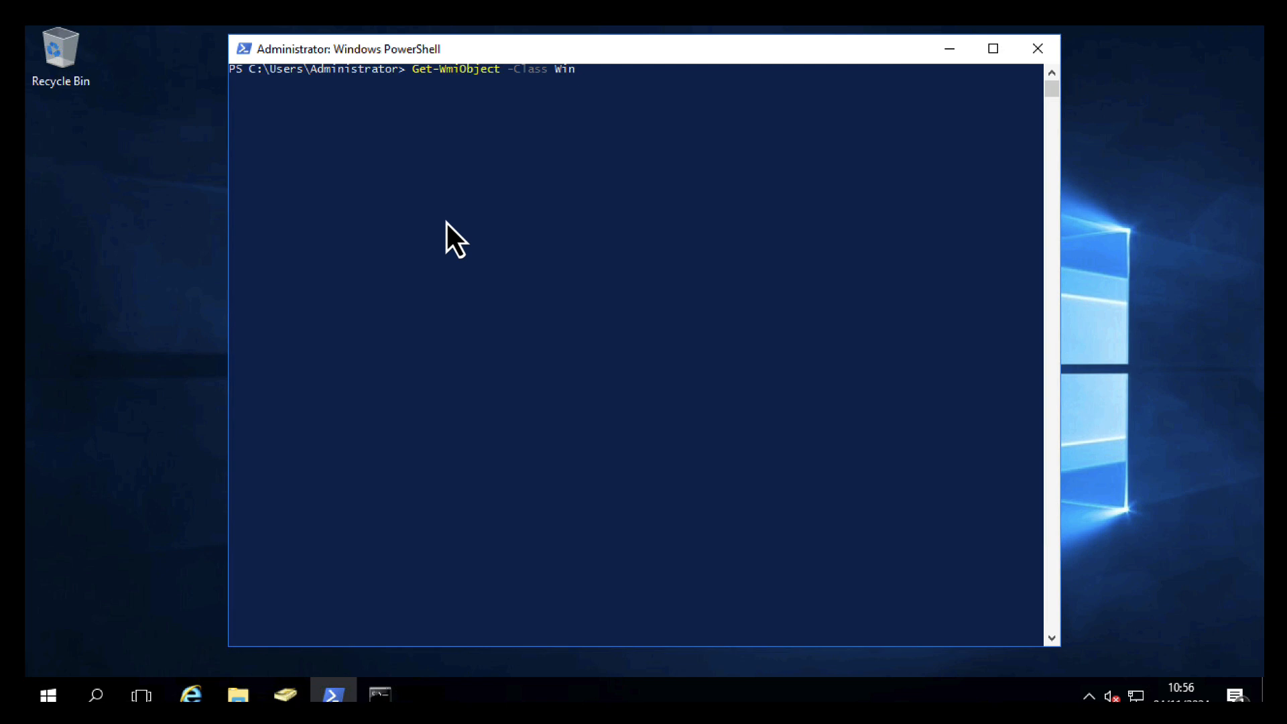
pyautogui.write('32_Pr')
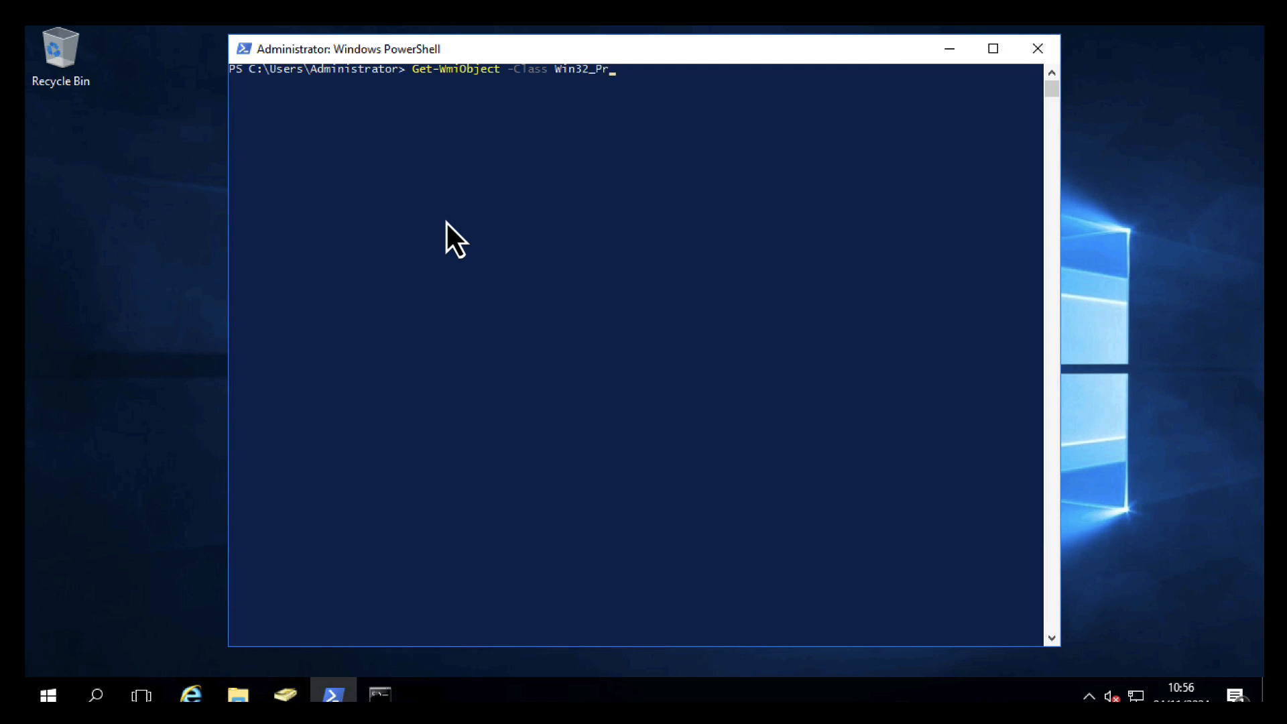
pyautogui.write('oduct')
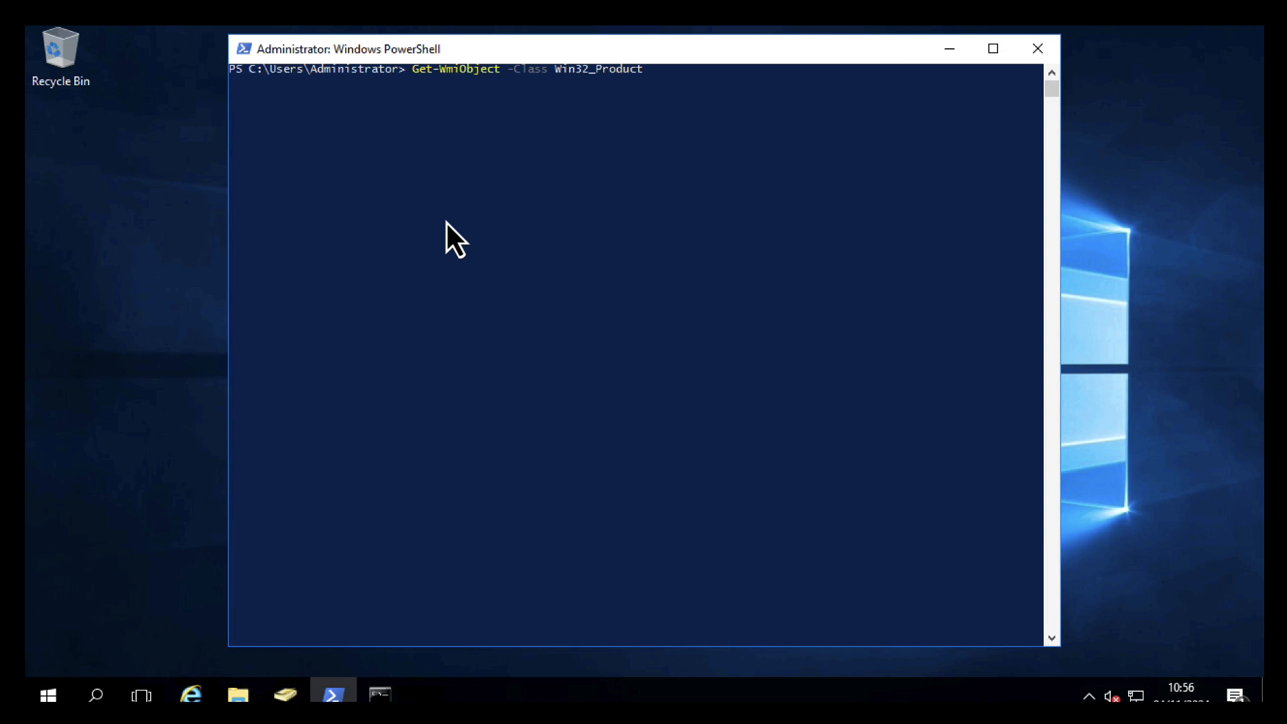
pyautogui.press('Return')
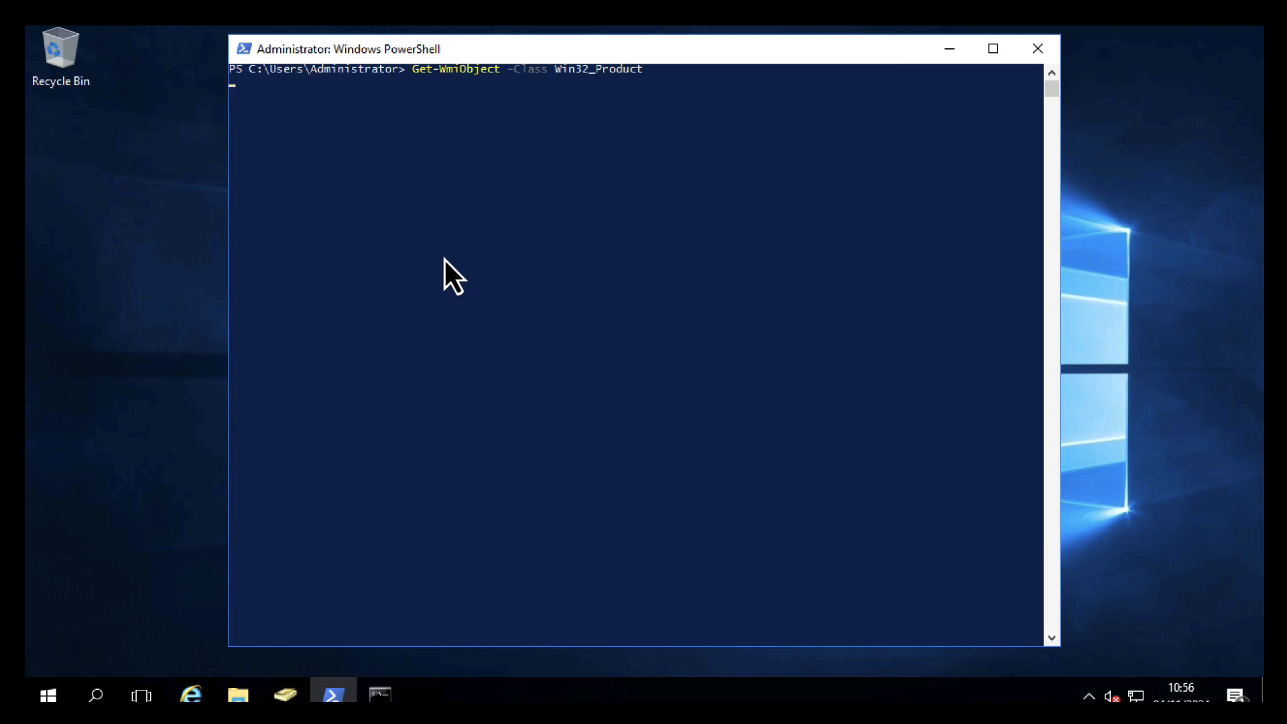
# - Scroll through the product list of Exchange language packs and VMware Tools
pyautogui.press('Return')
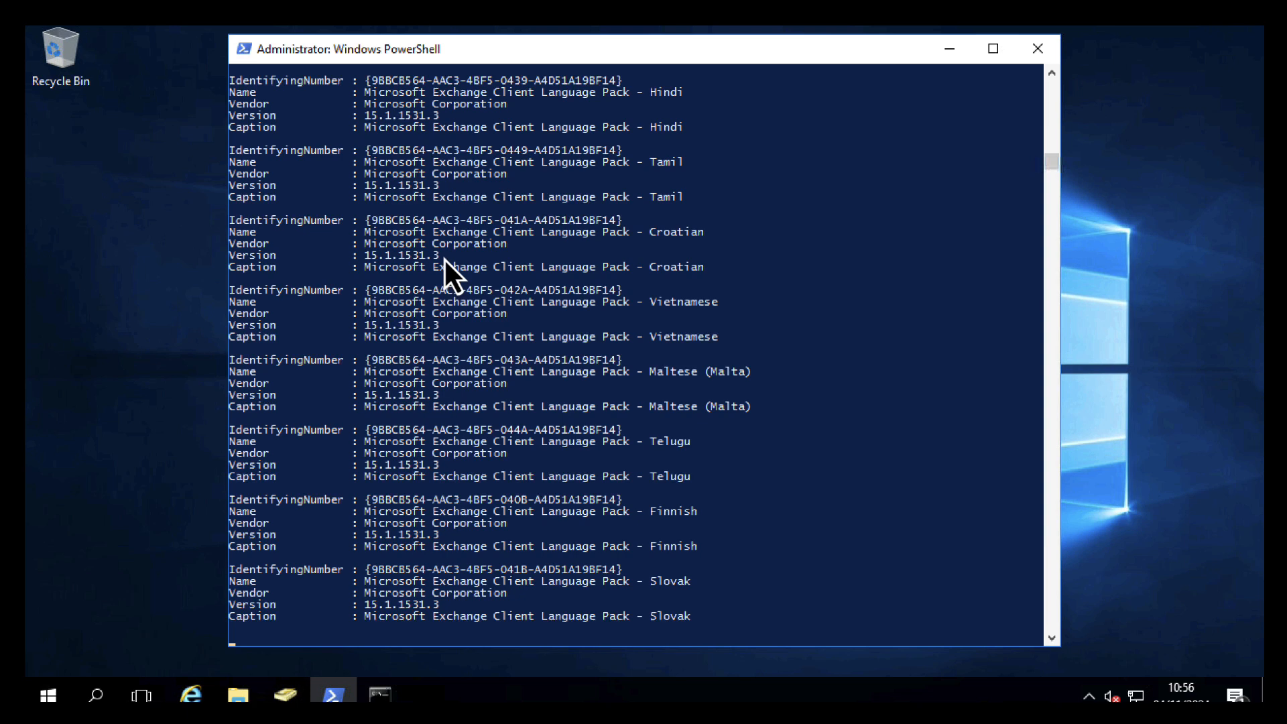
pyautogui.moveTo(1042, 135)
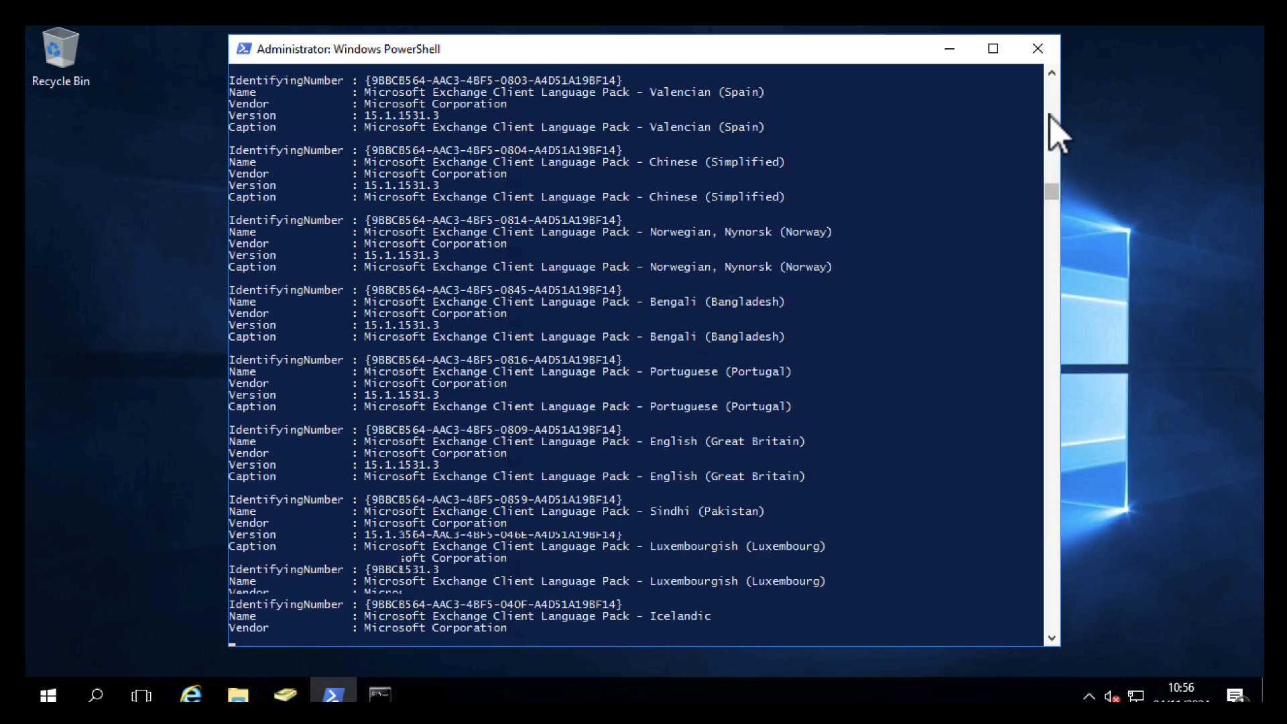
pyautogui.scroll(-3)
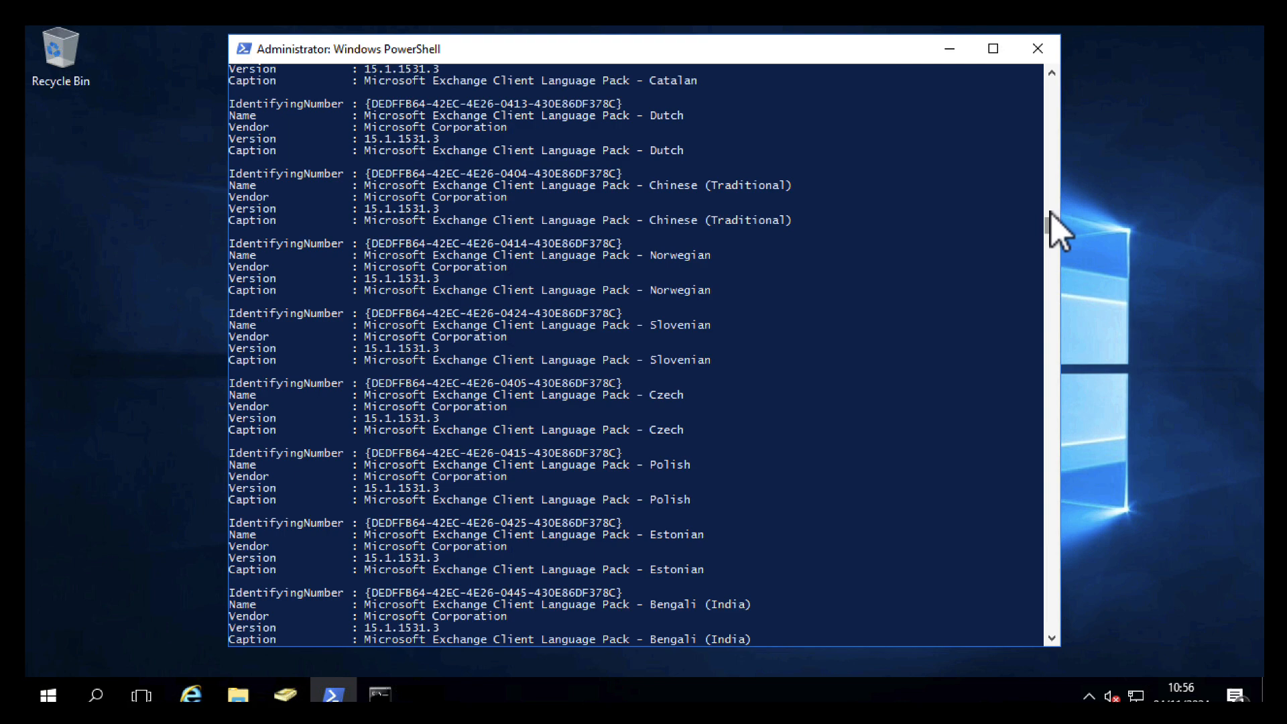
pyautogui.scroll(-3)
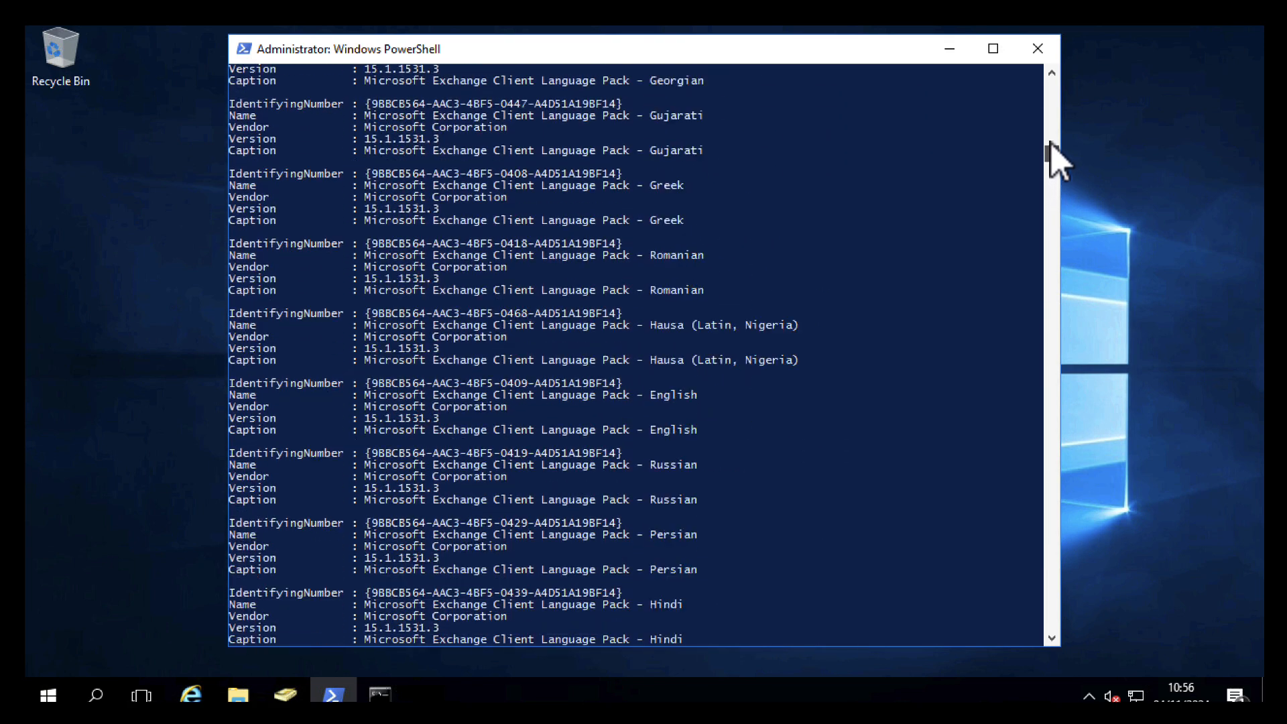
pyautogui.scroll(-3)
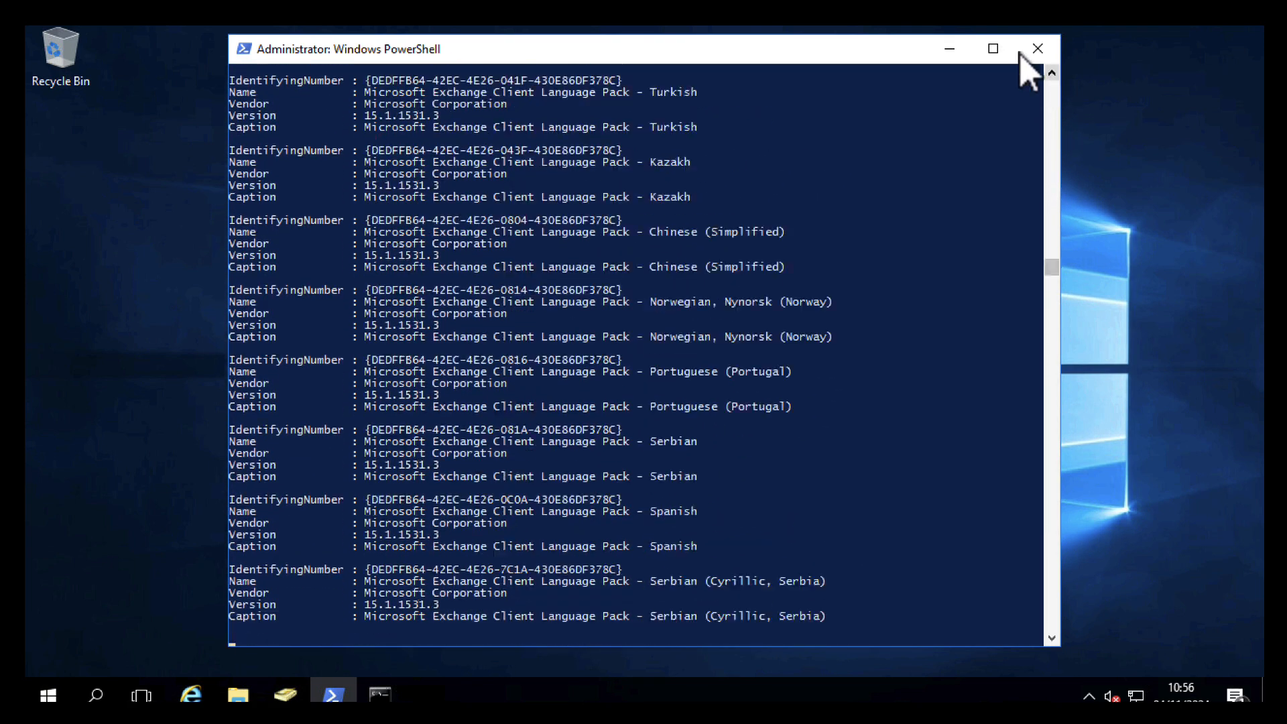
pyautogui.scroll(-3)
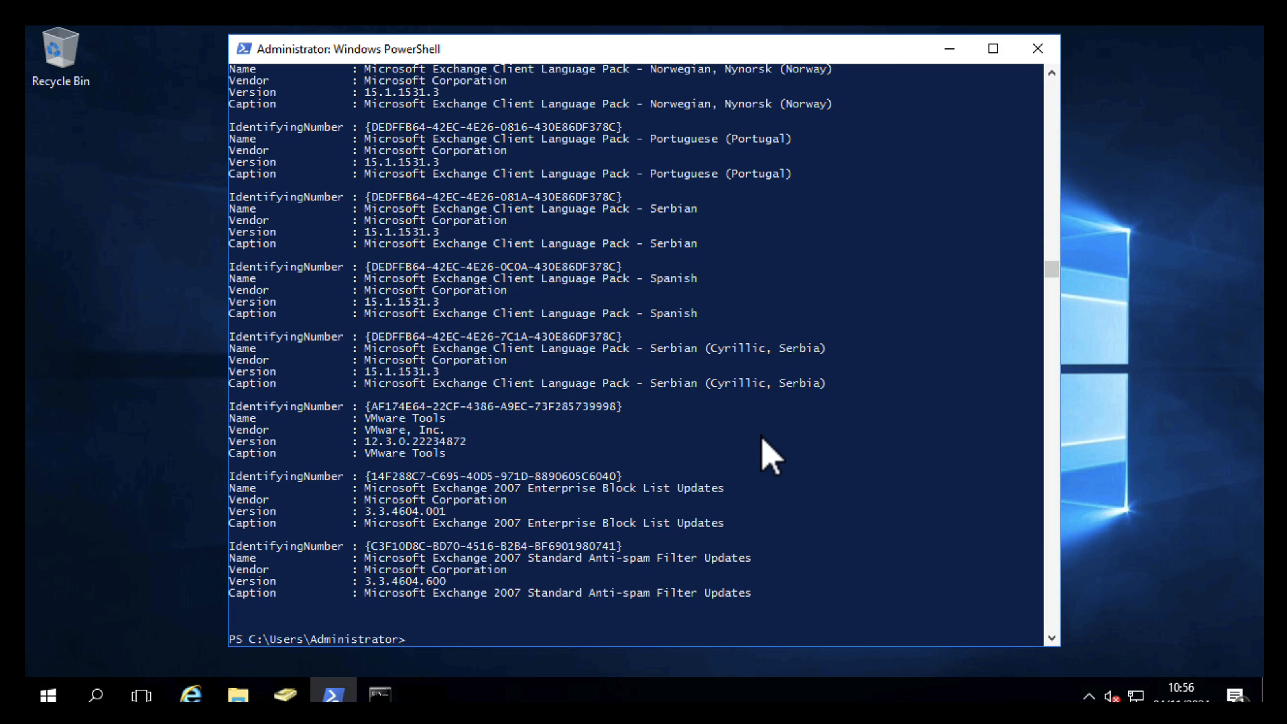
pyautogui.moveTo(1059, 270)
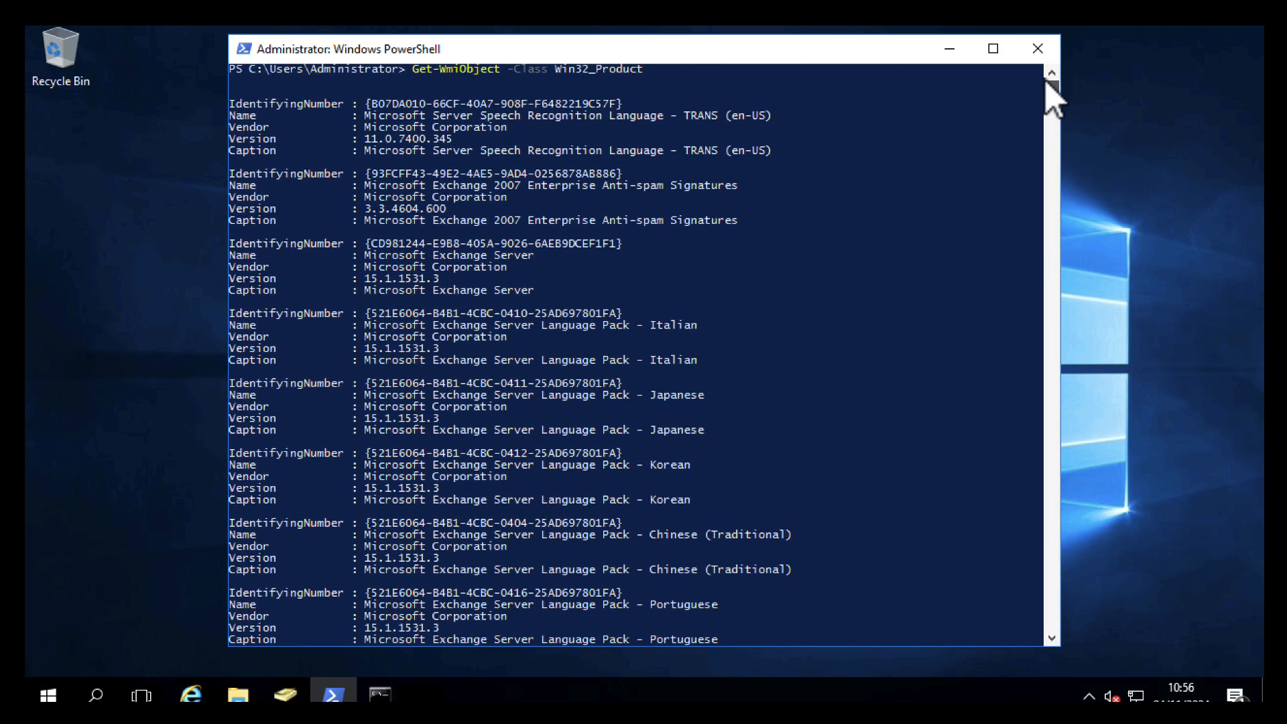
pyautogui.moveTo(374, 172)
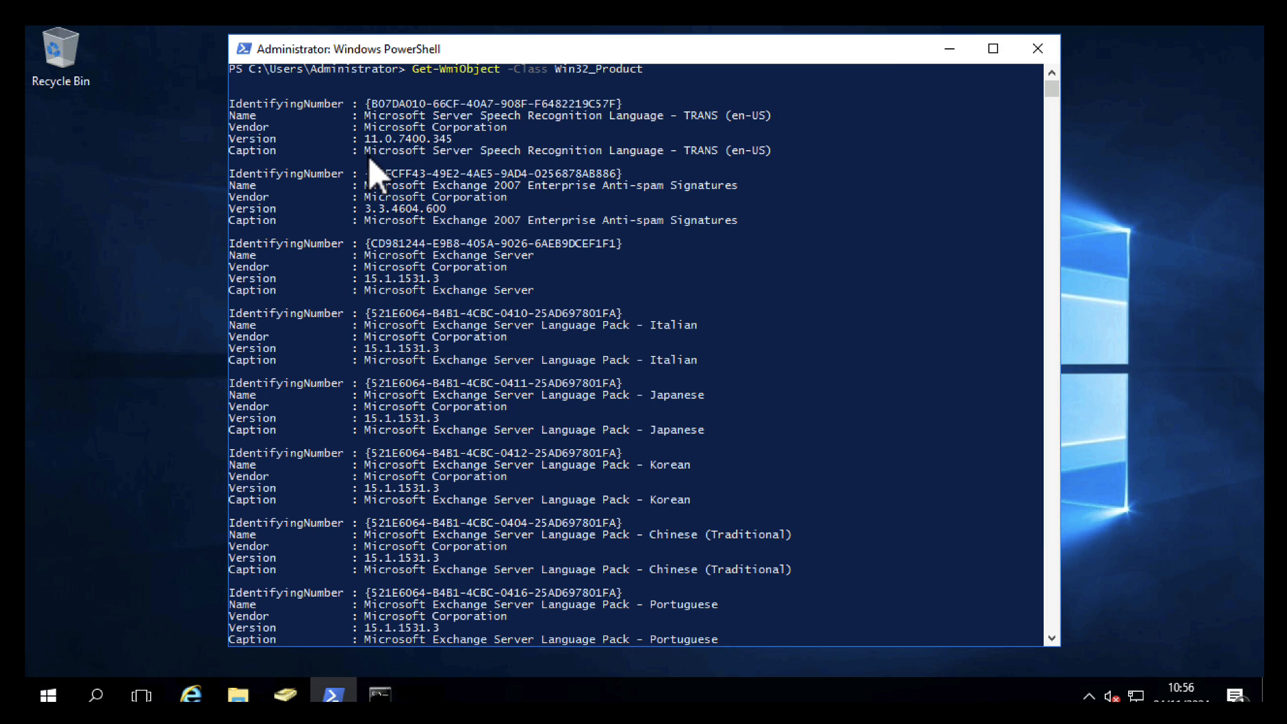
pyautogui.moveTo(607, 497)
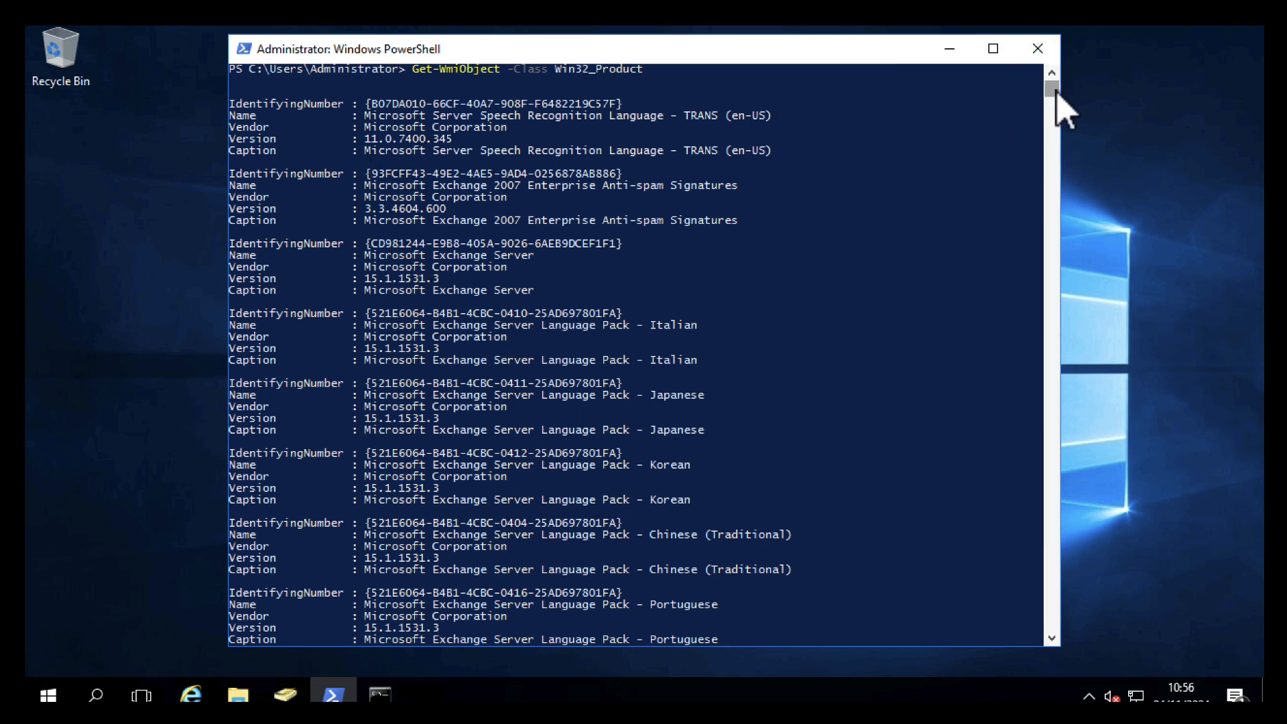
pyautogui.moveTo(471, 461)
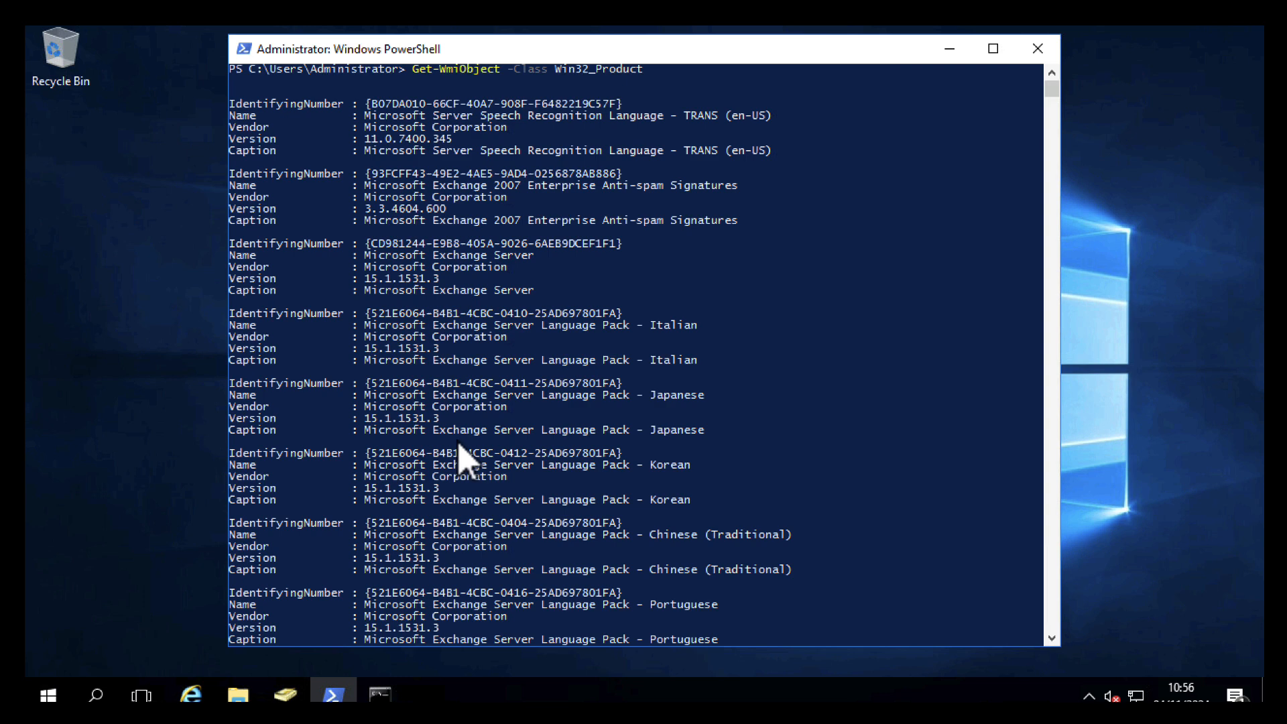
pyautogui.moveTo(743, 348)
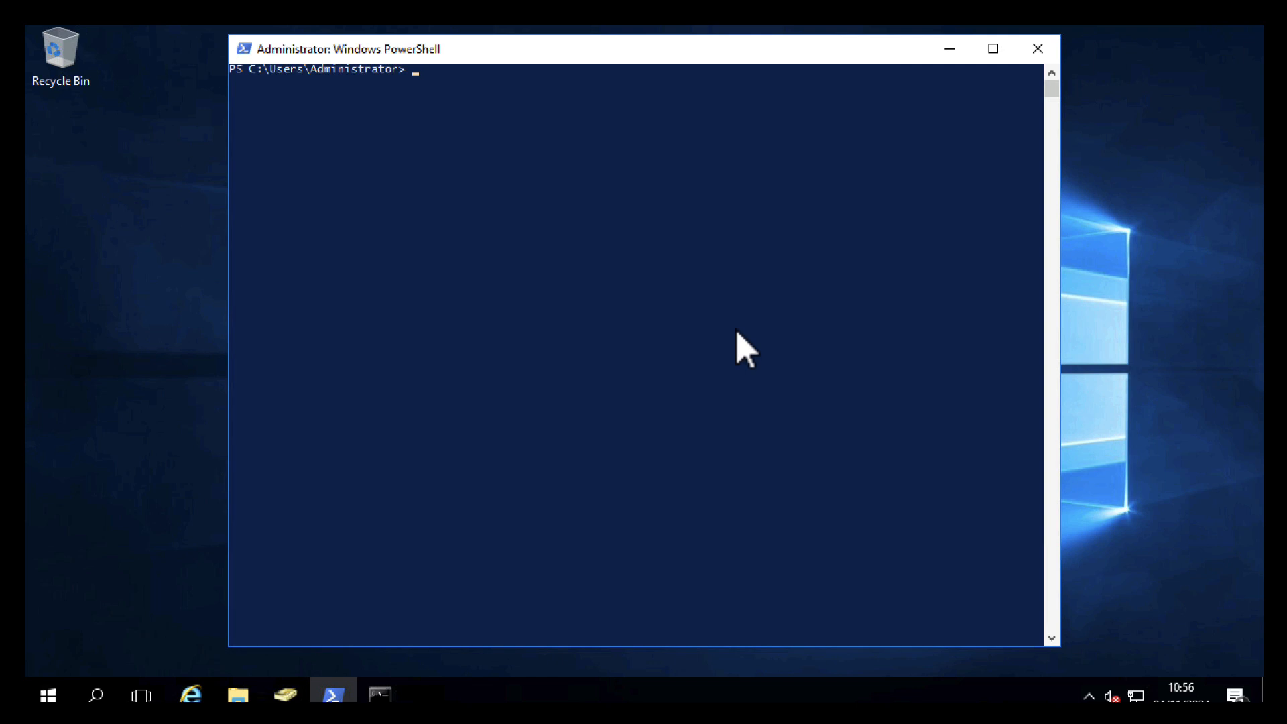
pyautogui.moveTo(949, 48)
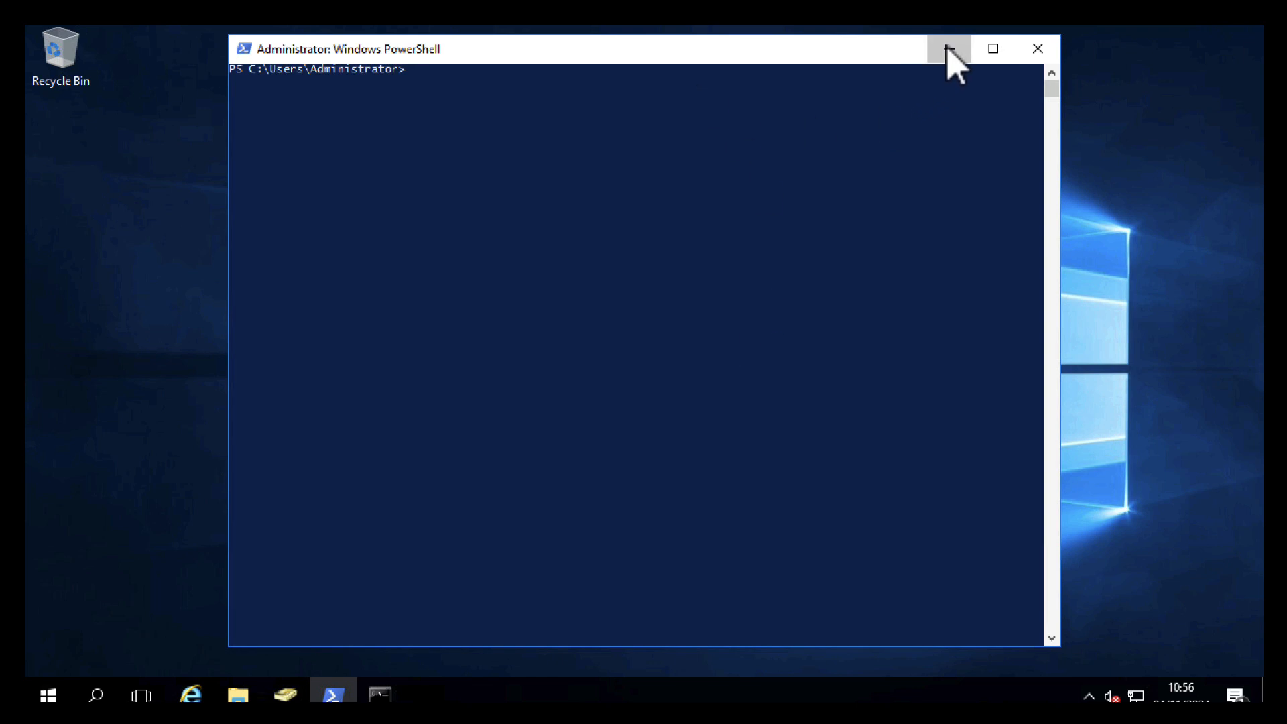
# - Review Backup Job 5's successful 60 GB incremental run in Veeam, then close the report
pyautogui.click(949, 48)
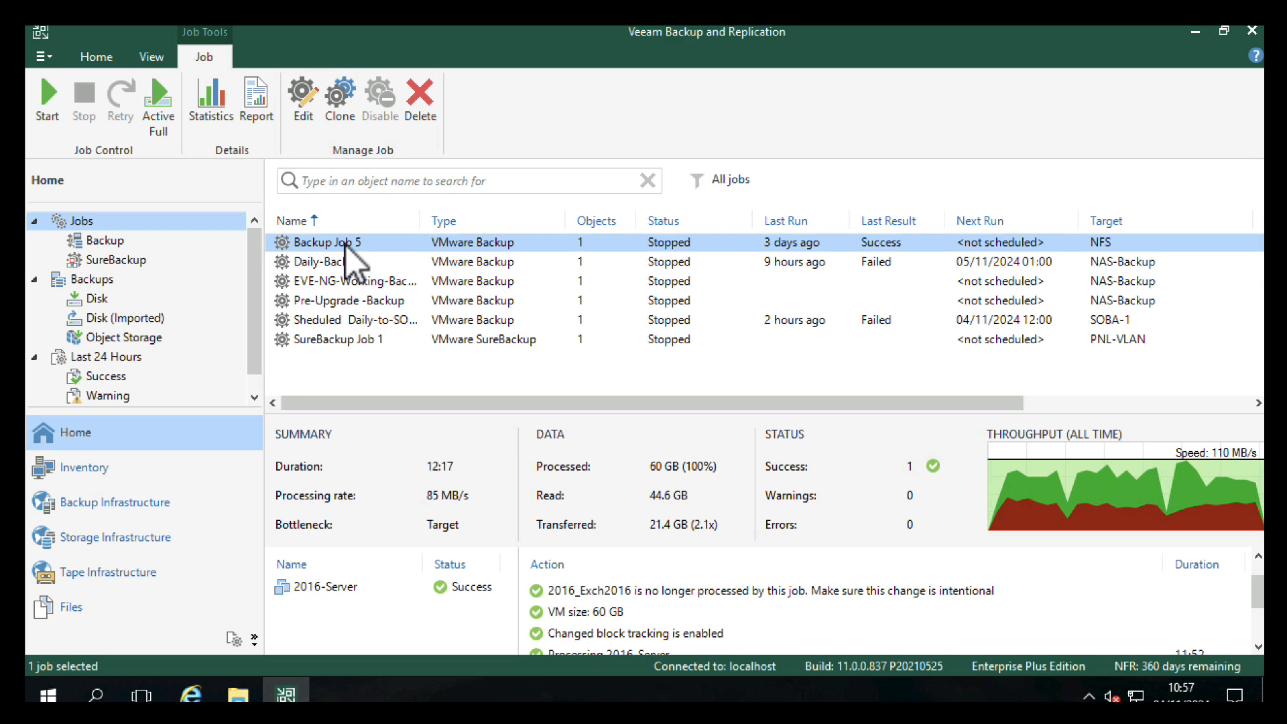
pyautogui.doubleClick(326, 242)
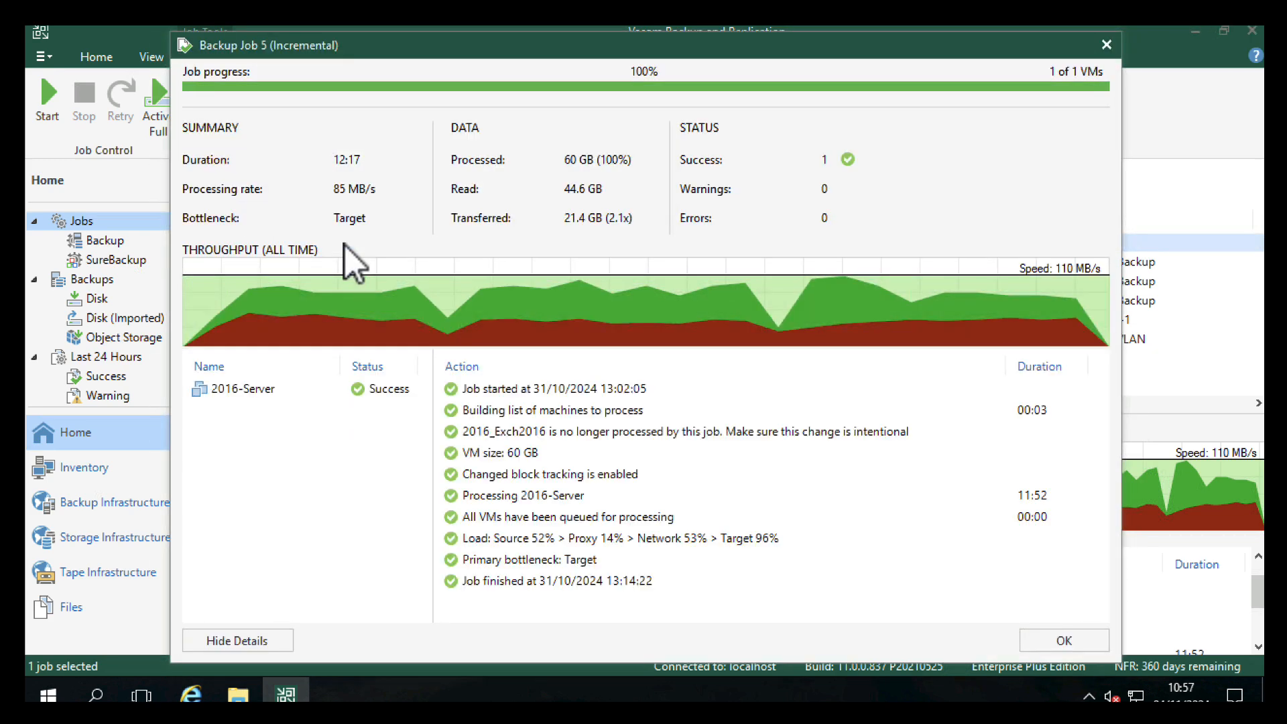
pyautogui.moveTo(475, 414)
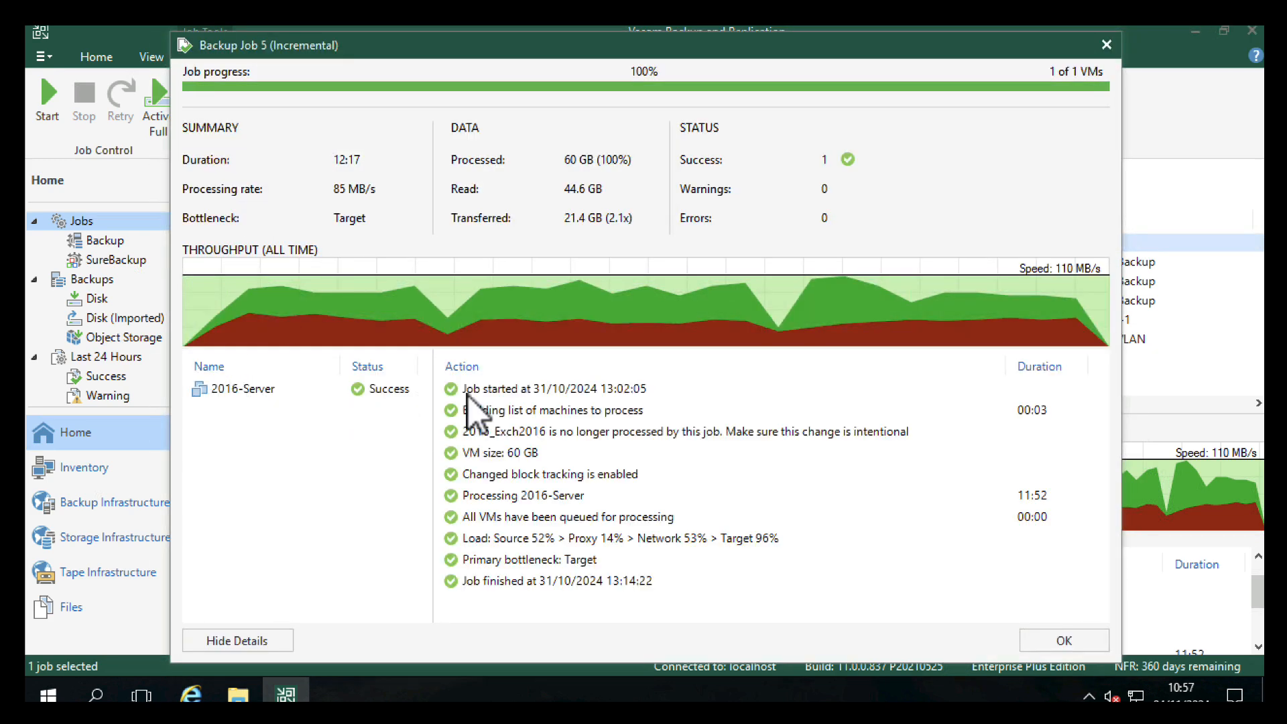
pyautogui.moveTo(751, 612)
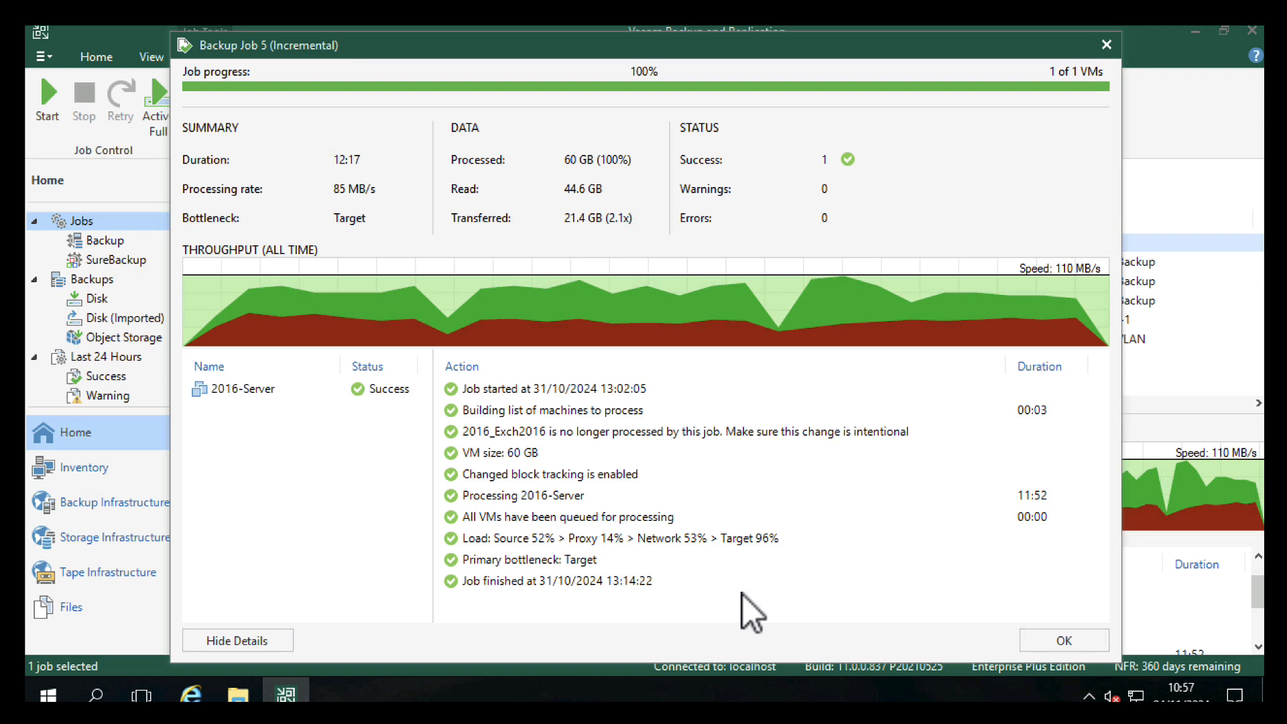
pyautogui.moveTo(679, 228)
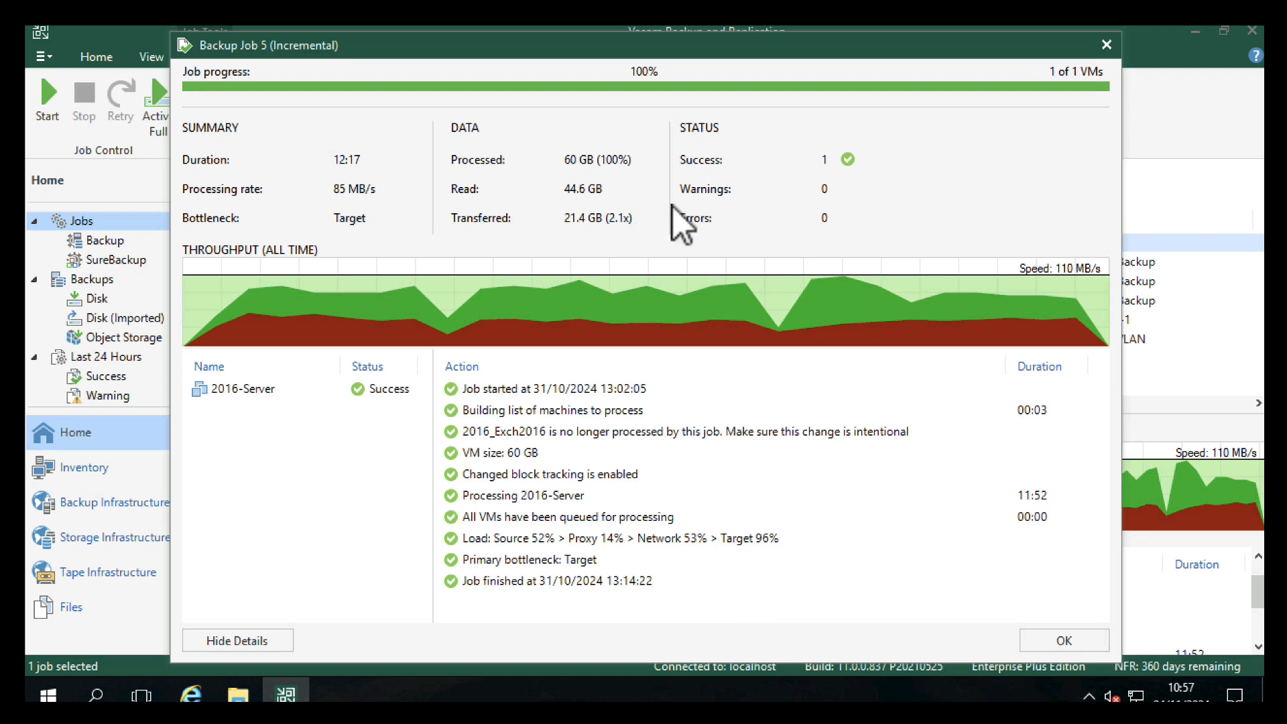
pyautogui.moveTo(903, 390)
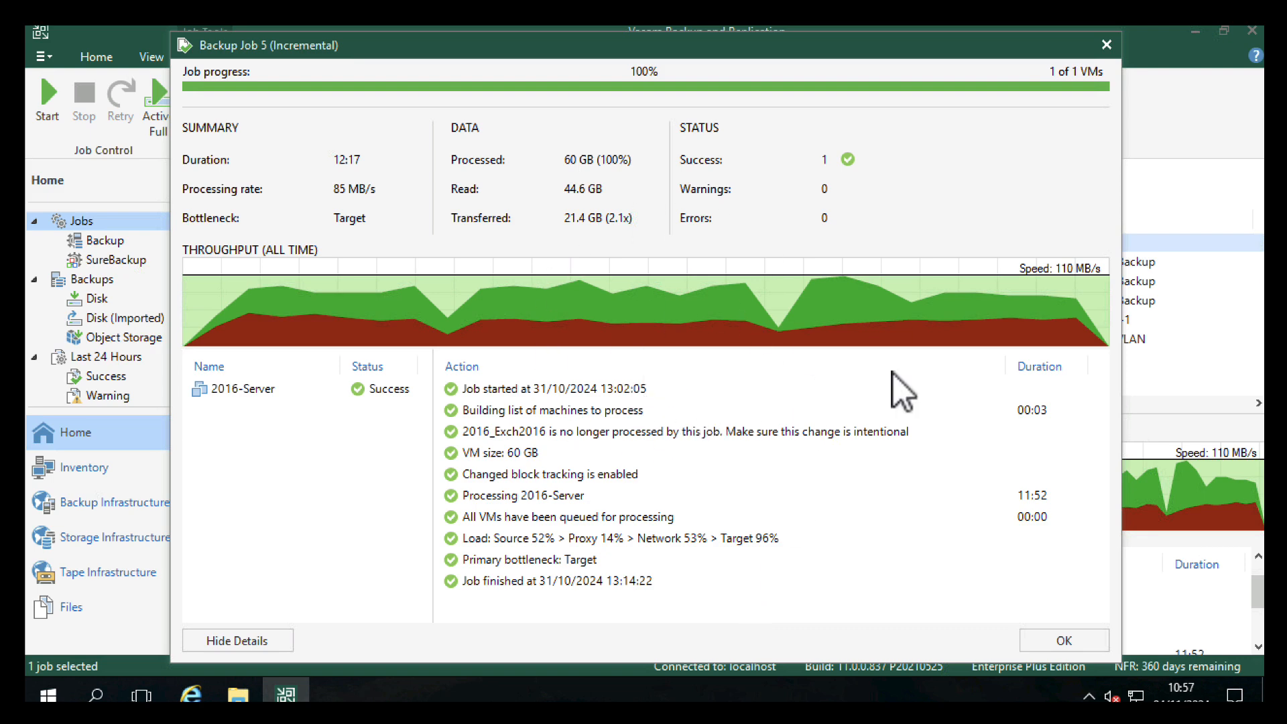
pyautogui.click(1061, 640)
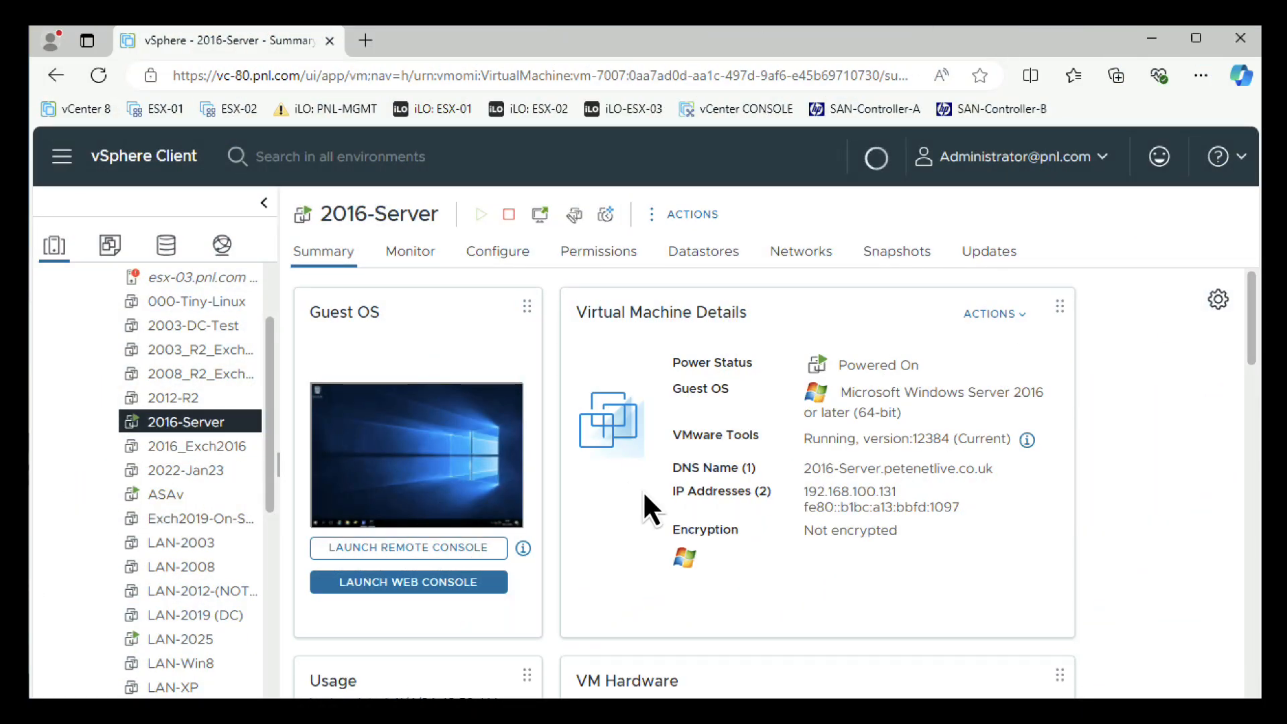
pyautogui.moveTo(360, 458)
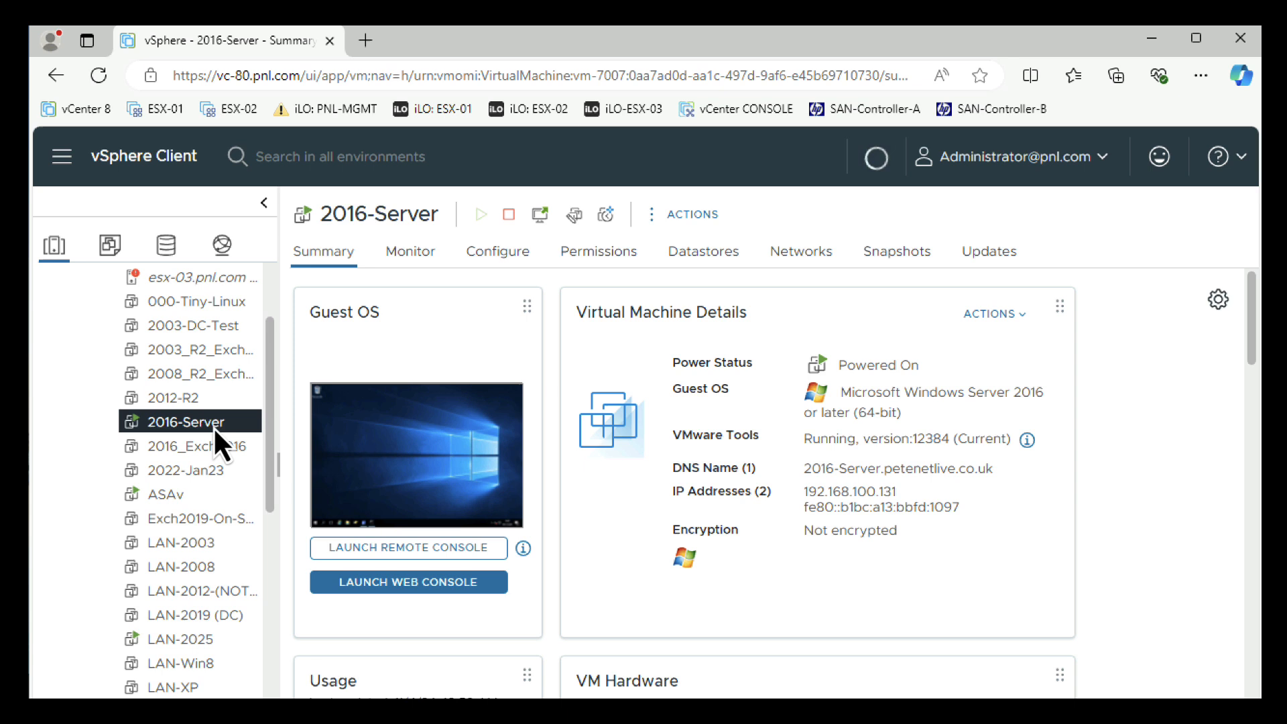
# - Choose Snapshots > Take Snapshot for 2016-Server in vSphere Client
pyautogui.rightClick(189, 421)
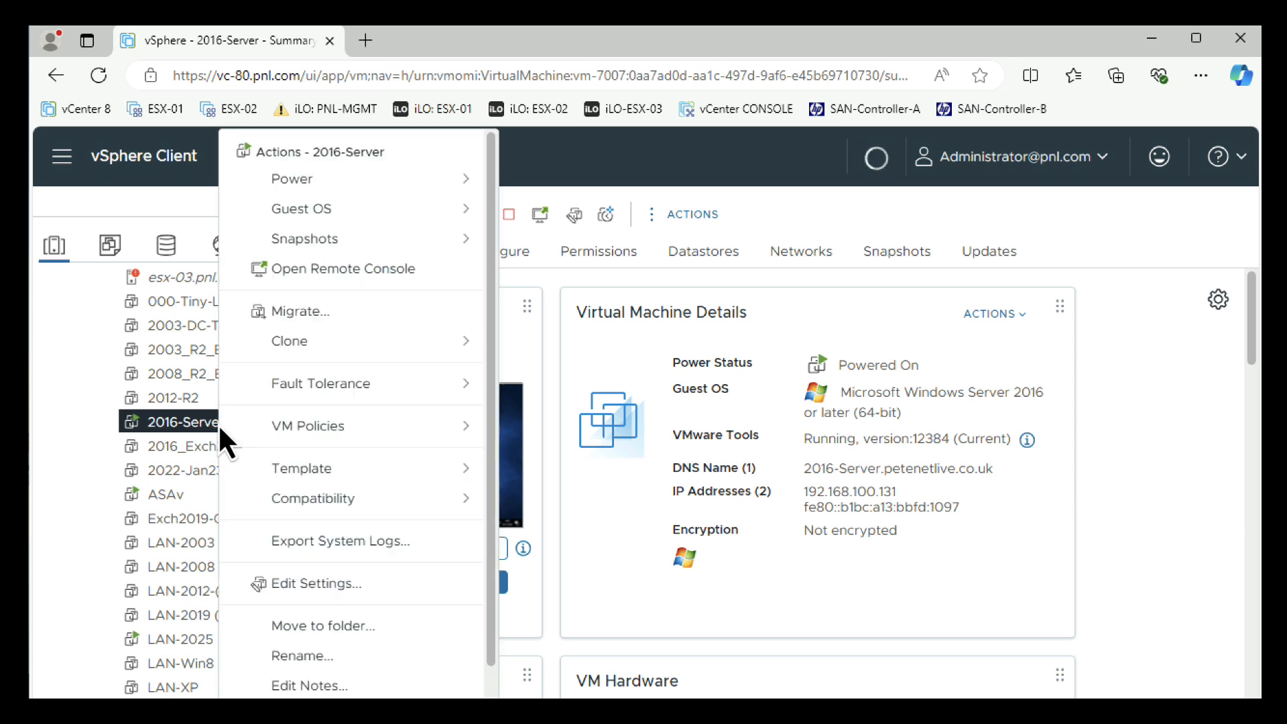
pyautogui.moveTo(304, 267)
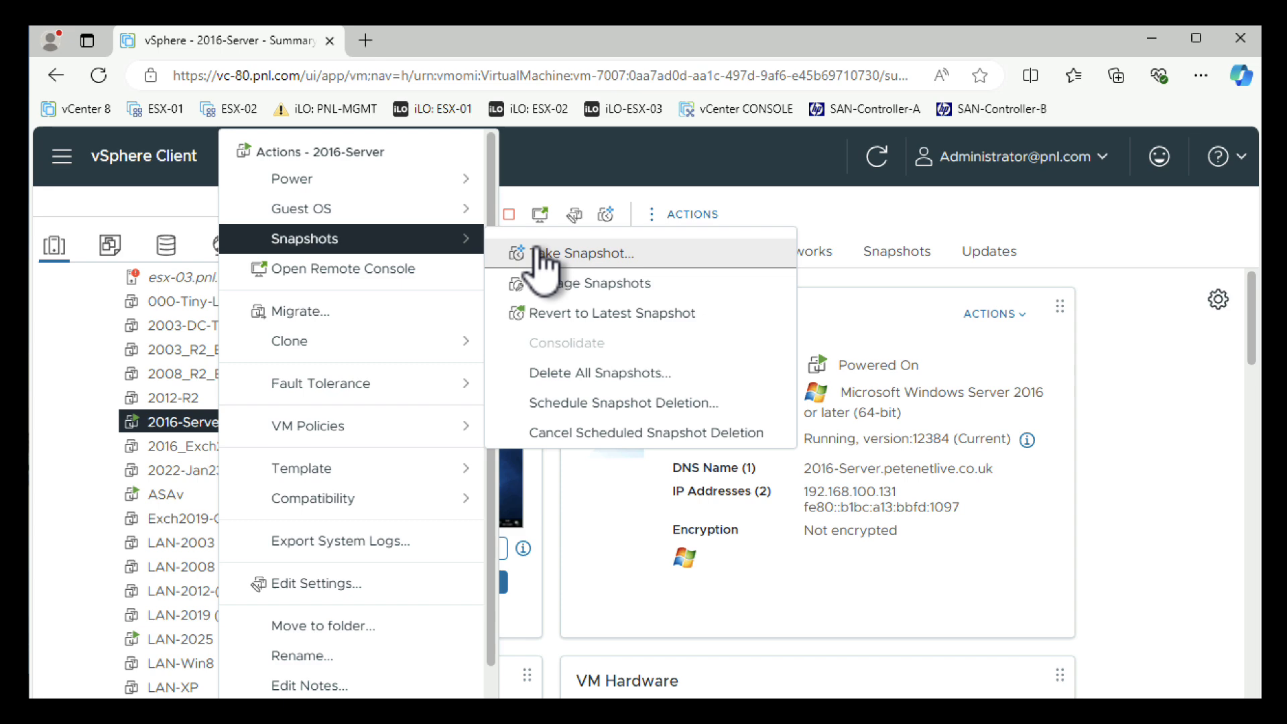
pyautogui.click(585, 253)
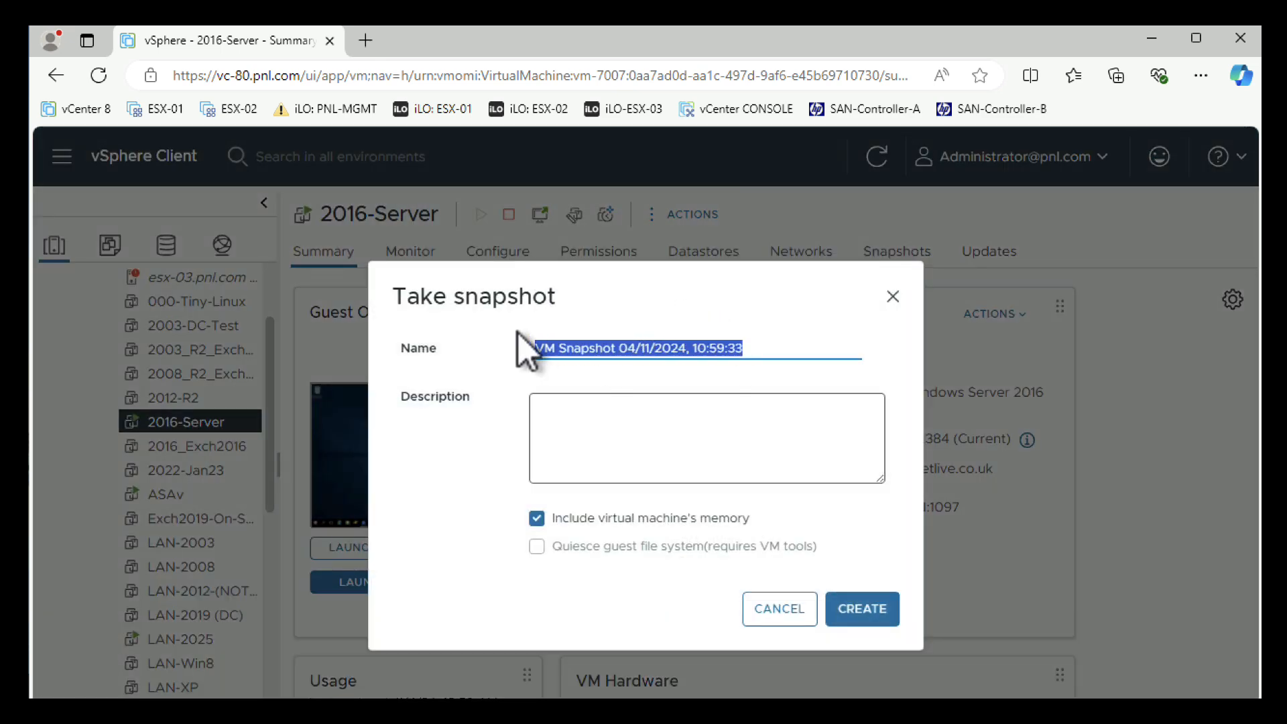
# - Create memory snapshot 'pre-upgrade-to-Win-2022' described 'Pre Upgrade Snapshot', then open the VM console
pyautogui.write('pre-upgra')
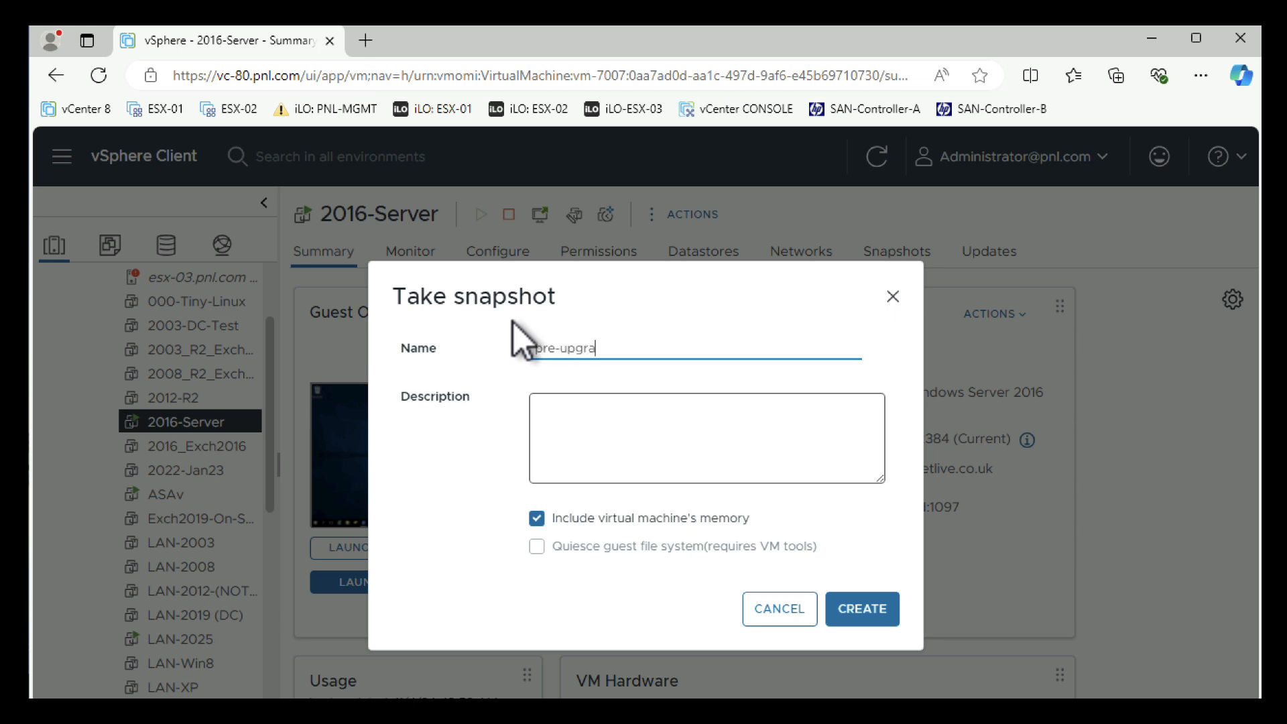
pyautogui.write('de-to')
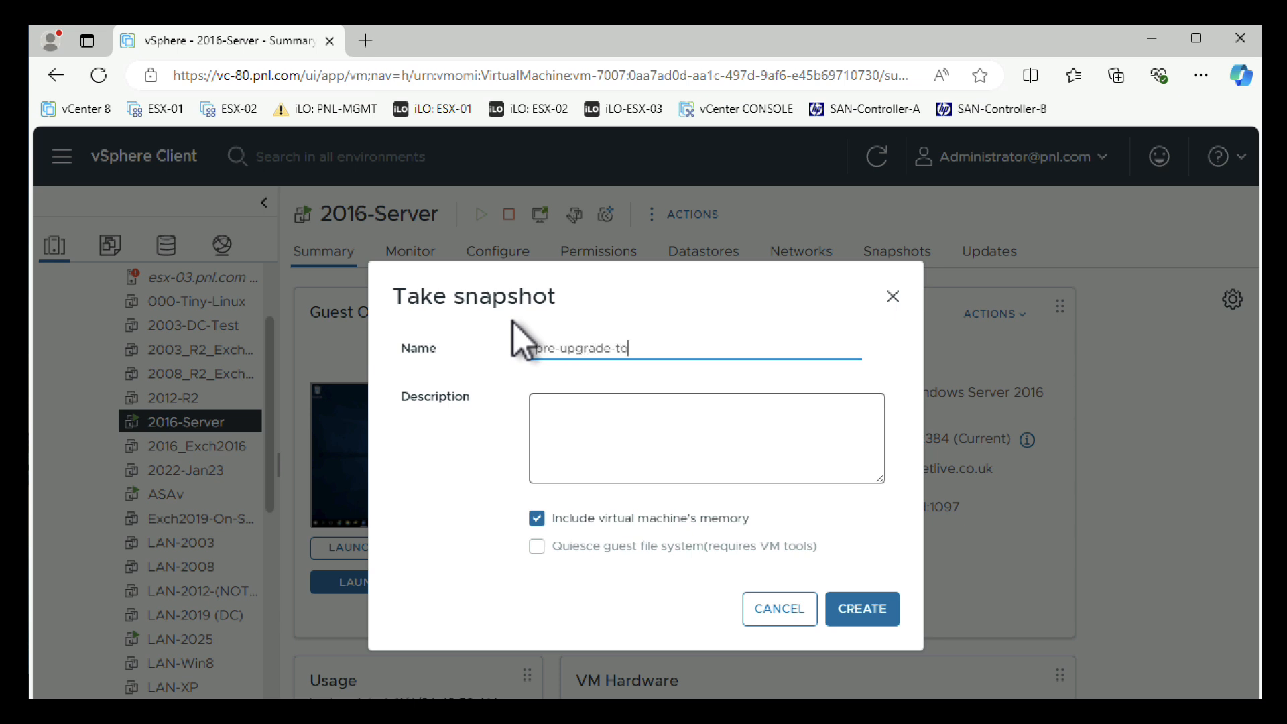
pyautogui.write('Win-2022')
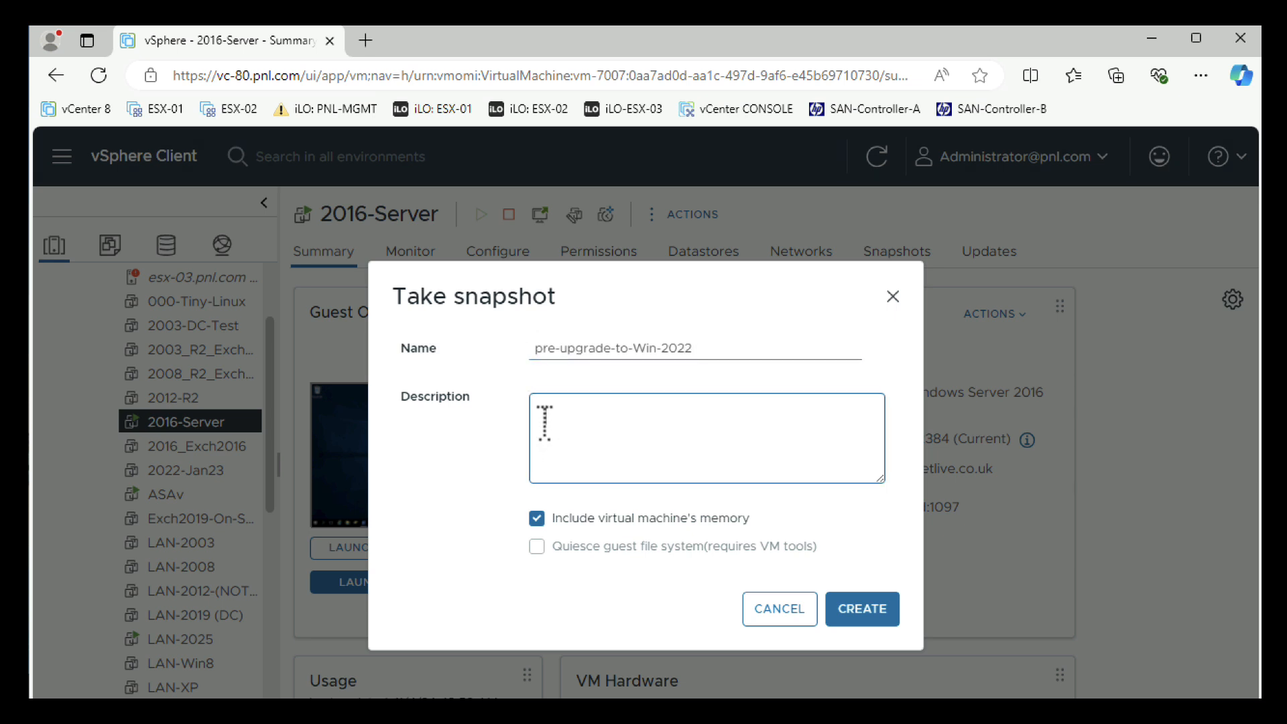
pyautogui.write('Pre Up')
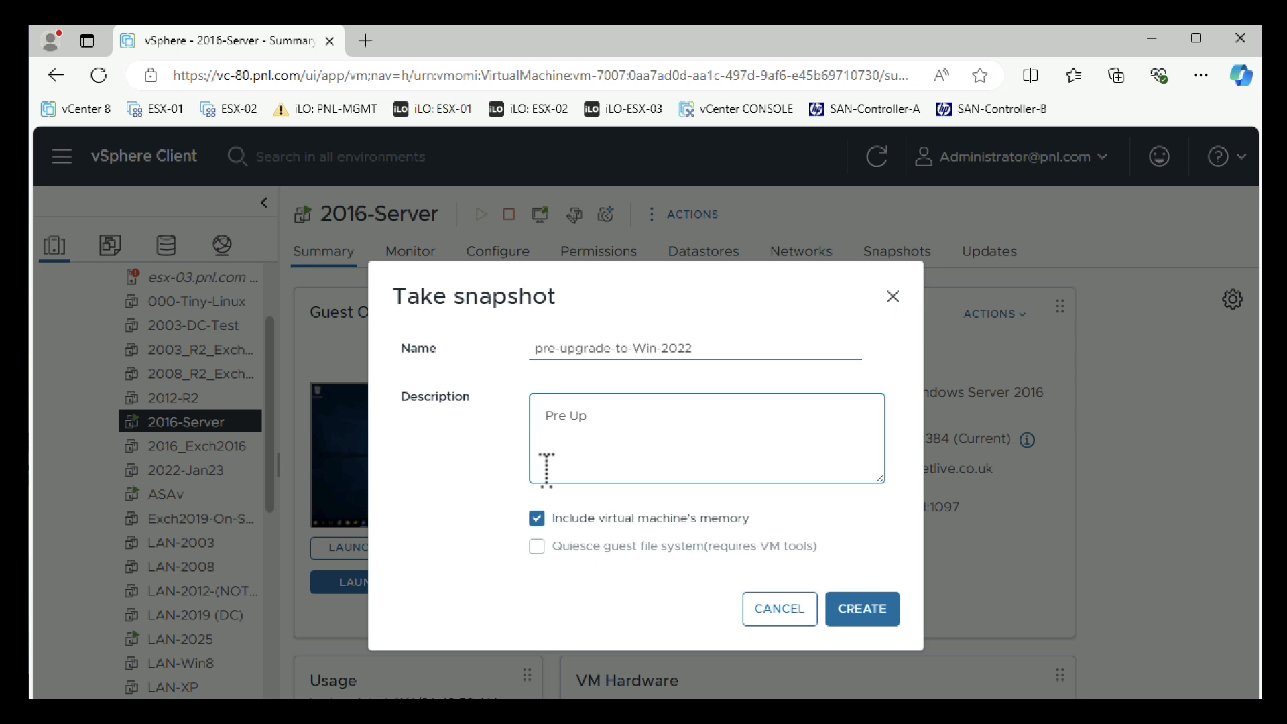
pyautogui.write('grade Sna')
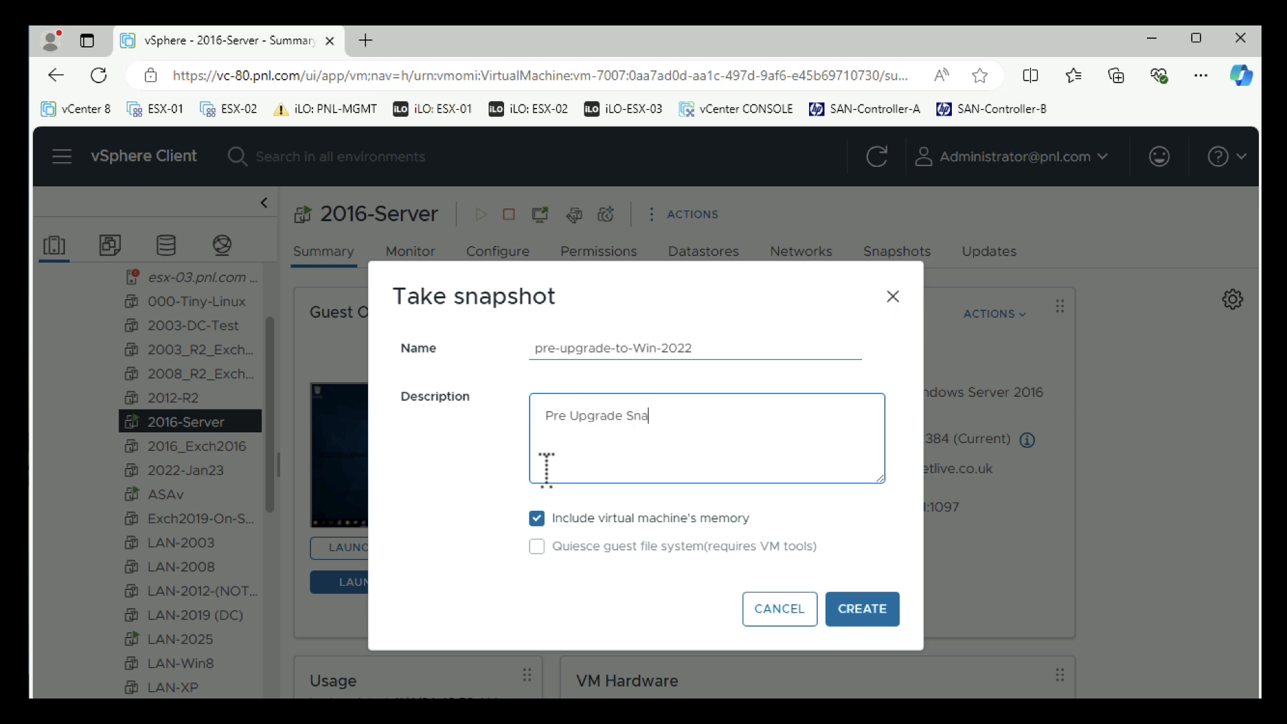
pyautogui.write('pshot')
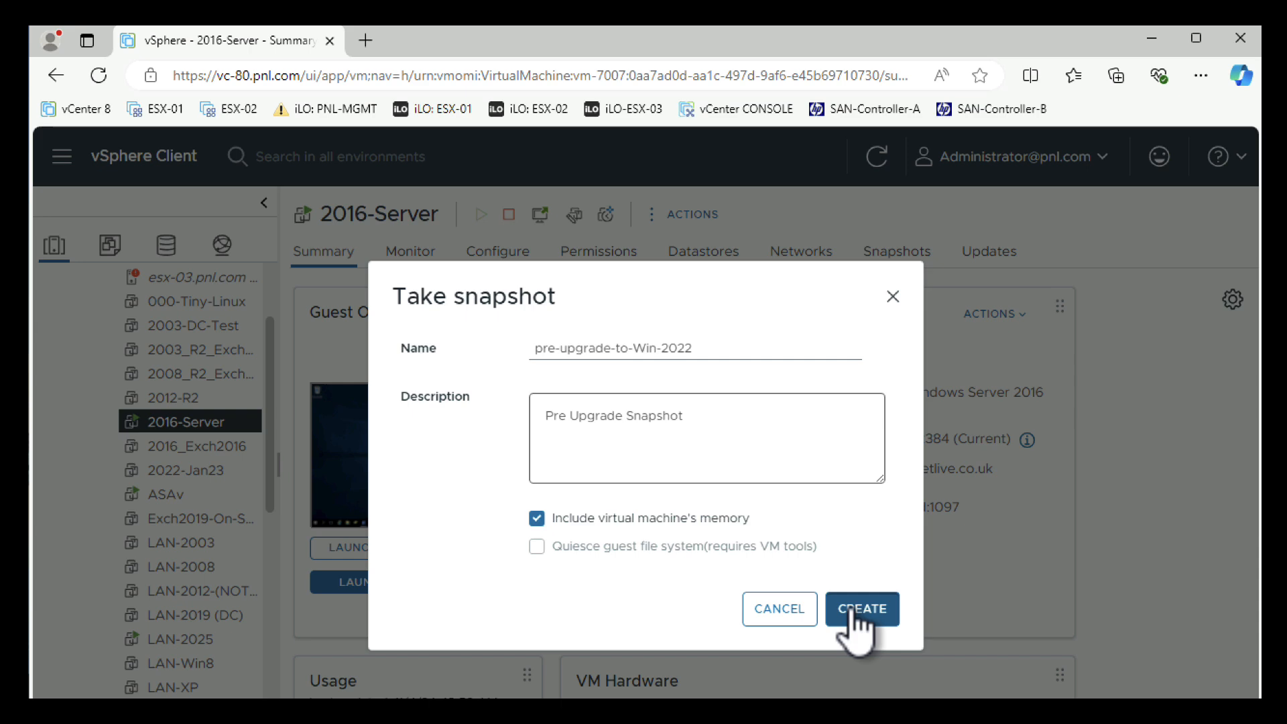
pyautogui.click(862, 610)
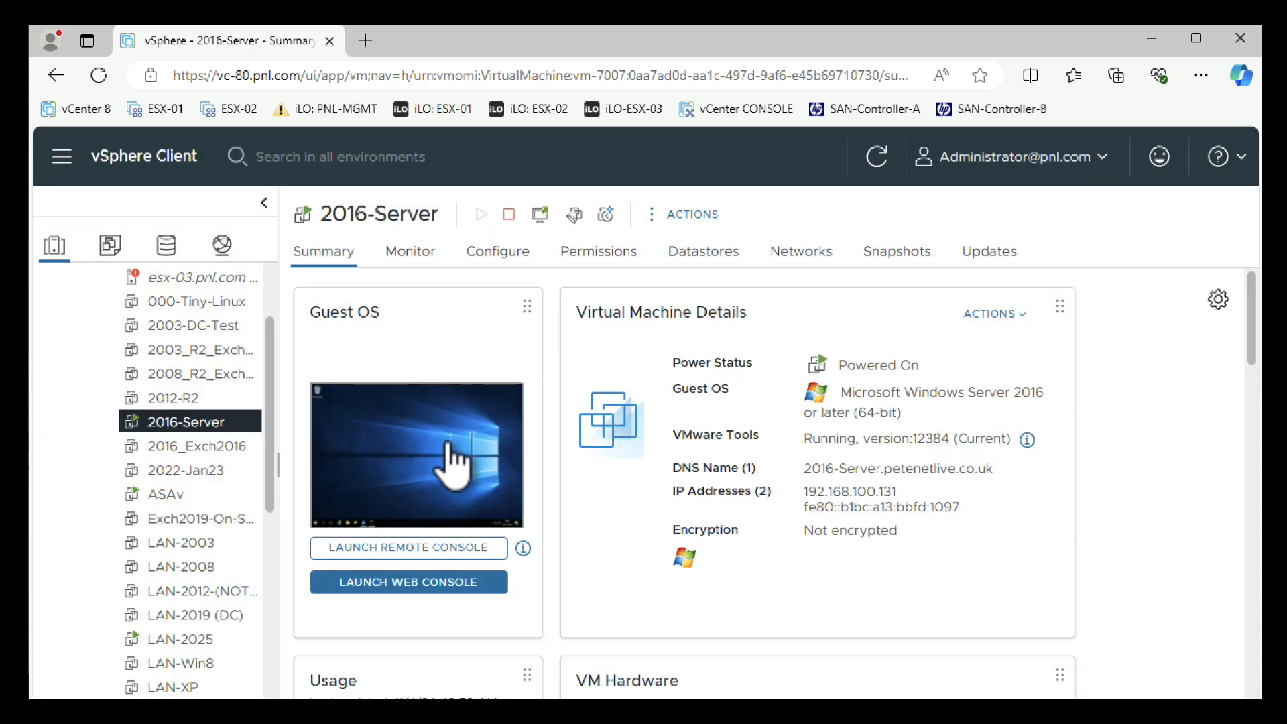
pyautogui.moveTo(721, 431)
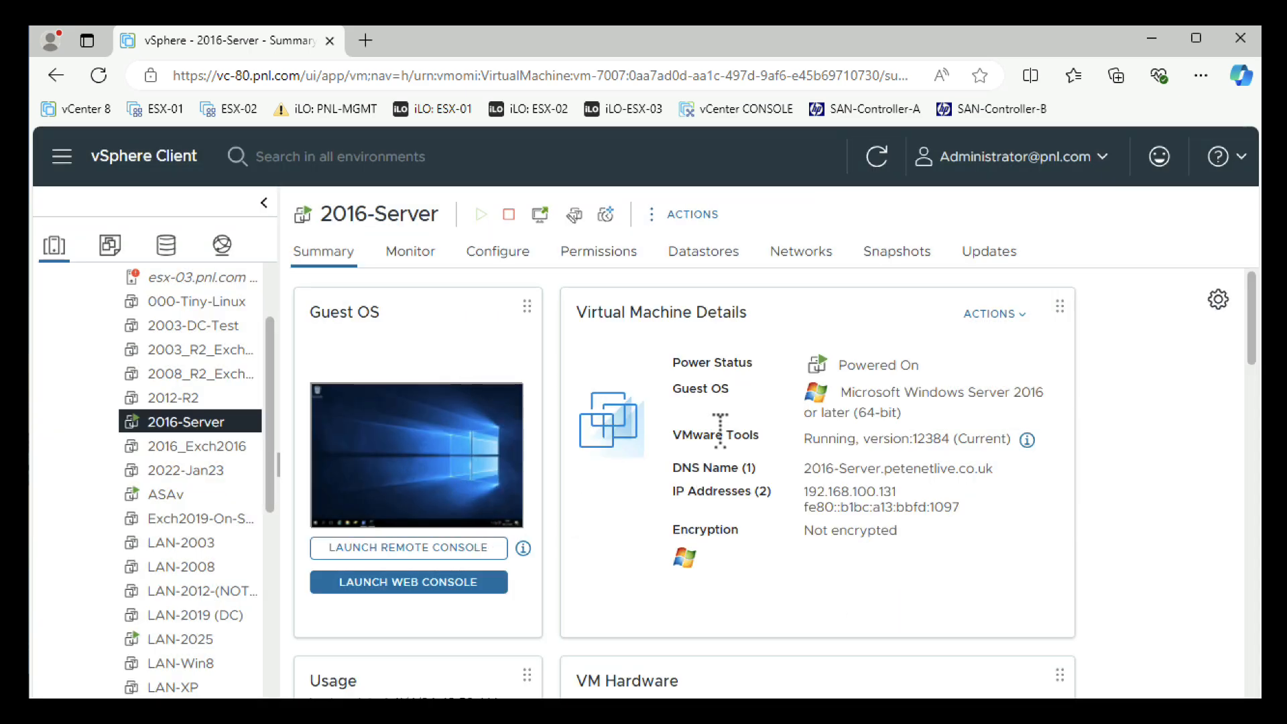
pyautogui.click(409, 582)
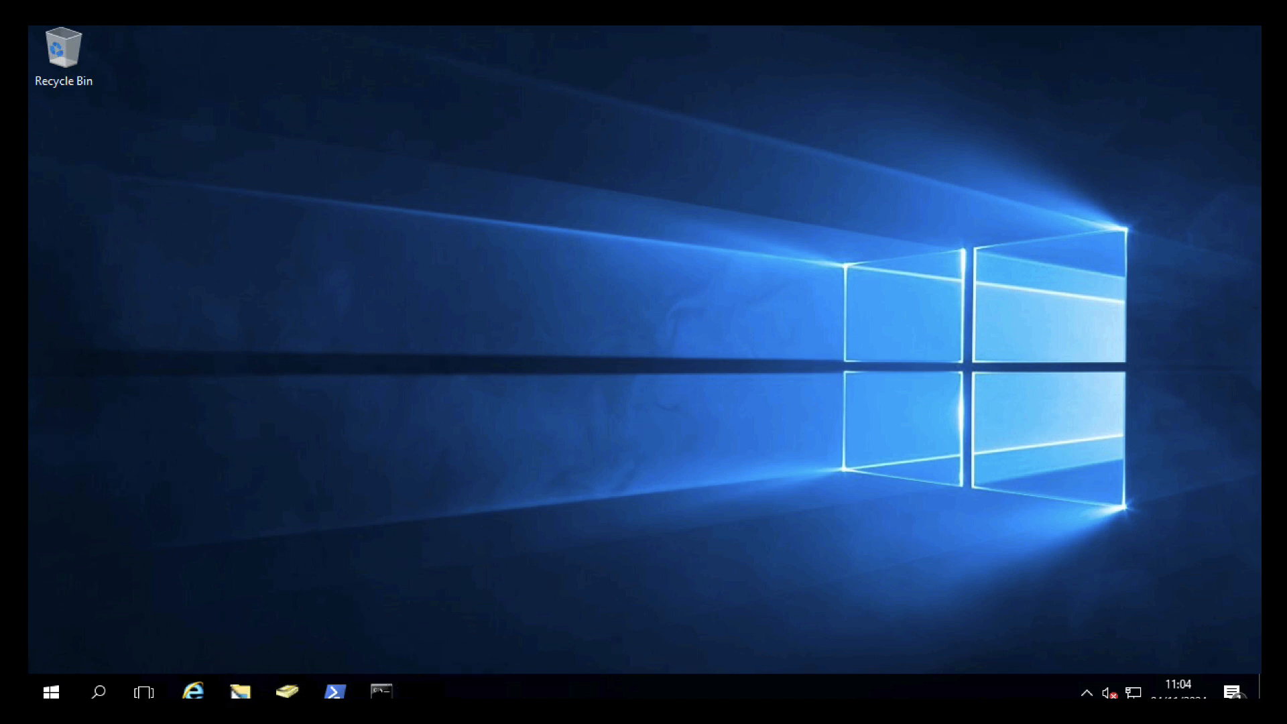
# - Launch Windows Server Setup from DVD Drive (D:) under This PC in File Explorer
pyautogui.click(240, 692)
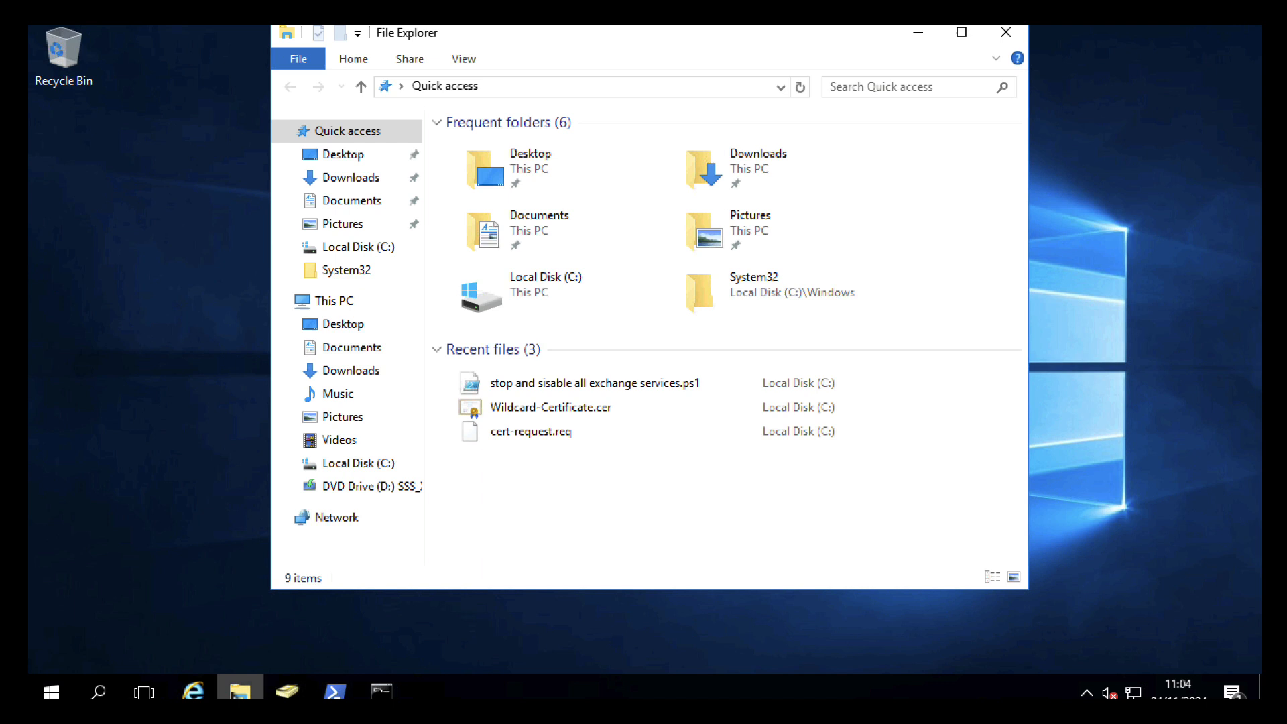
pyautogui.click(332, 300)
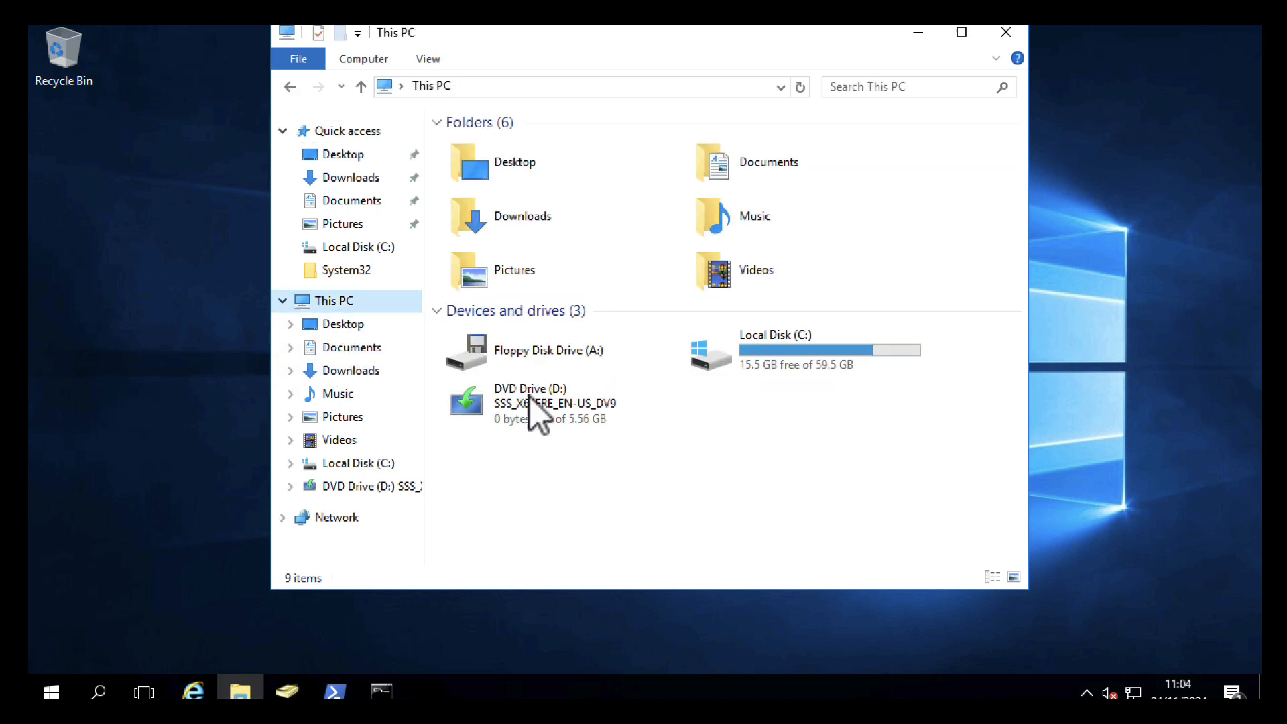
pyautogui.click(537, 403)
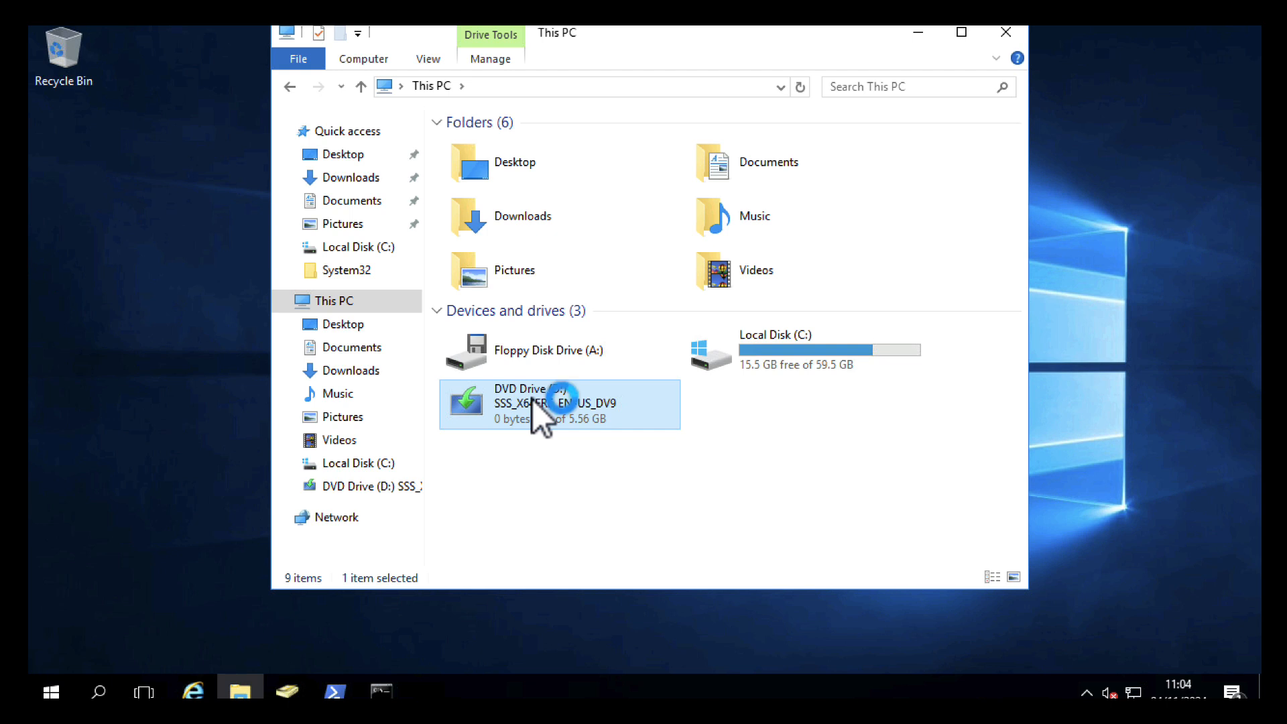
pyautogui.doubleClick(542, 404)
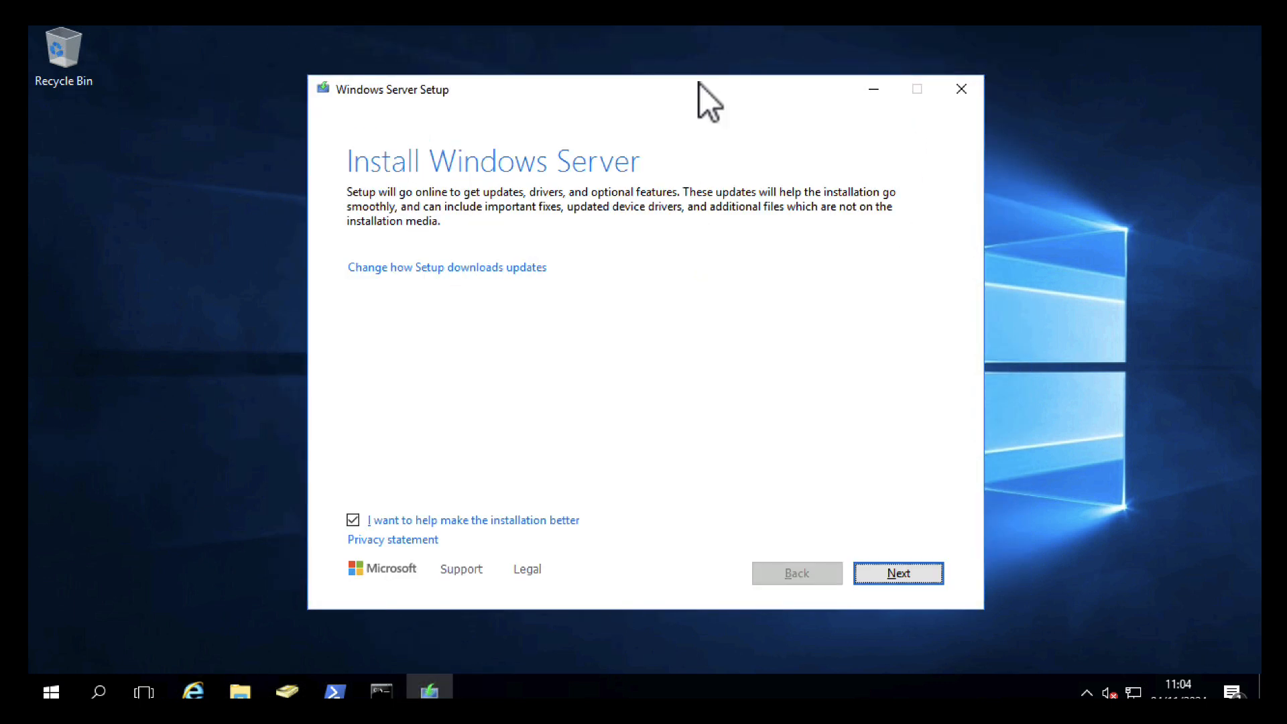
pyautogui.moveTo(361, 345)
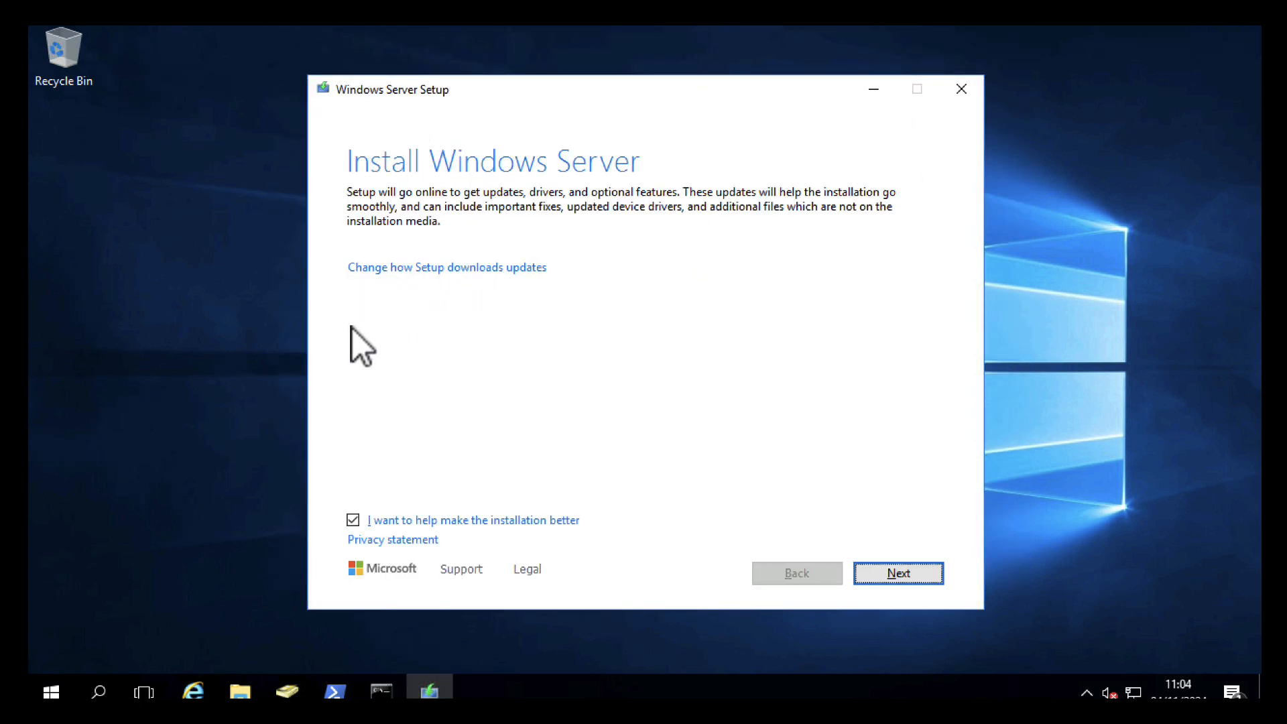
pyautogui.moveTo(392, 546)
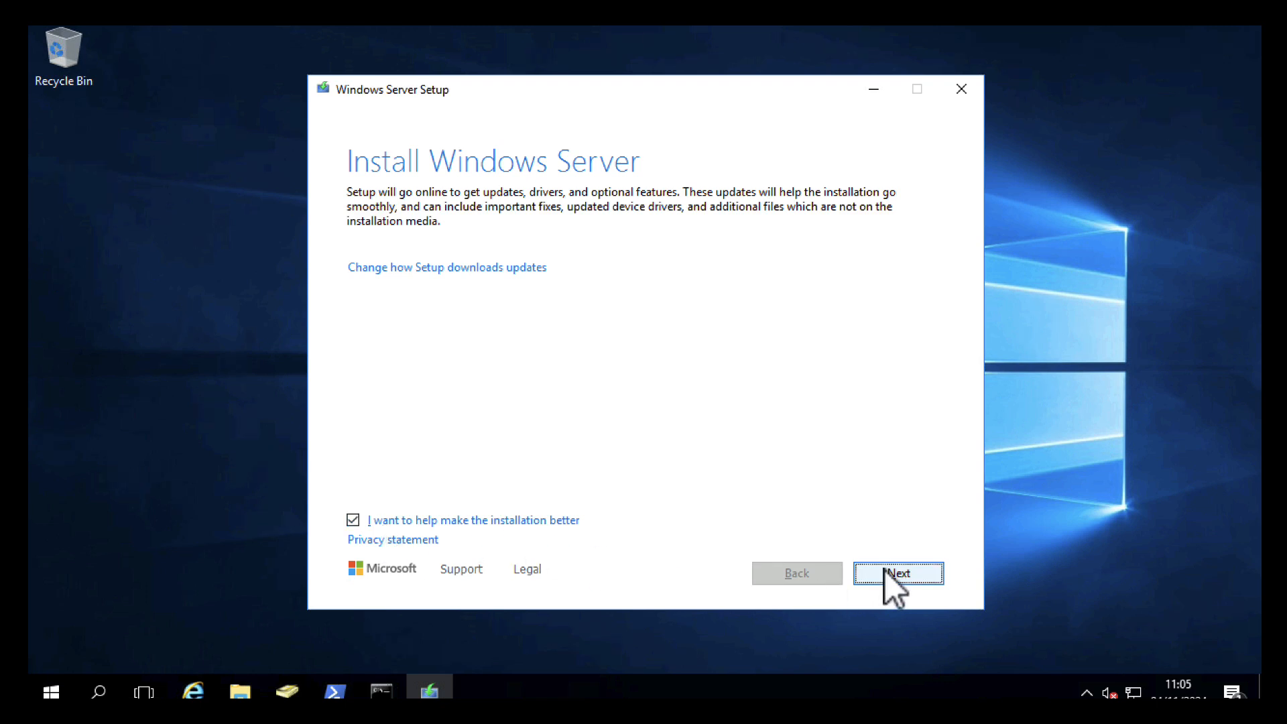
# - Enter the product key and select the Datacenter Desktop Experience image
pyautogui.click(898, 573)
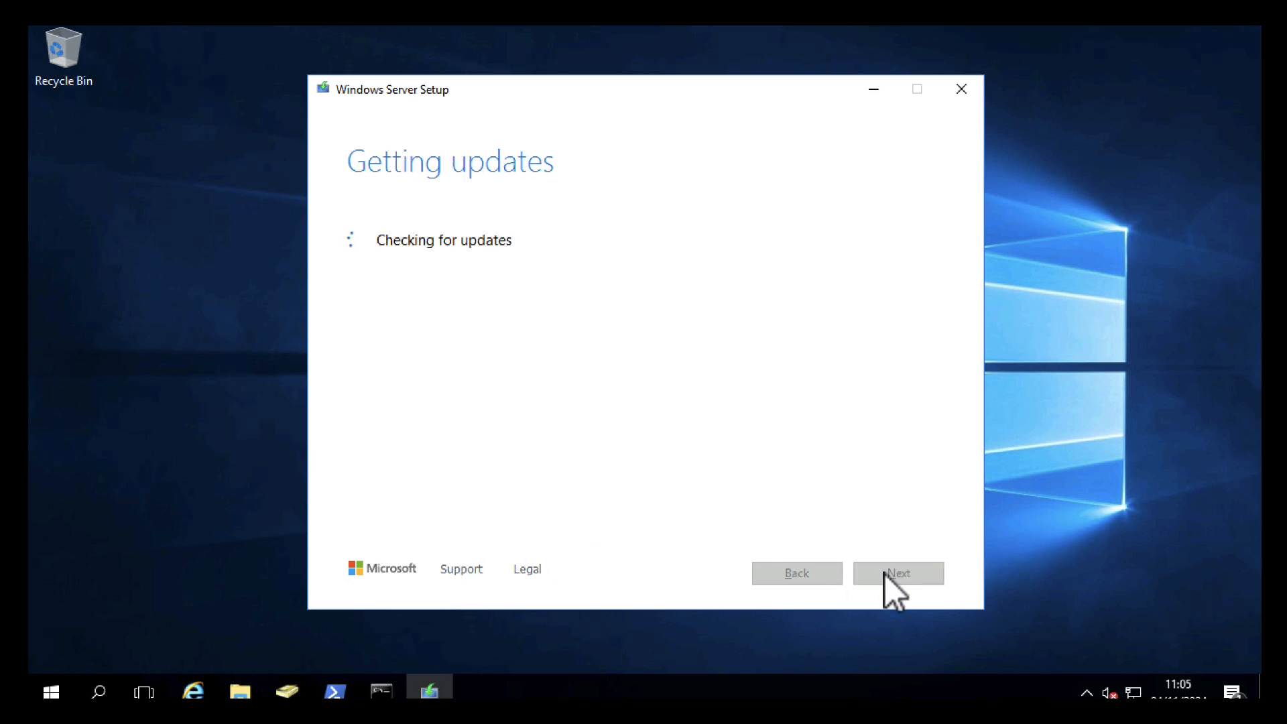
pyautogui.moveTo(632, 390)
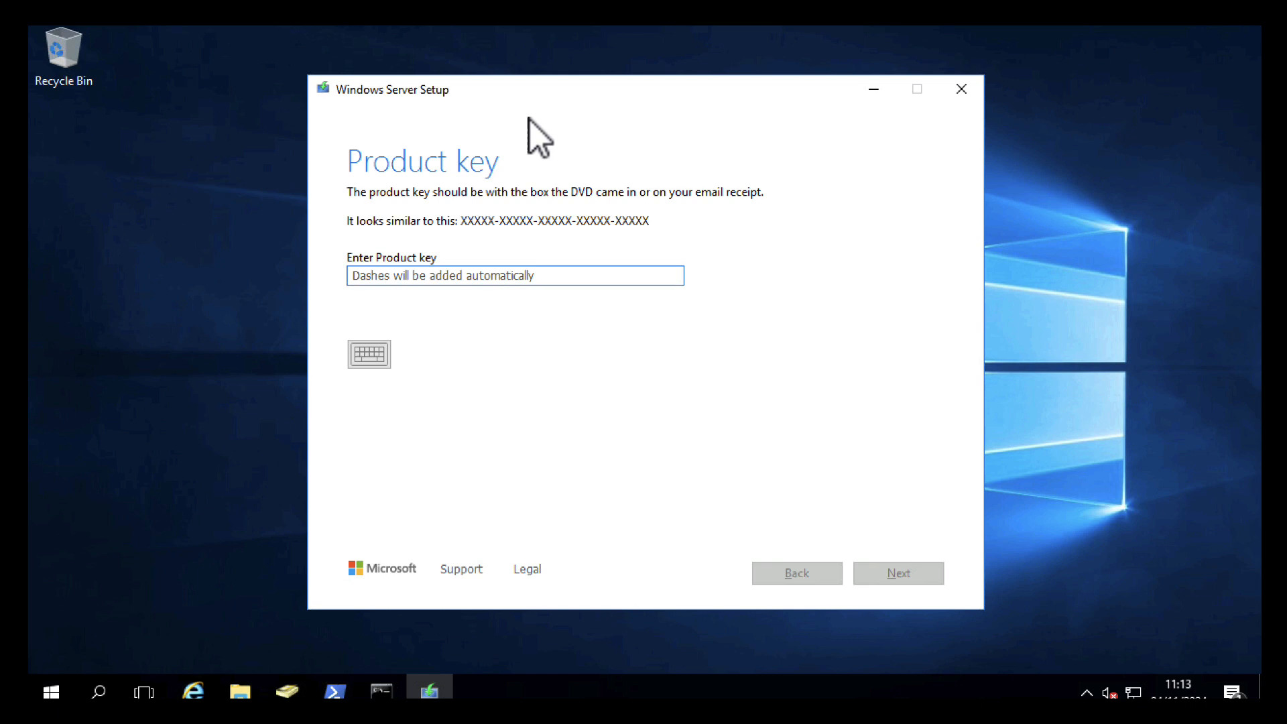
pyautogui.write('6N')
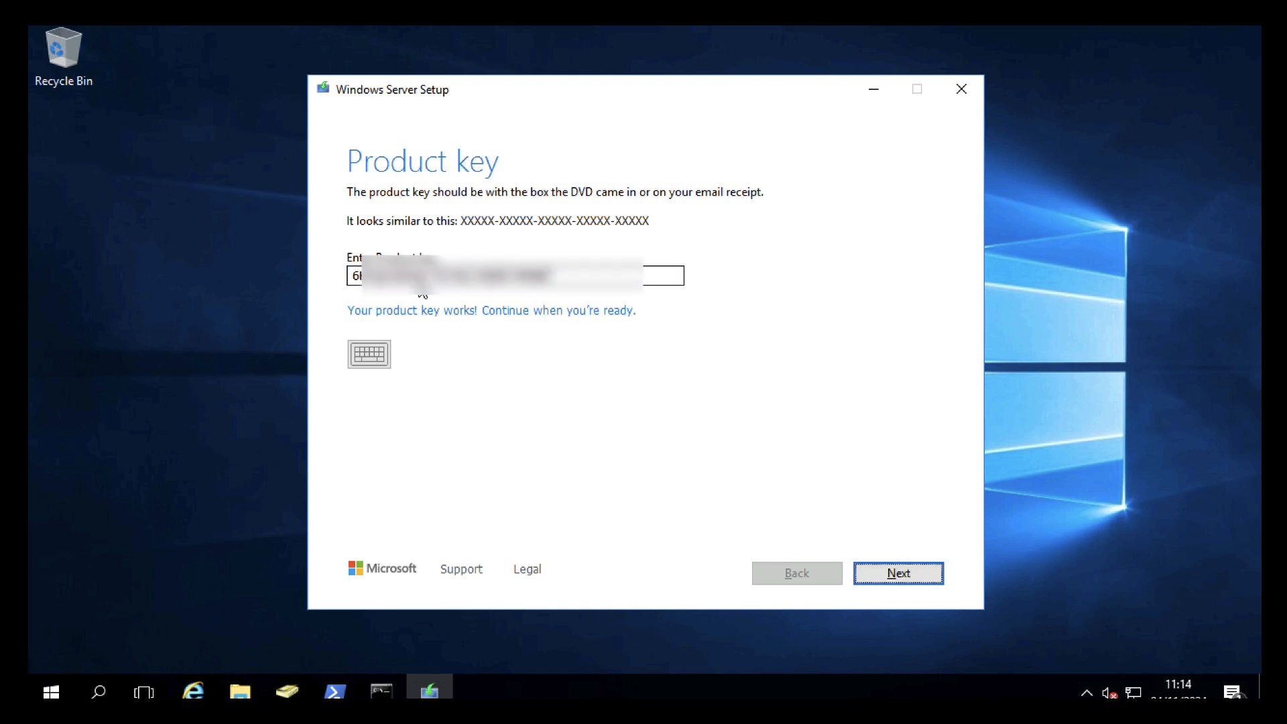
pyautogui.moveTo(538, 341)
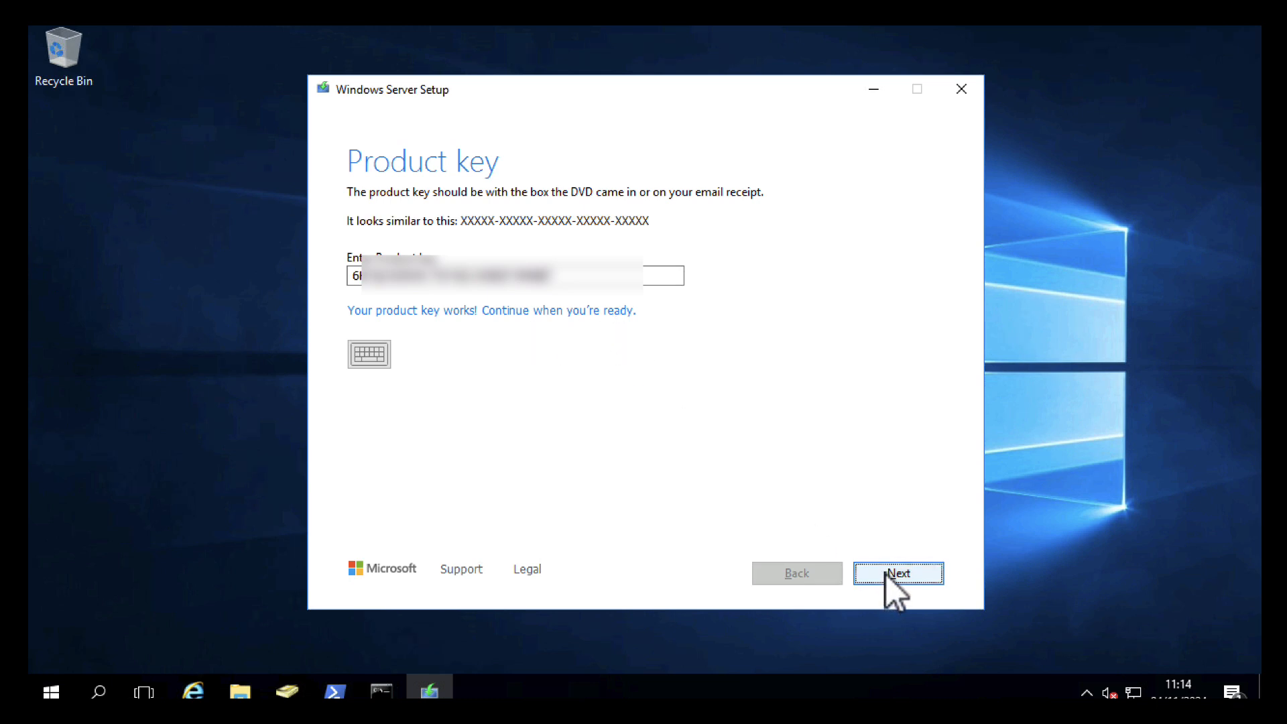
pyautogui.click(897, 572)
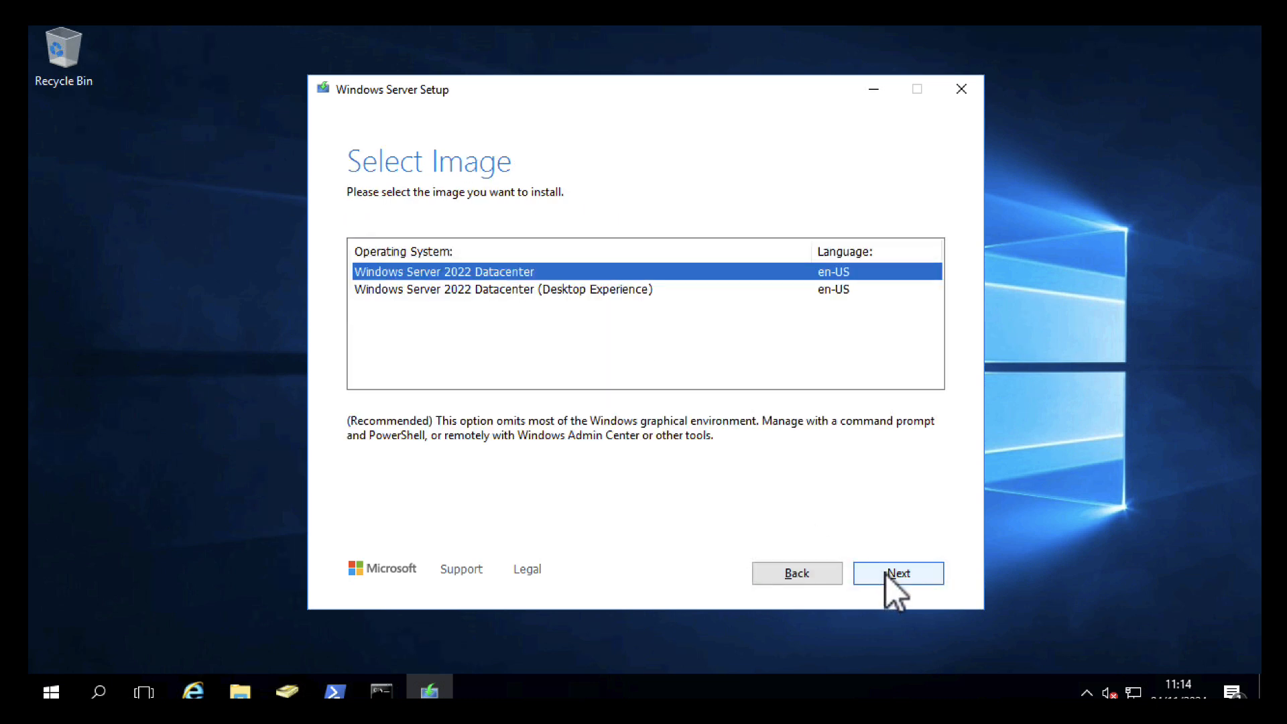
pyautogui.click(504, 289)
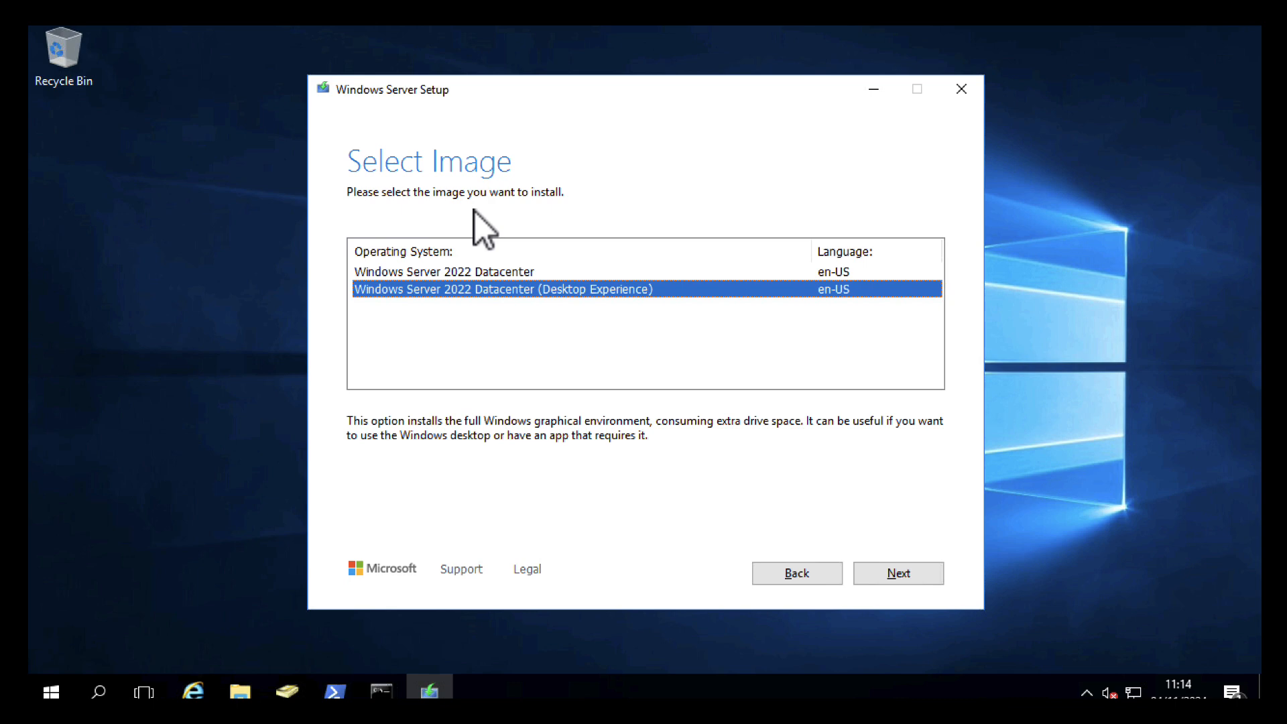
# - Scroll through and accept the license terms
pyautogui.click(898, 572)
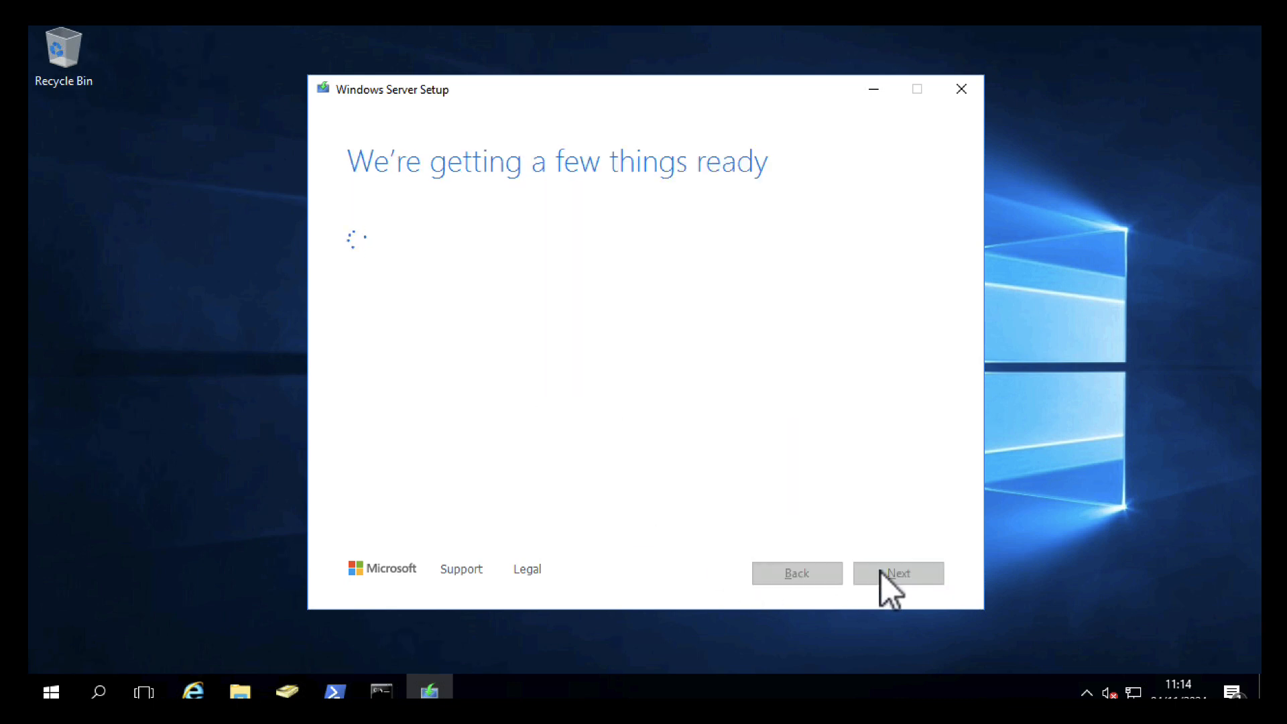
pyautogui.click(898, 573)
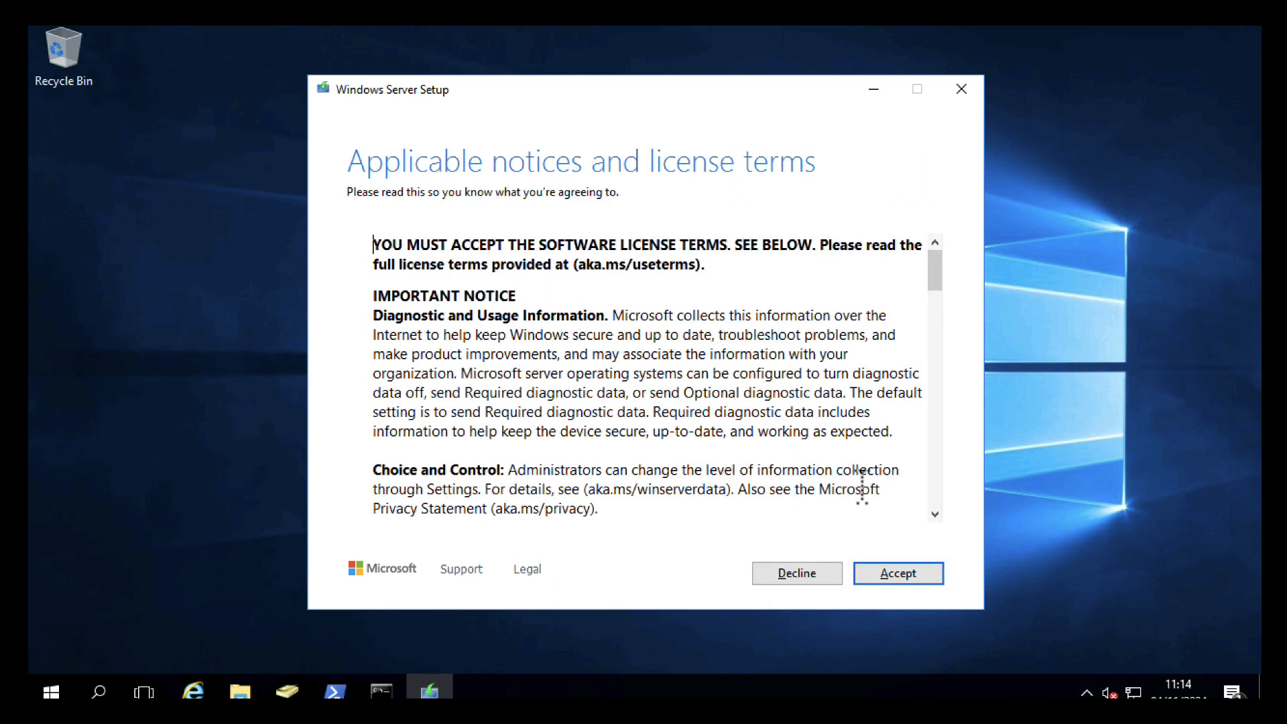
pyautogui.scroll(-3)
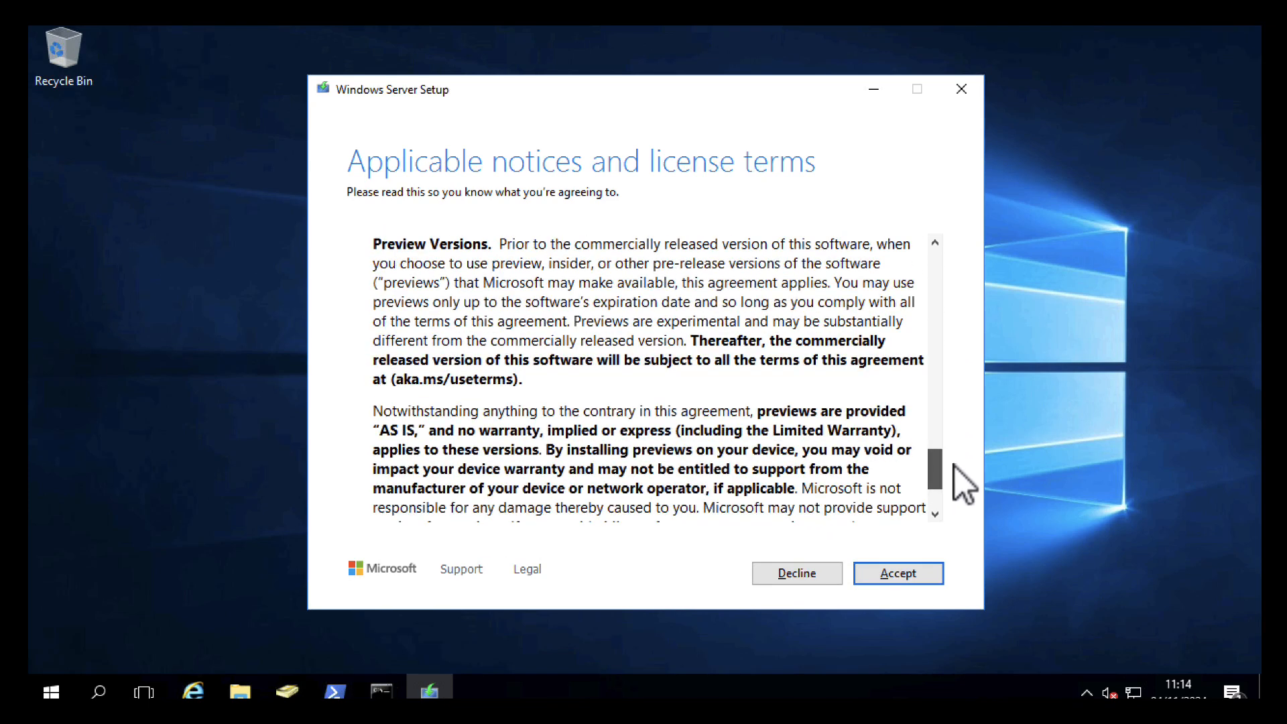
pyautogui.scroll(-3)
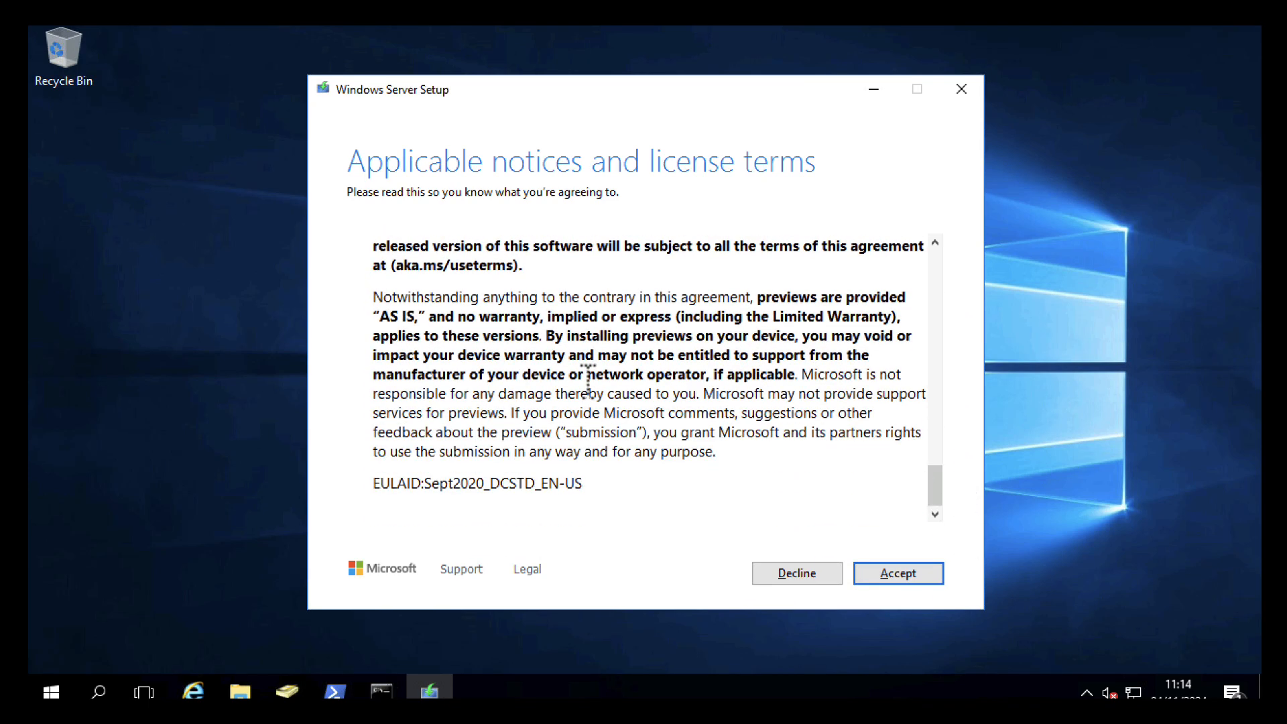
pyautogui.click(897, 573)
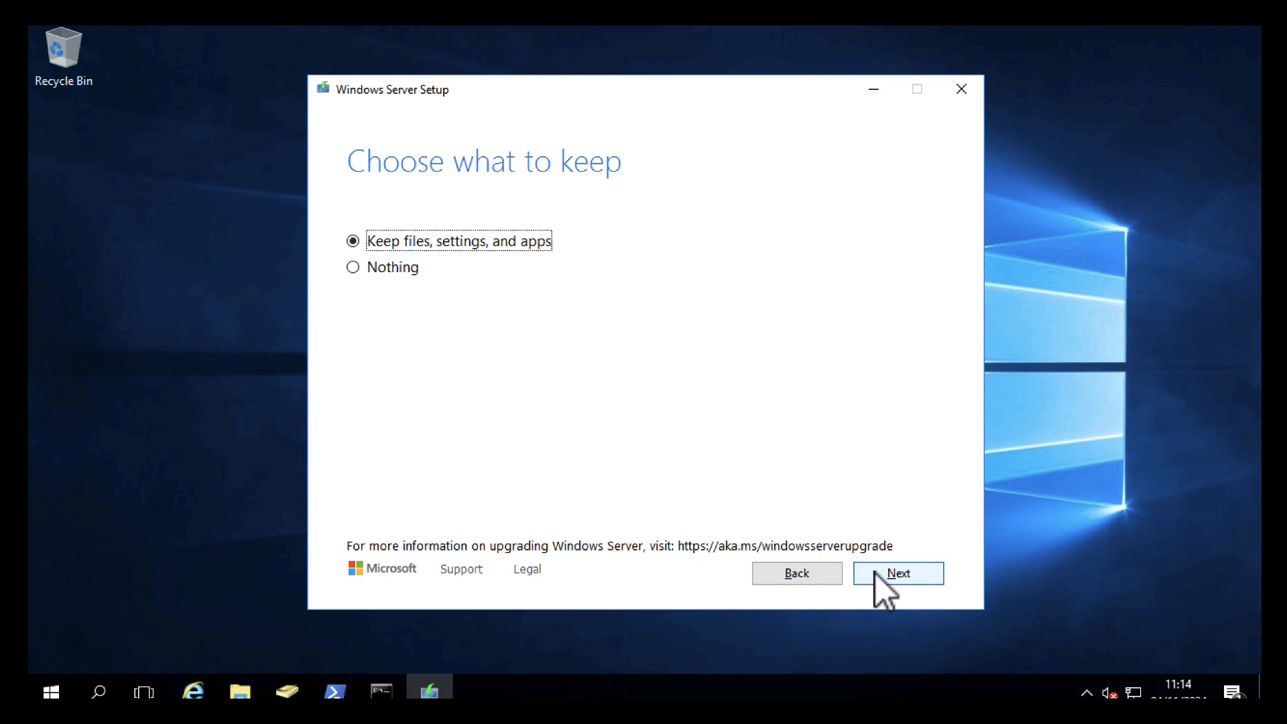
pyautogui.moveTo(685, 476)
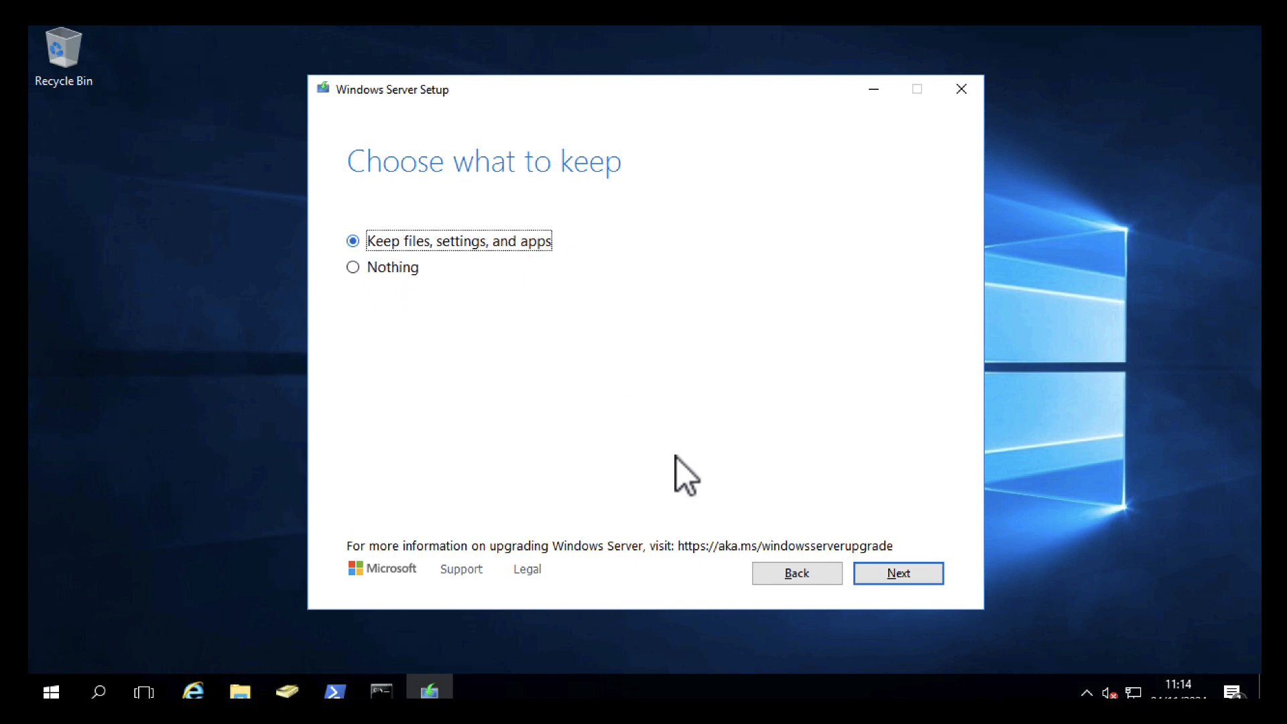
# - Keep files, settings and apps, and start installing Windows Server 2022 Datacenter
pyautogui.click(898, 573)
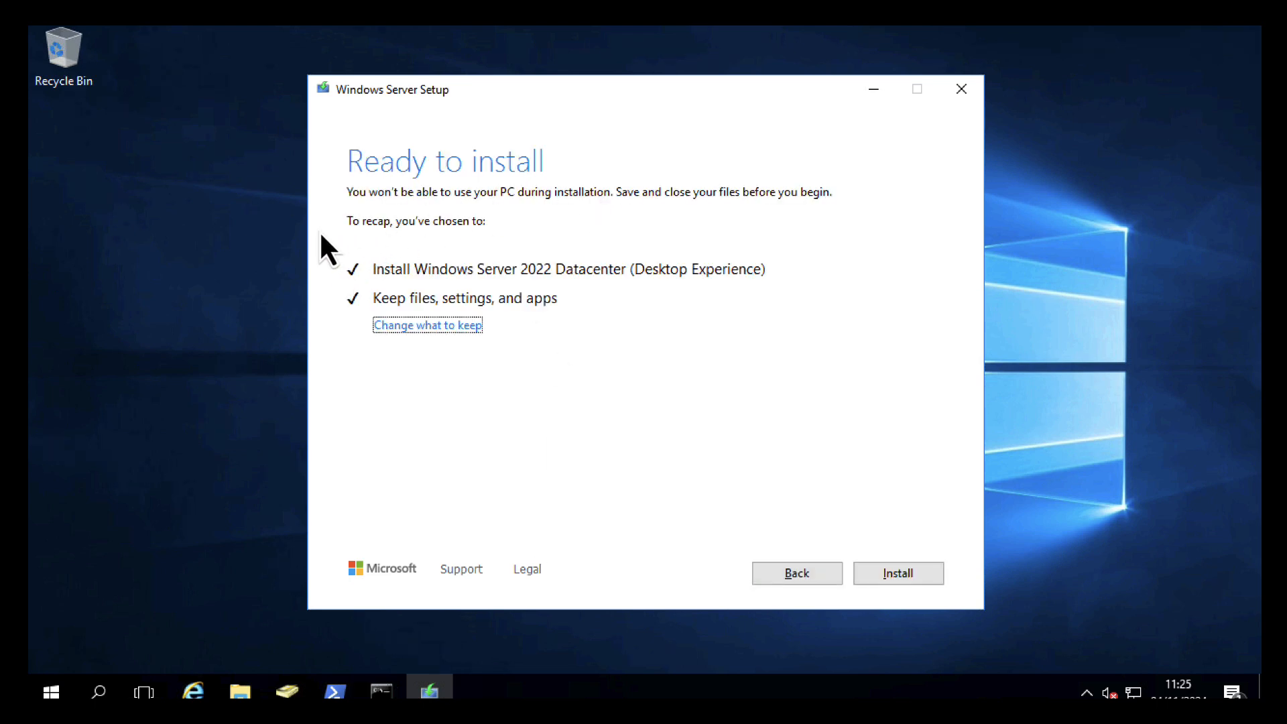
pyautogui.moveTo(711, 454)
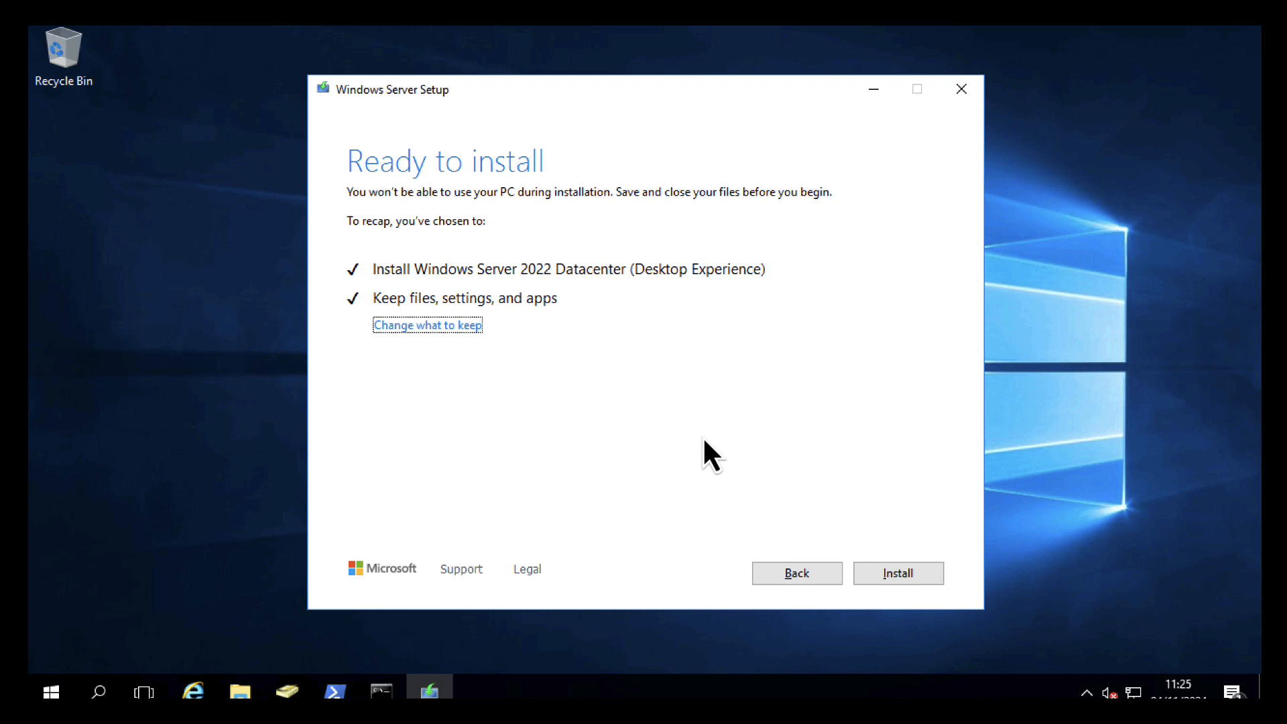
pyautogui.moveTo(899, 573)
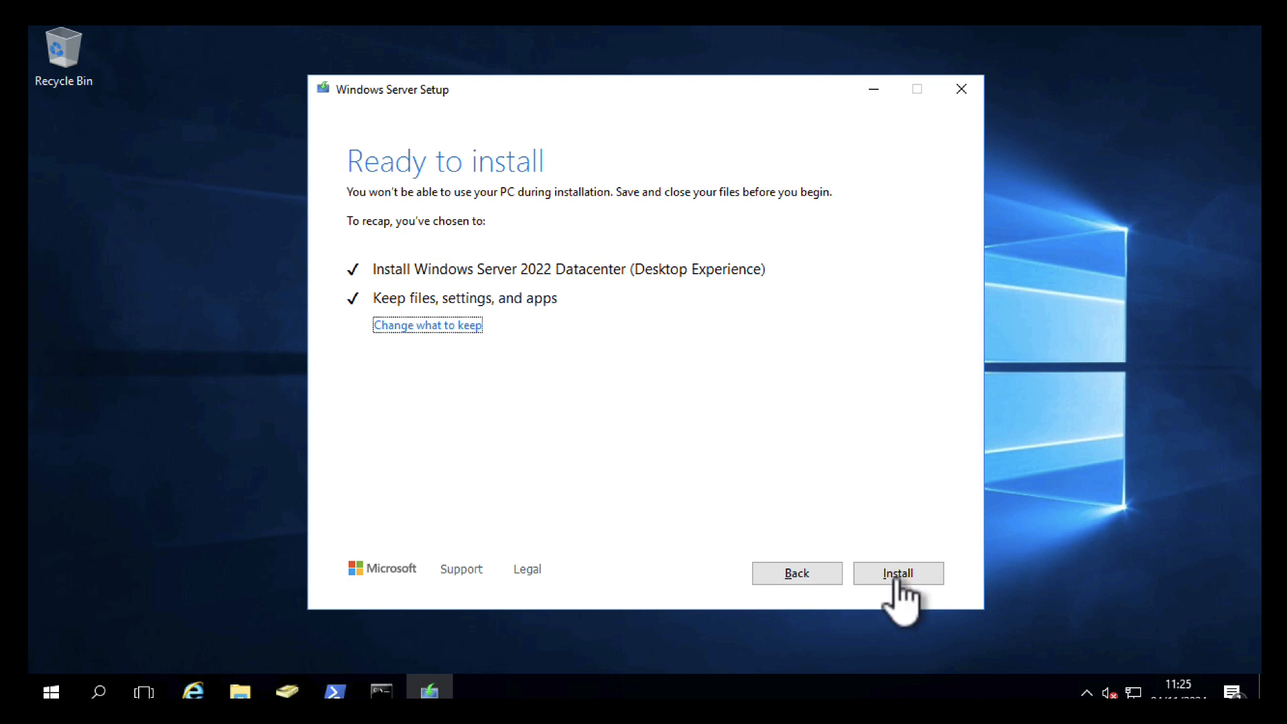
pyautogui.click(896, 573)
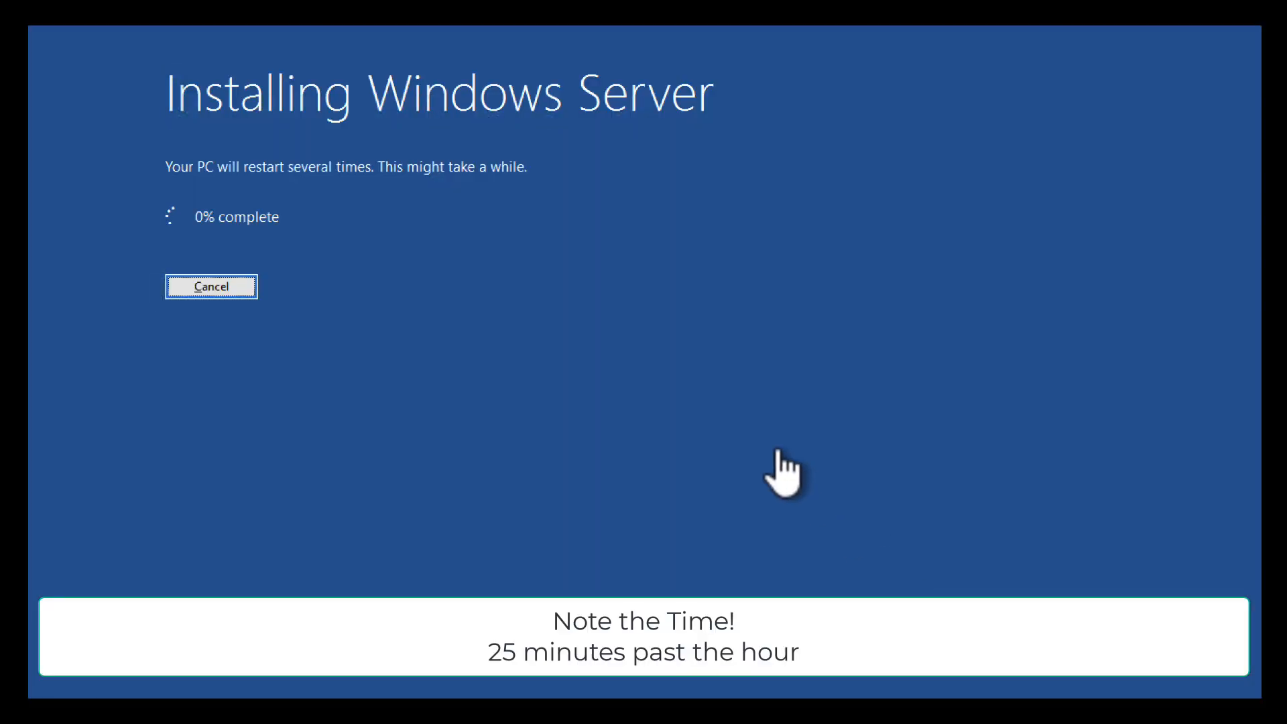
pyautogui.moveTo(523, 449)
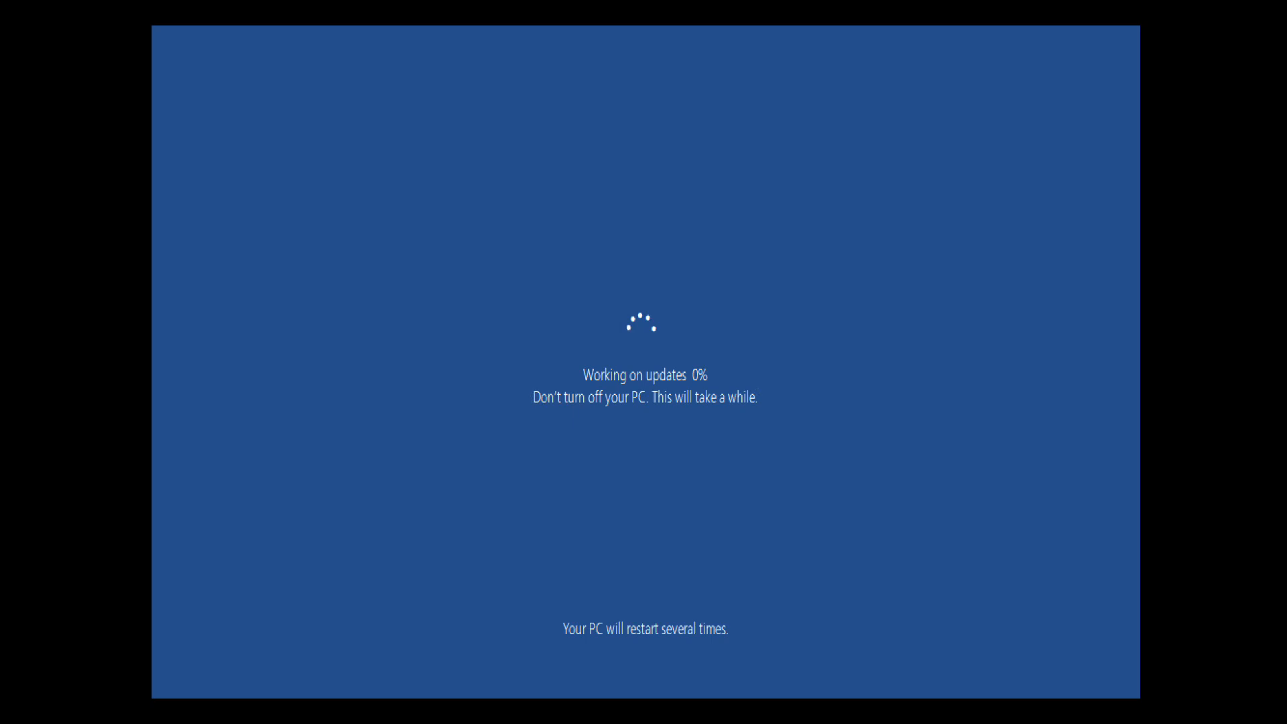
pyautogui.moveTo(721, 69)
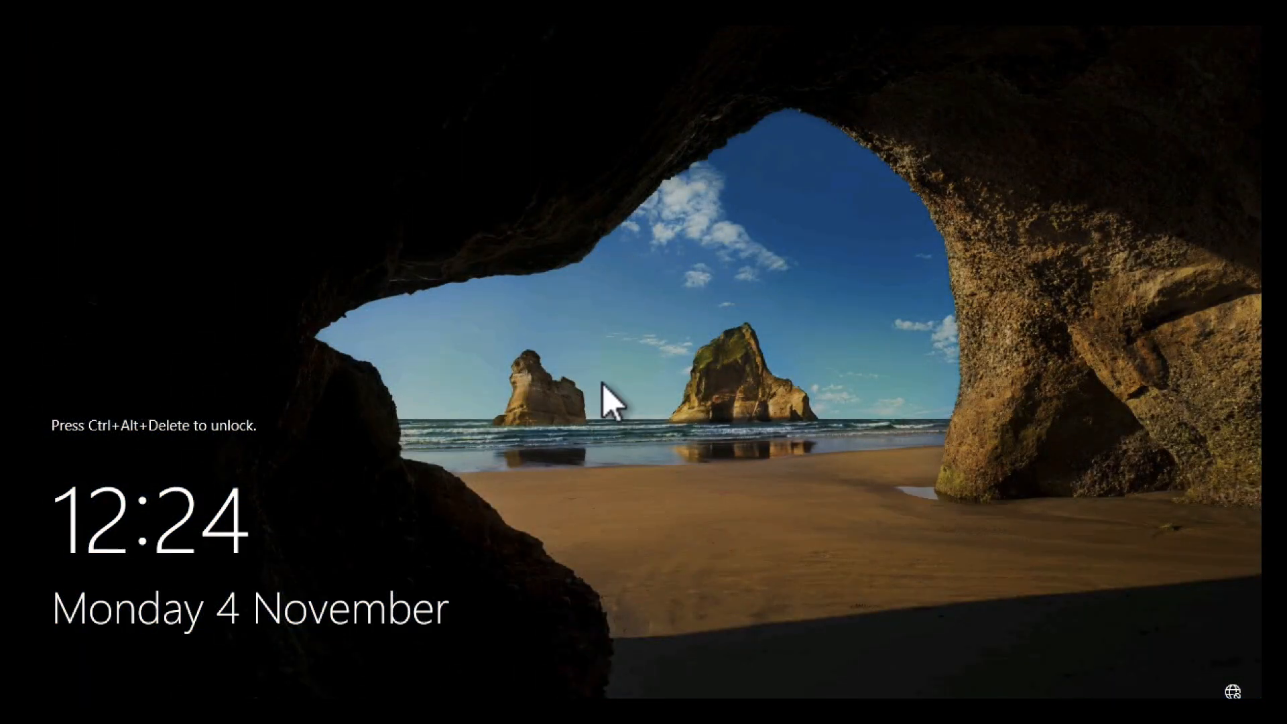
pyautogui.moveTo(651, 374)
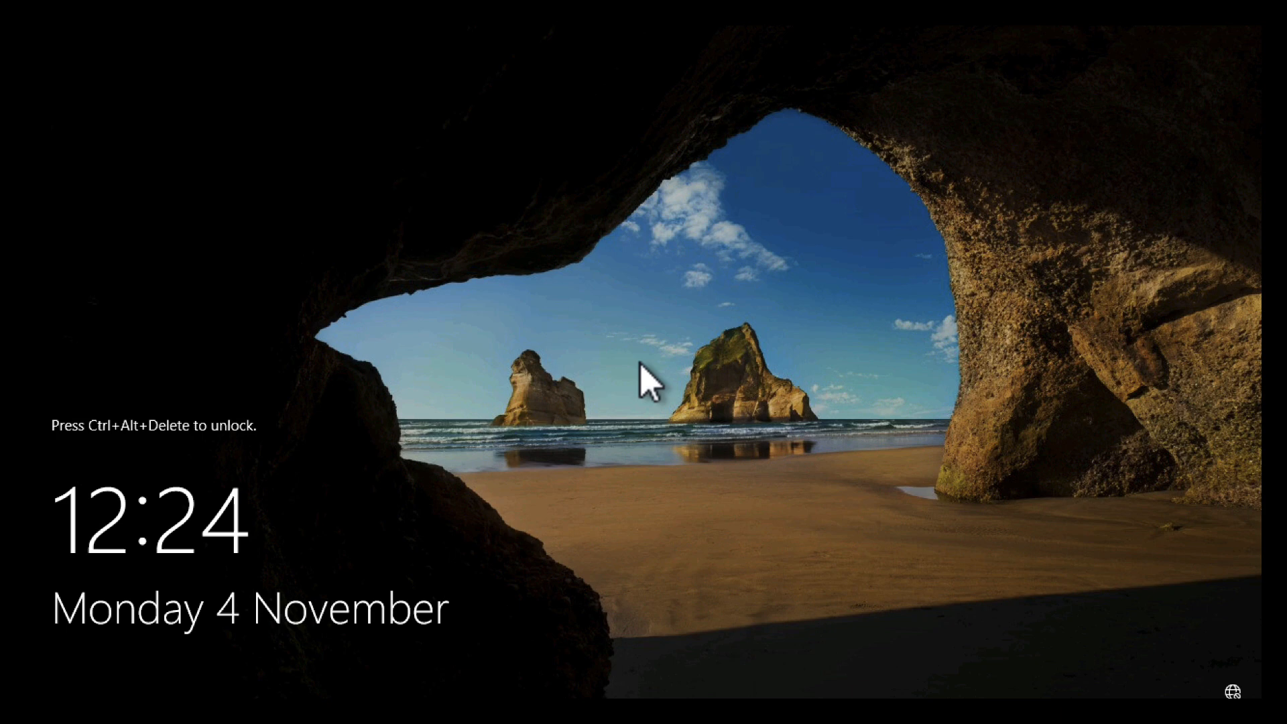
# - Sign in as Administrator with the password at the Ctrl+Alt+Delete logon prompt
pyautogui.press('ctrl+alt+delete')
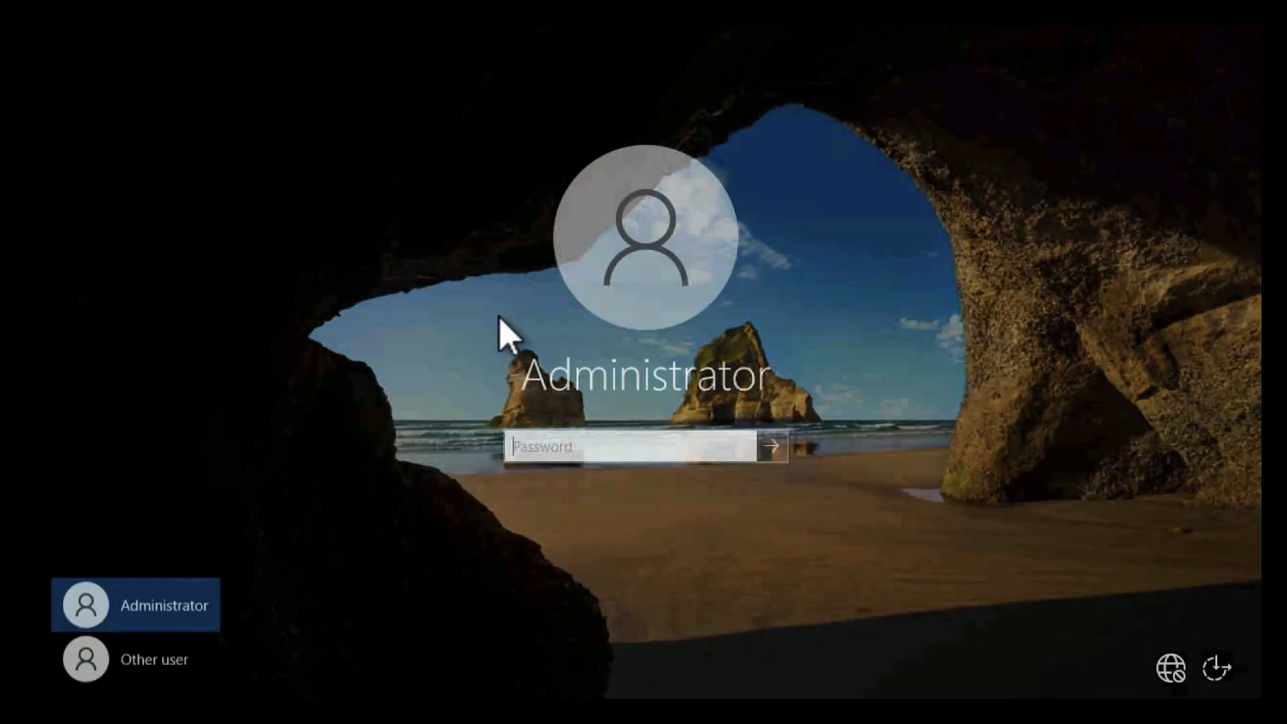
pyautogui.click(624, 446)
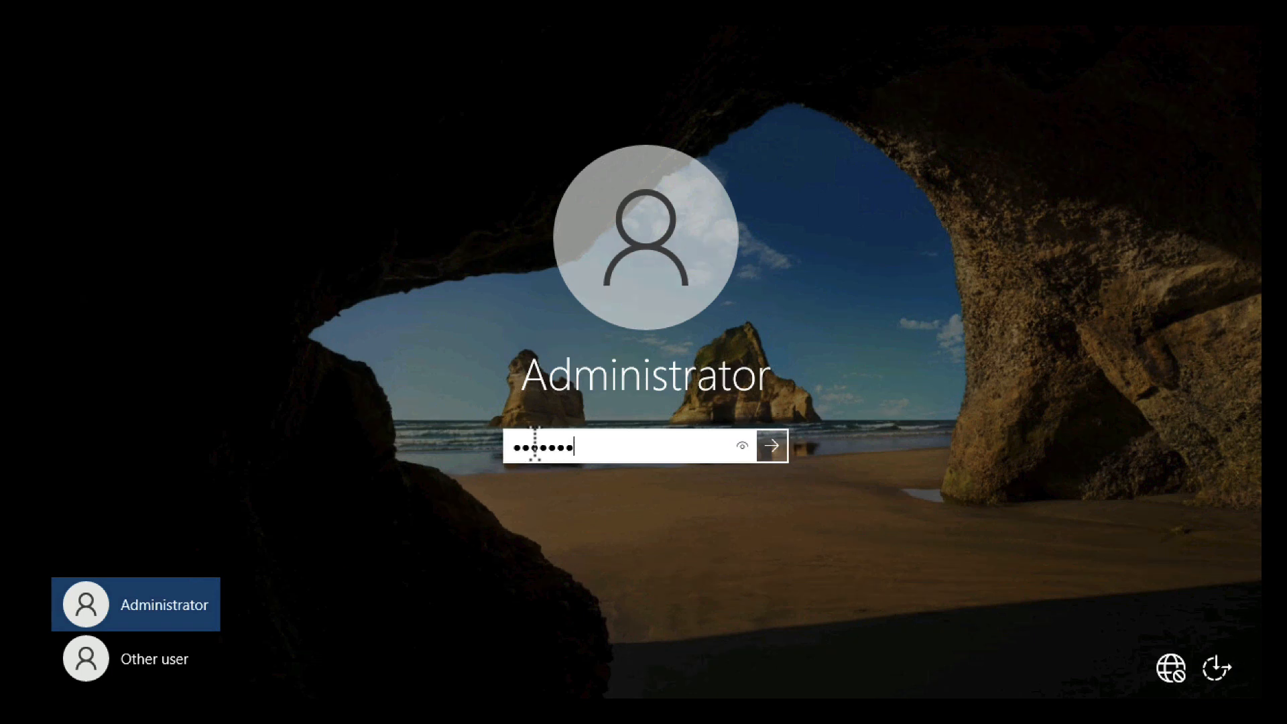
pyautogui.click(770, 445)
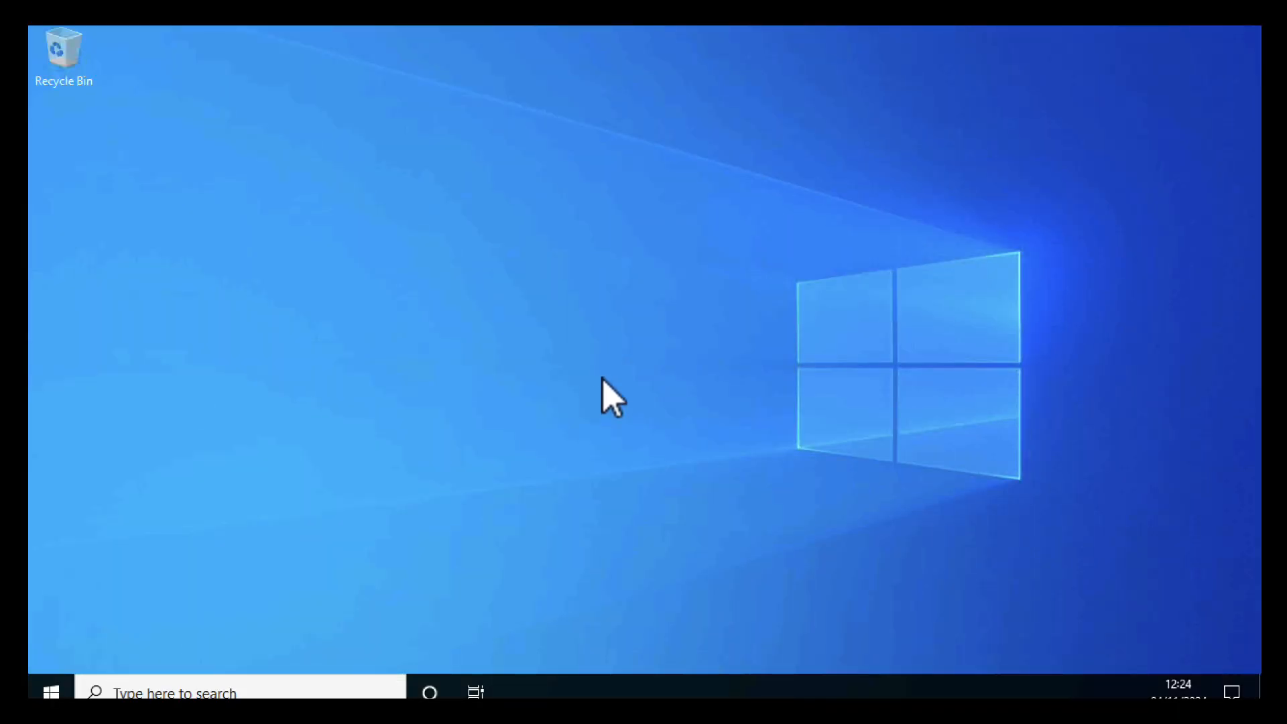
# - Let the upgraded desktop load and dismiss the diagnostic data toast notification
pyautogui.click(612, 398)
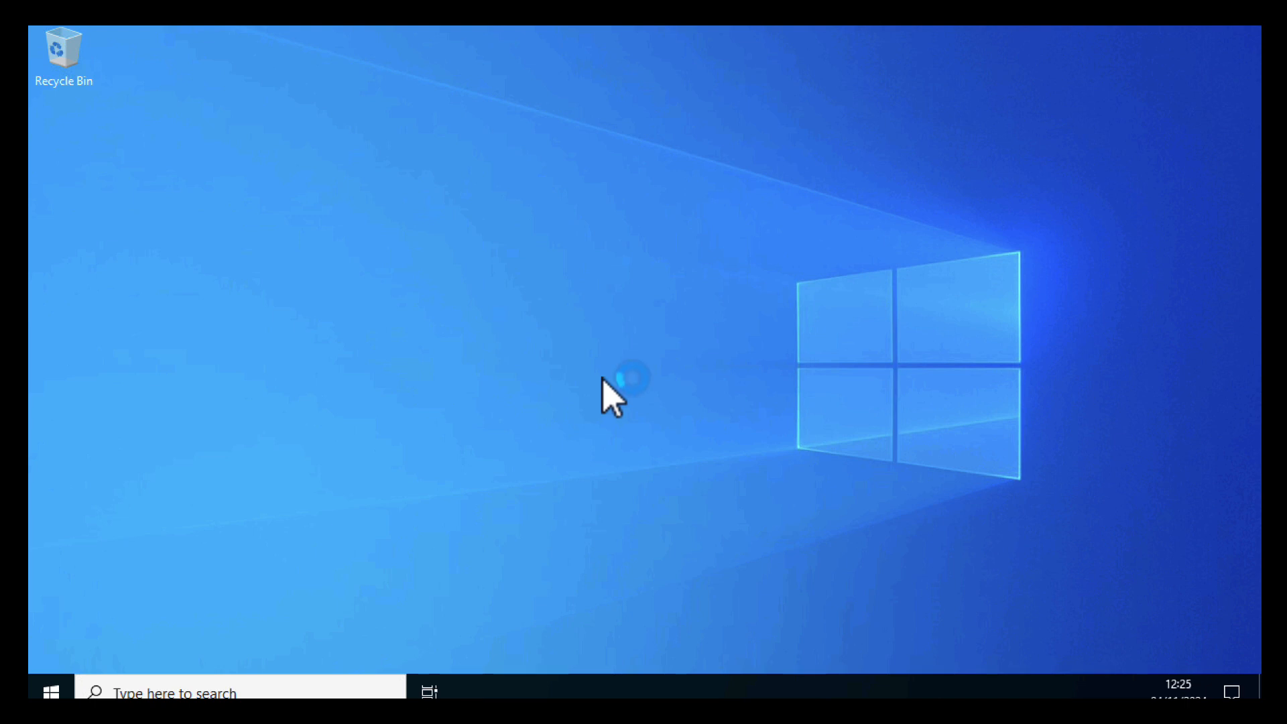
pyautogui.moveTo(628, 406)
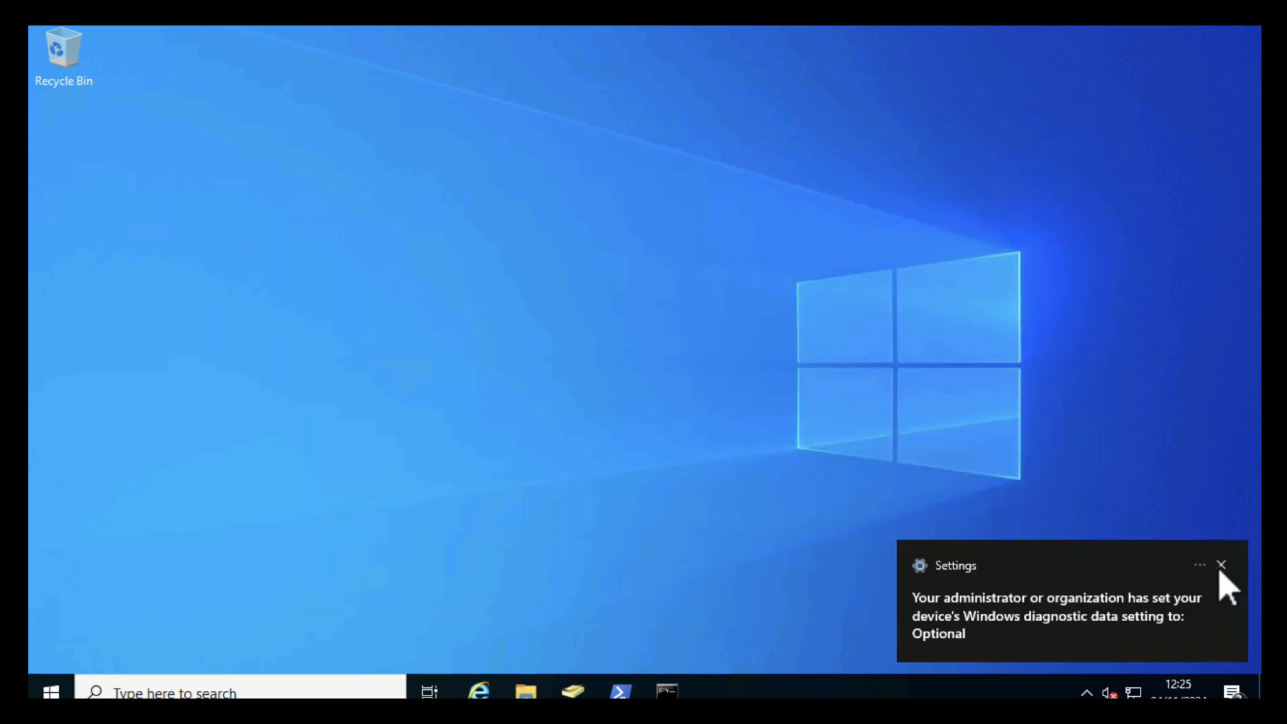
pyautogui.click(1221, 565)
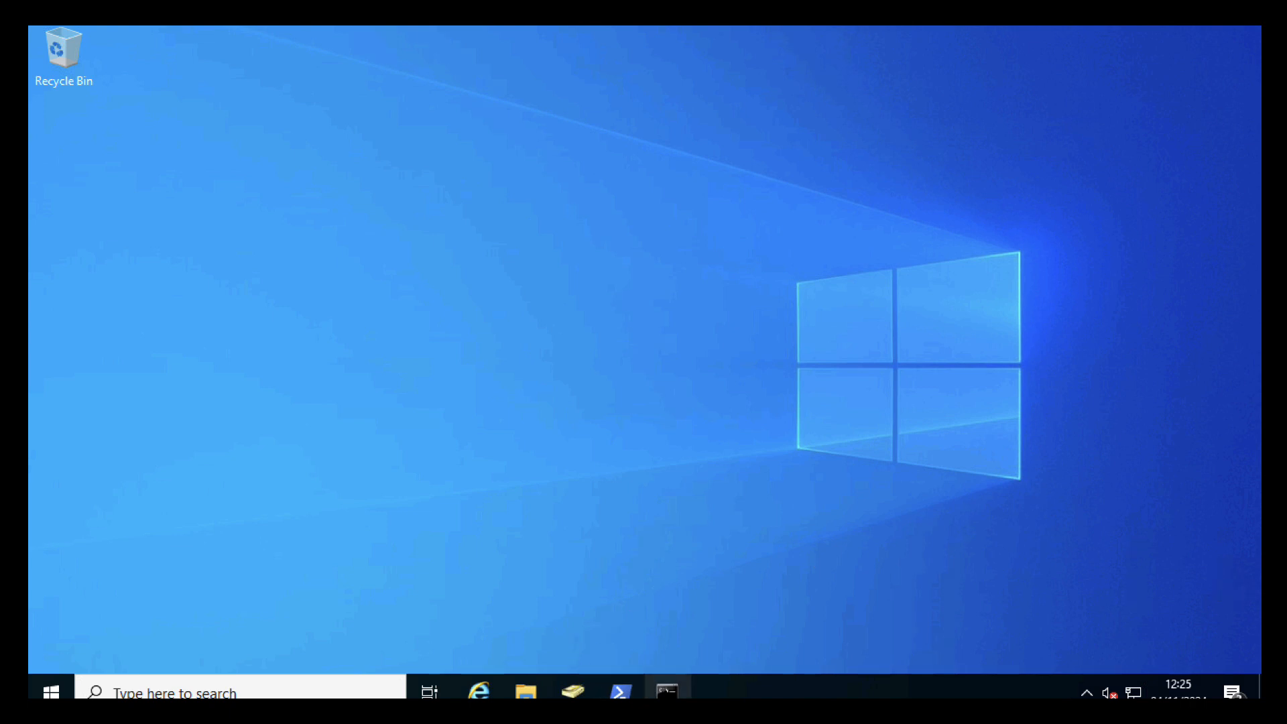
# - Run winver to confirm Windows Server 2022 21H2 build 20348.2762, then close Command Prompt
pyautogui.click(668, 690)
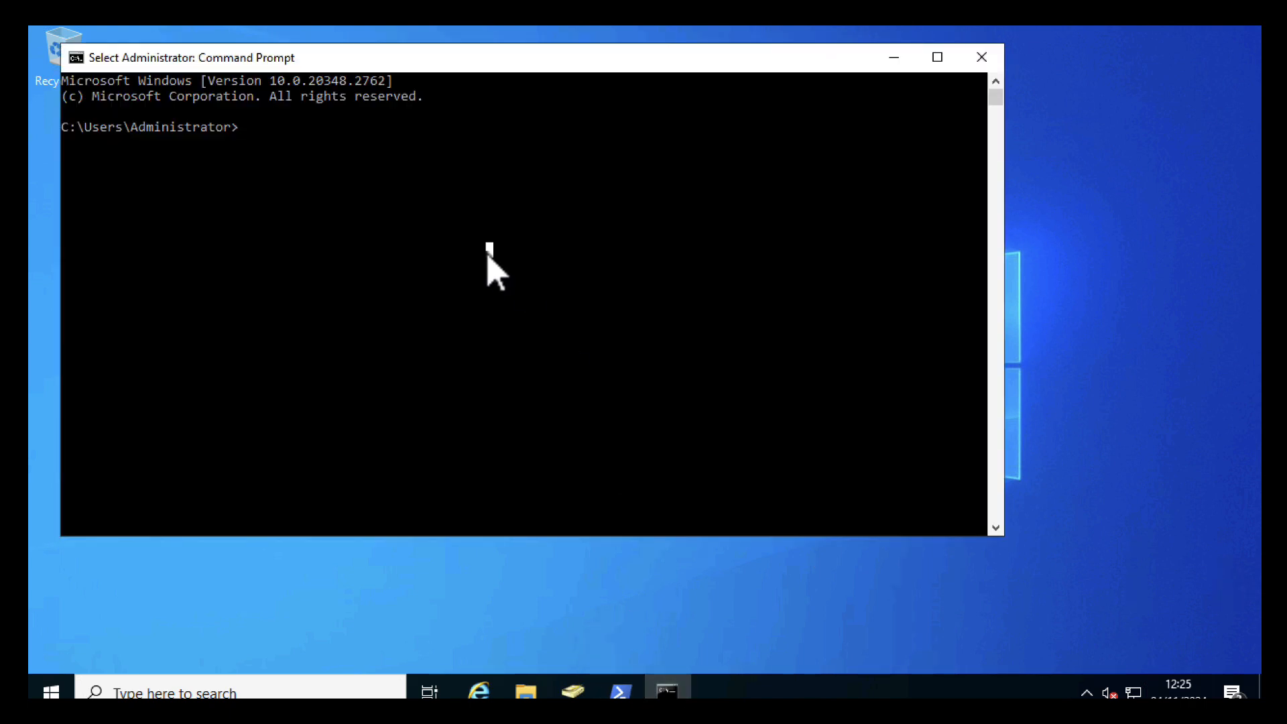
pyautogui.write('winver')
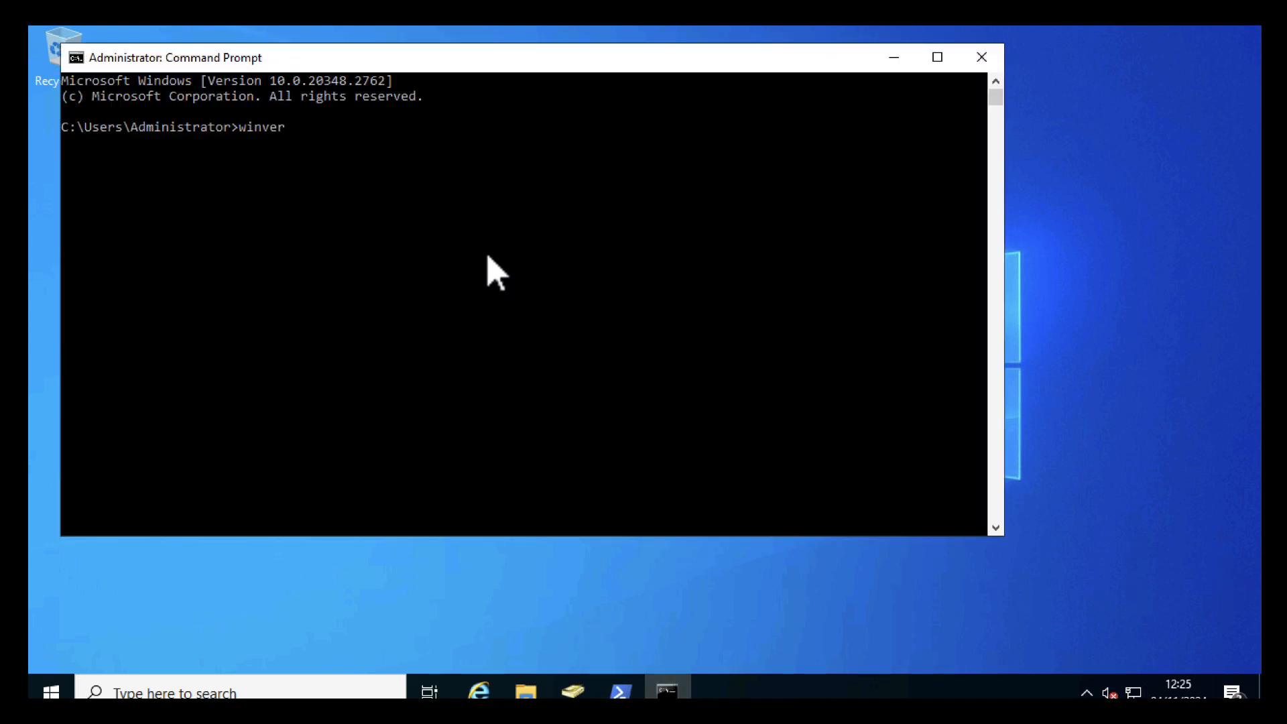
pyautogui.press('Return')
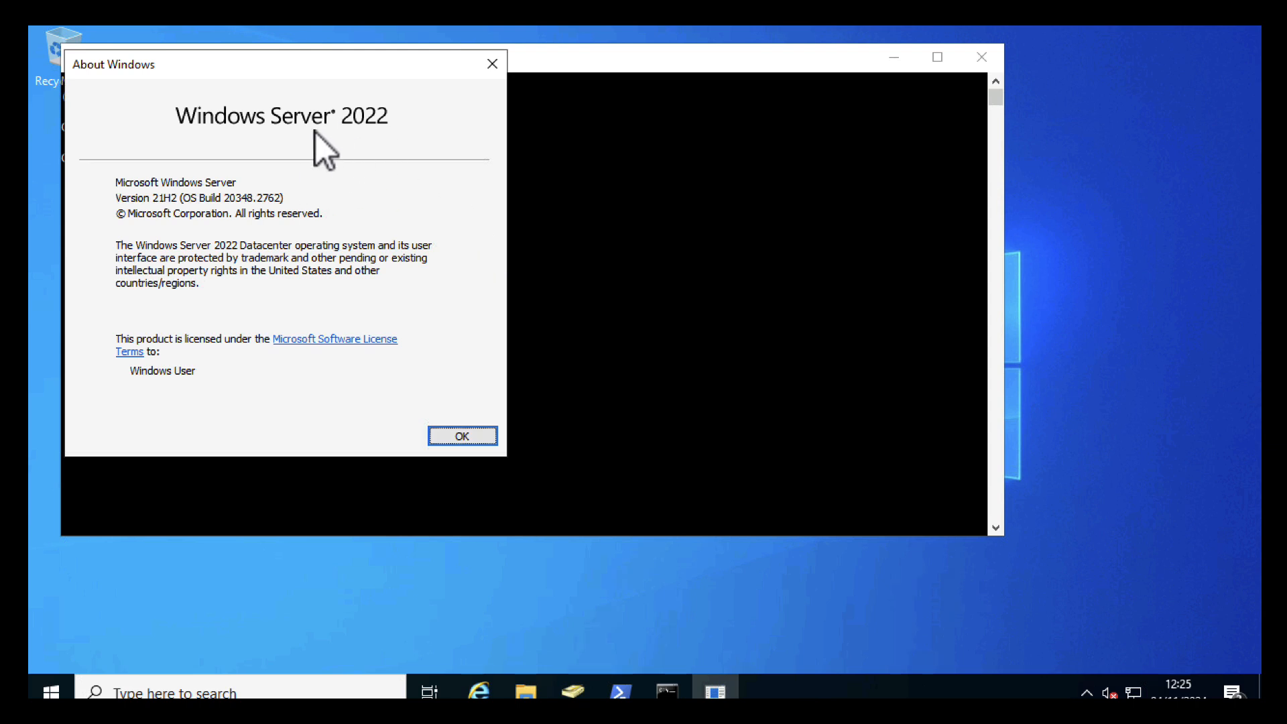
pyautogui.moveTo(404, 274)
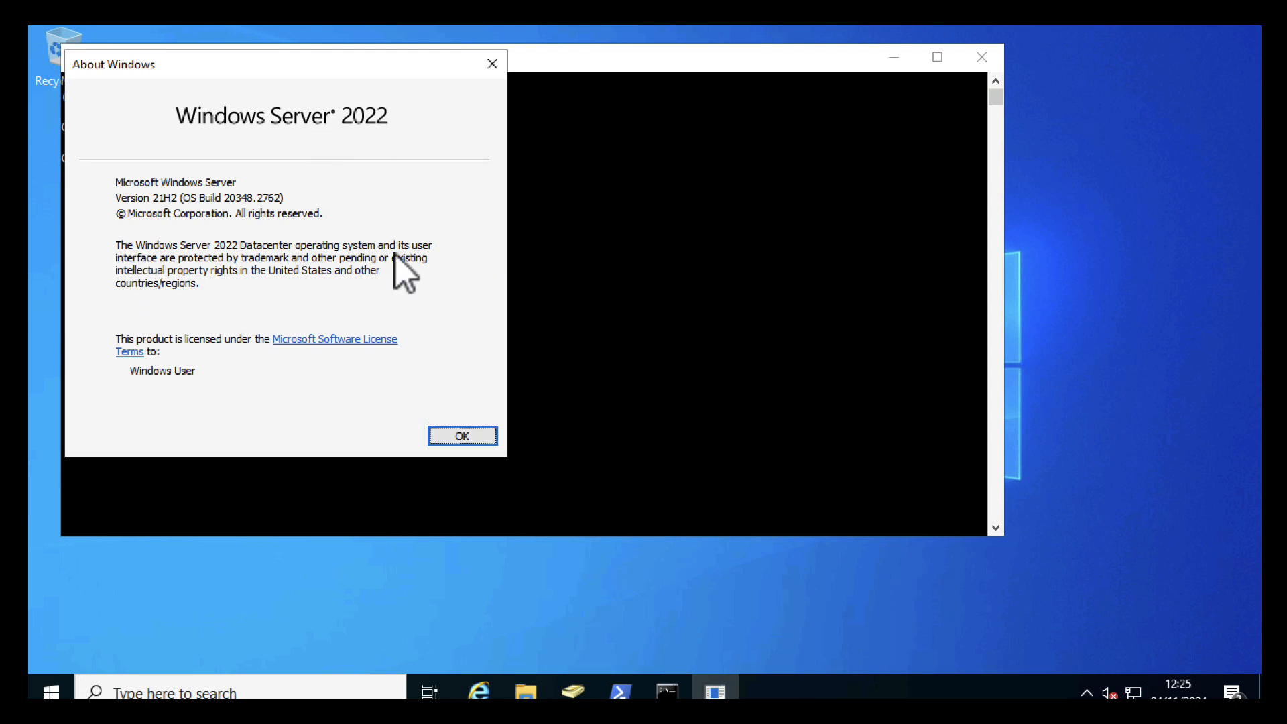
pyautogui.click(461, 436)
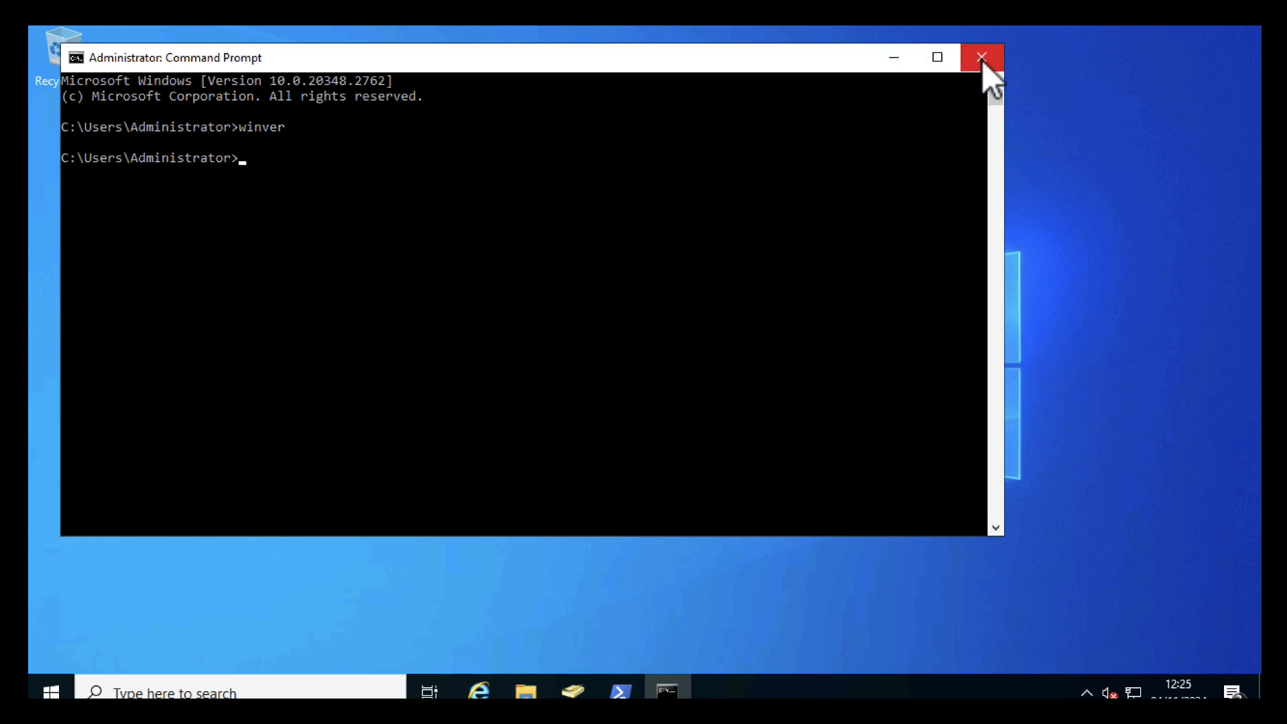
pyautogui.click(981, 58)
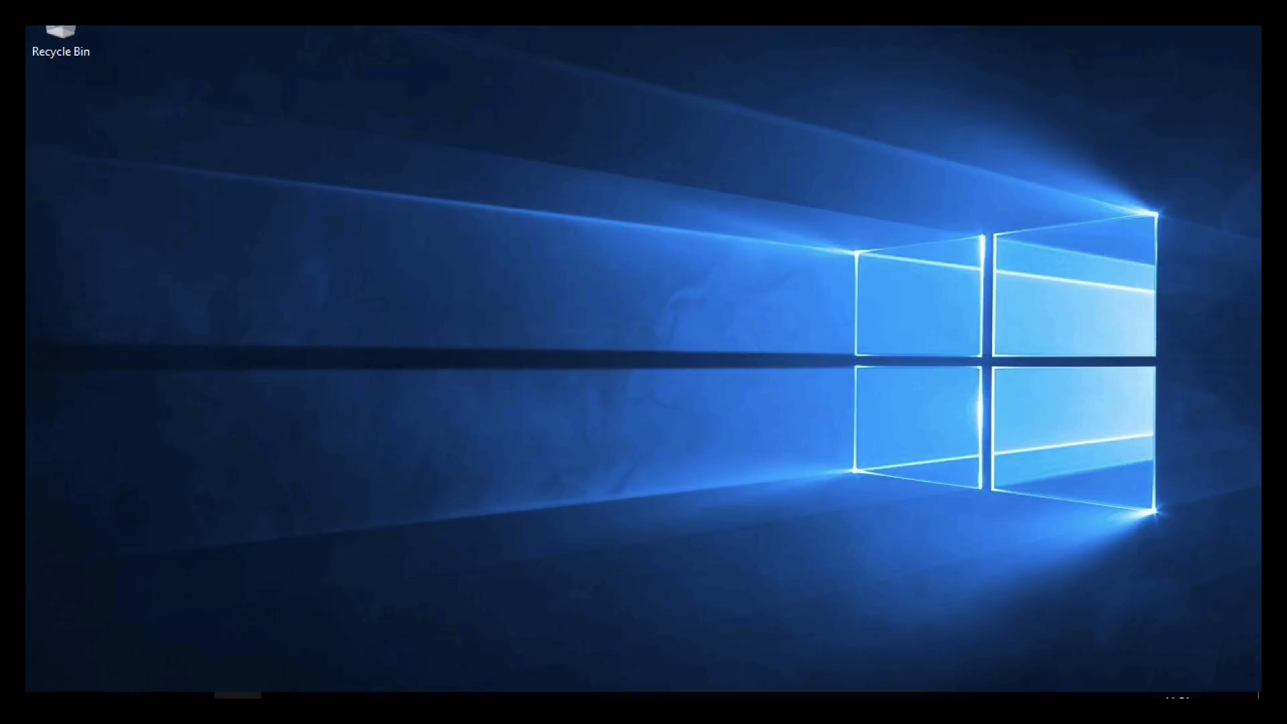
# - Browse the DVD's support\adprep folder to locate the adprep application, then close File Explorer
pyautogui.click(237, 694)
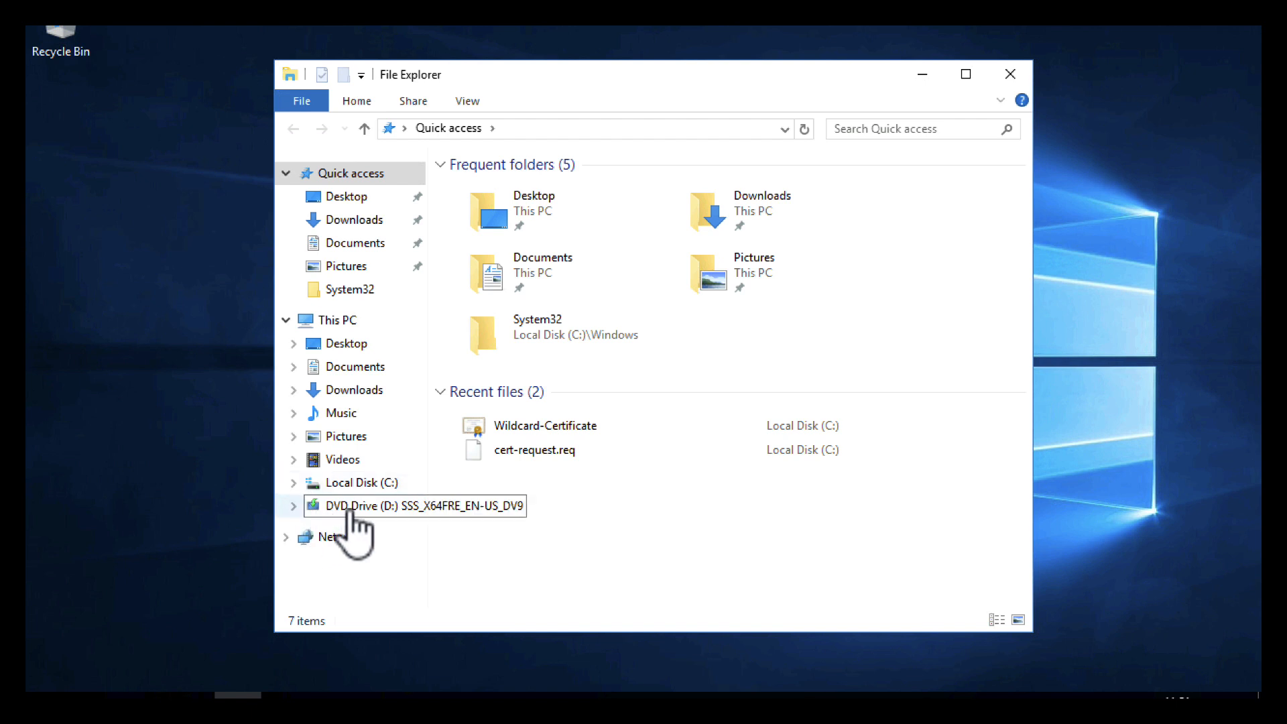
pyautogui.rightClick(414, 505)
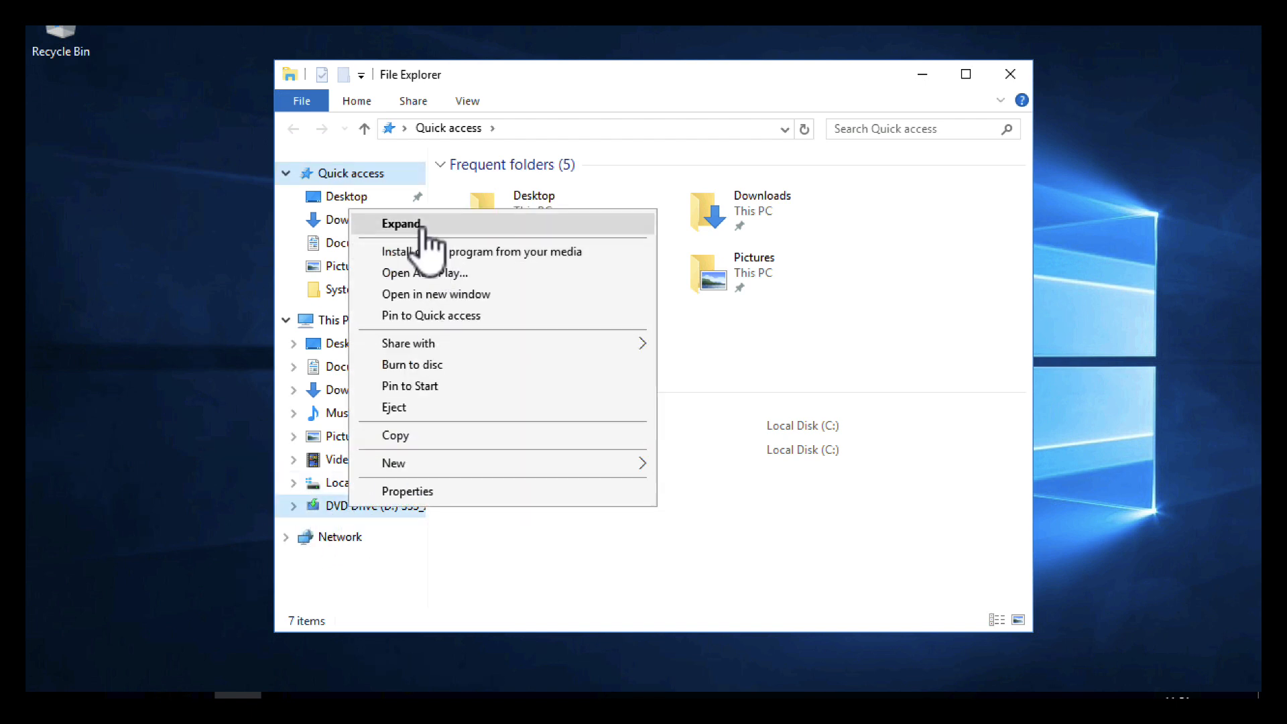
pyautogui.click(400, 223)
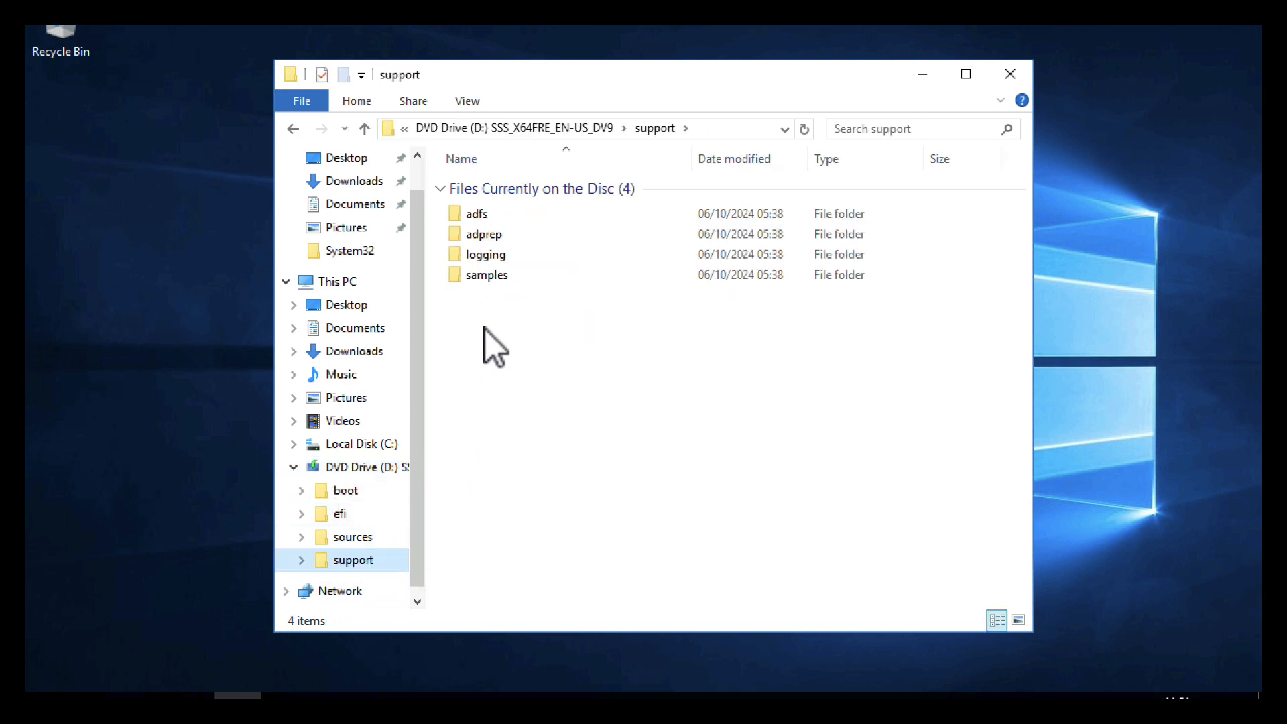
pyautogui.doubleClick(484, 234)
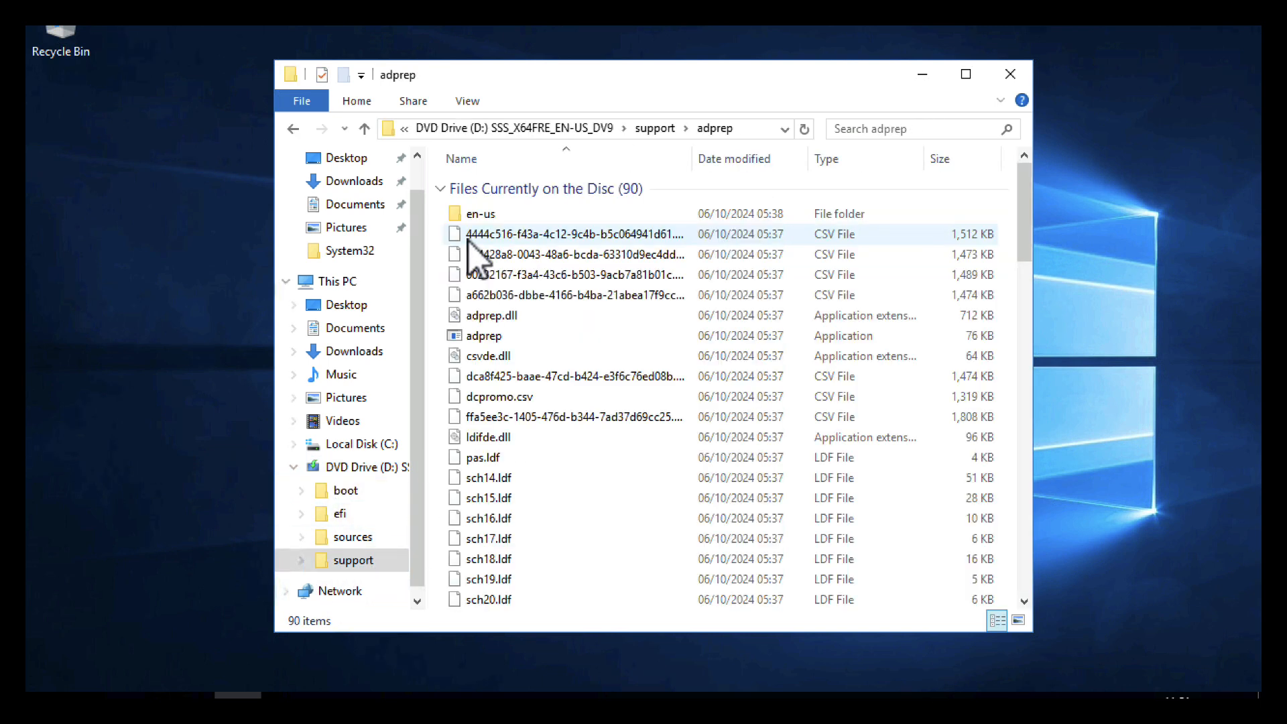
pyautogui.click(493, 478)
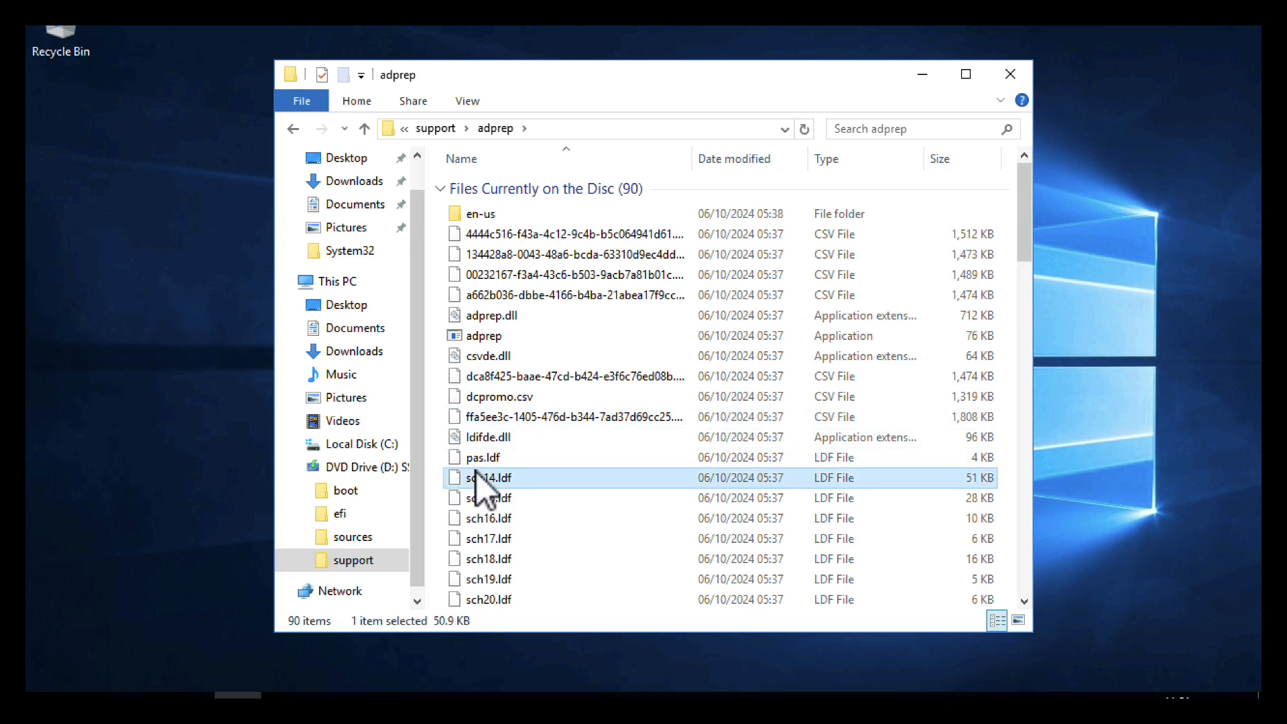
pyautogui.click(490, 315)
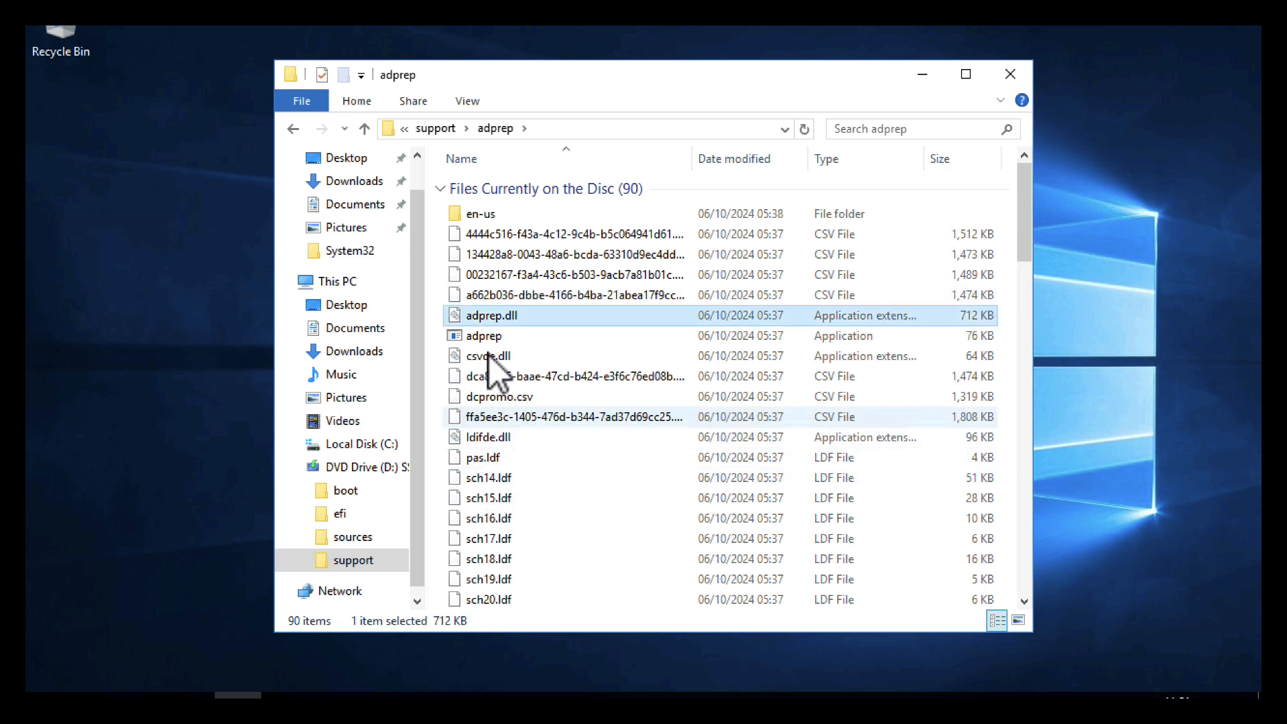
pyautogui.click(483, 336)
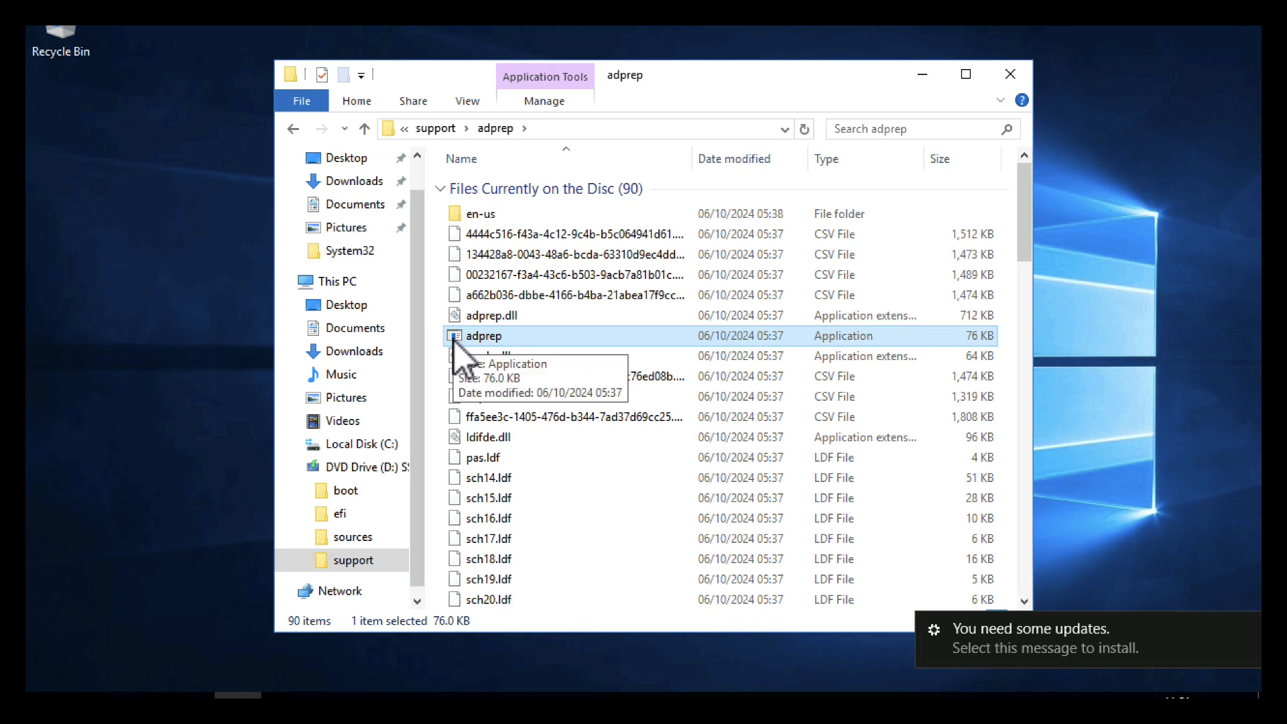
pyautogui.moveTo(1223, 639)
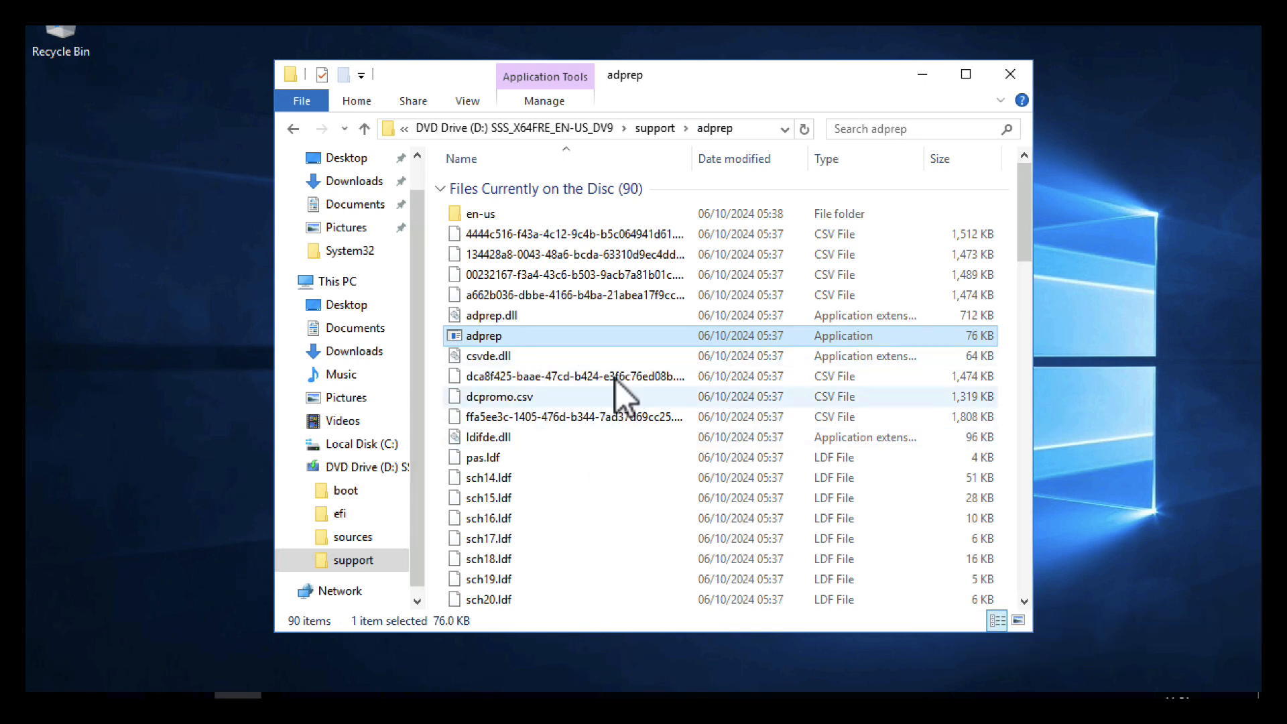
pyautogui.click(1009, 73)
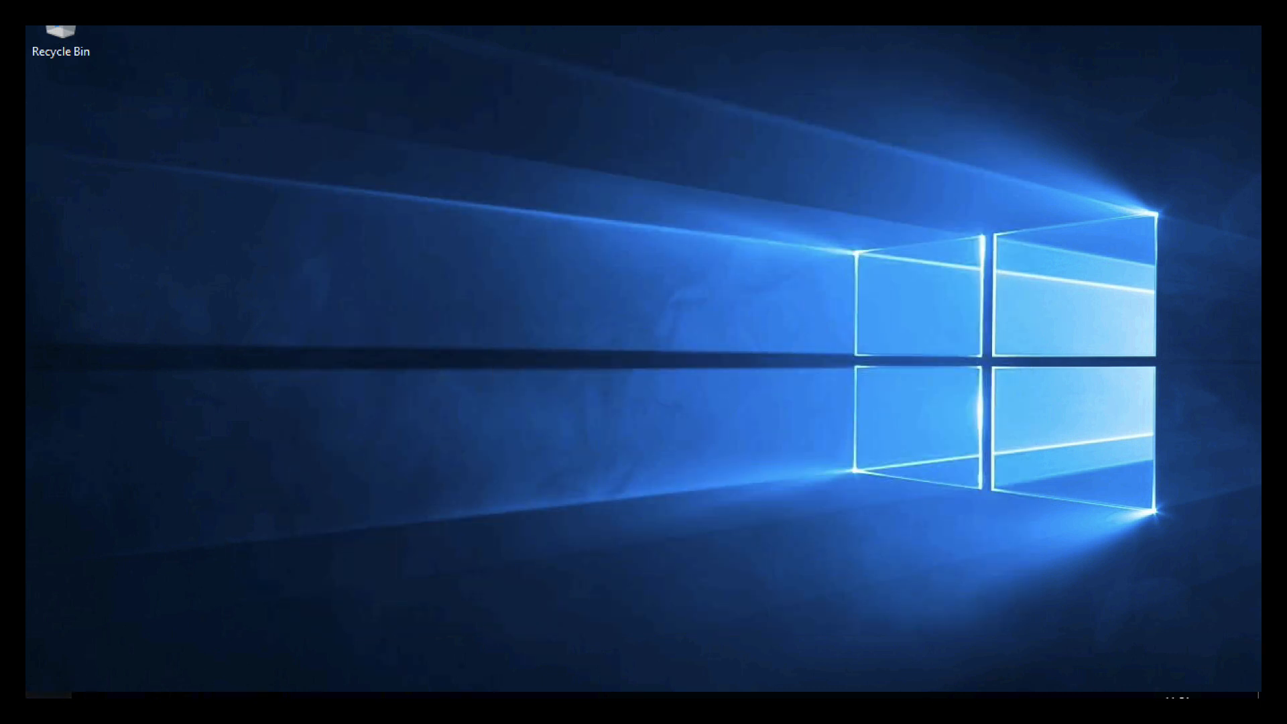
# - Launch Command Prompt as administrator from the Start menu
pyautogui.click(16, 706)
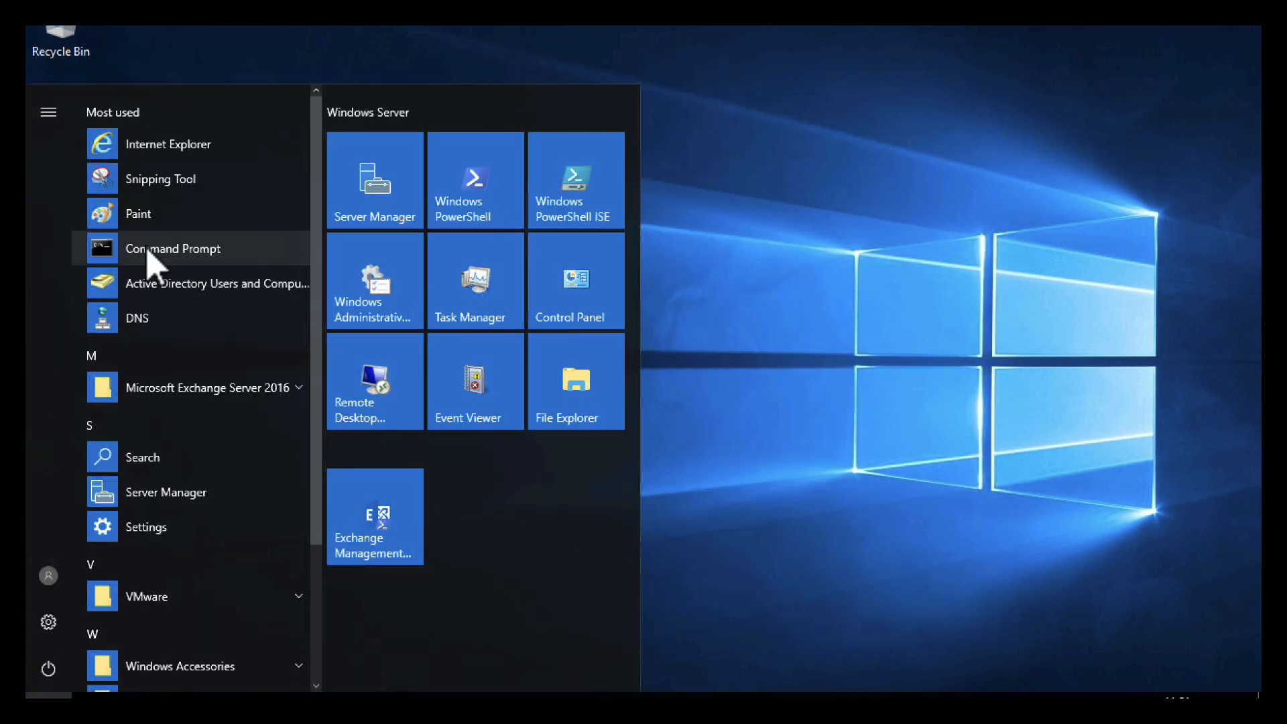
pyautogui.rightClick(172, 248)
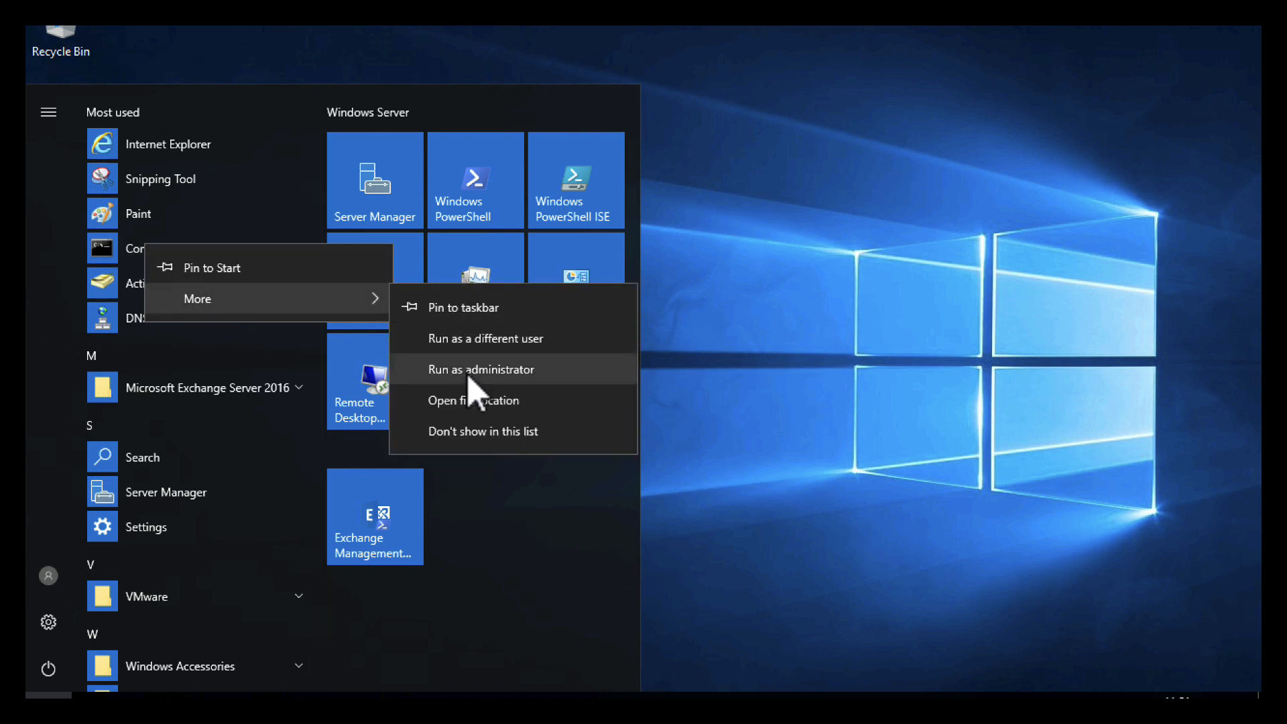
pyautogui.click(480, 369)
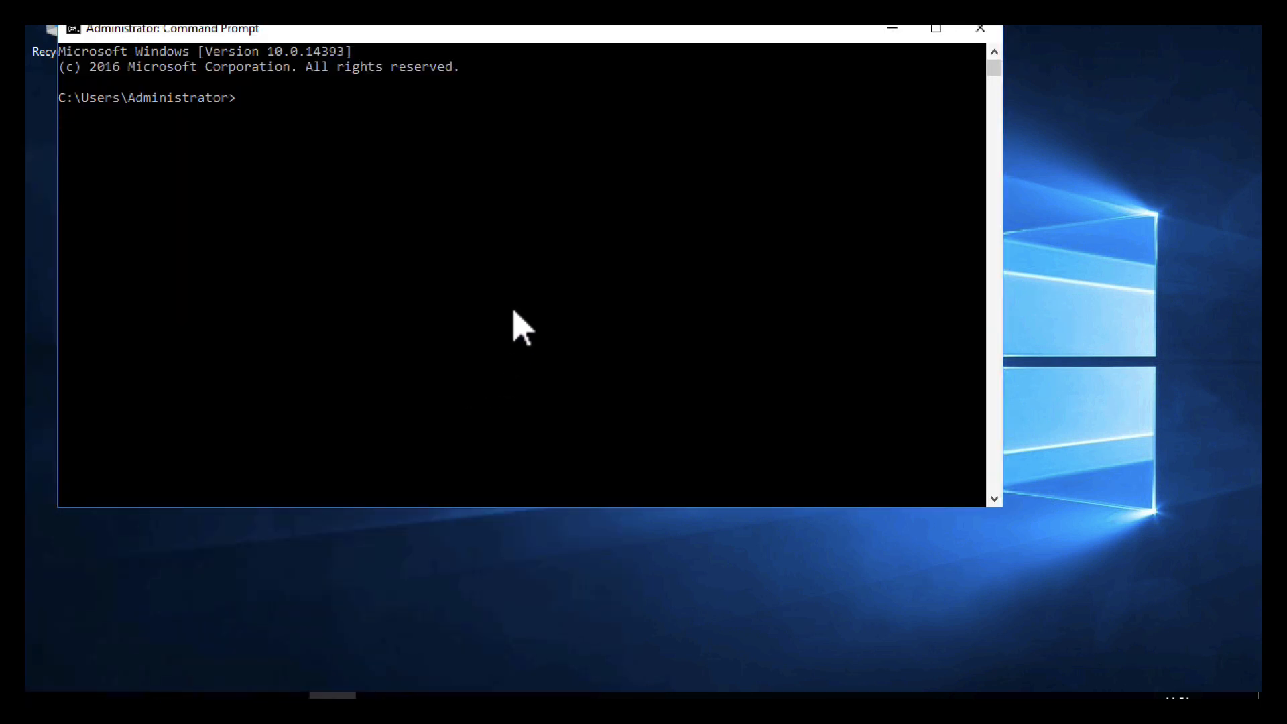
# - Change the prompt to the D: drive's adprep folder
pyautogui.write('d:')
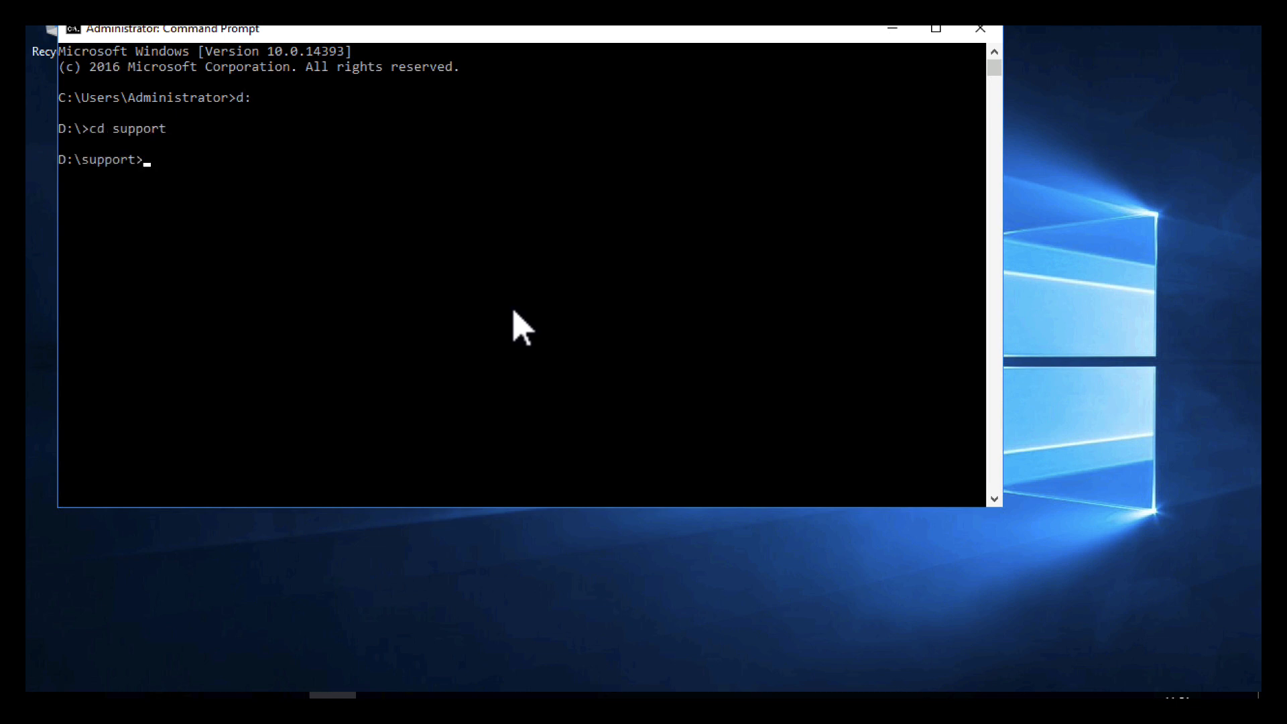
pyautogui.write('cd ad')
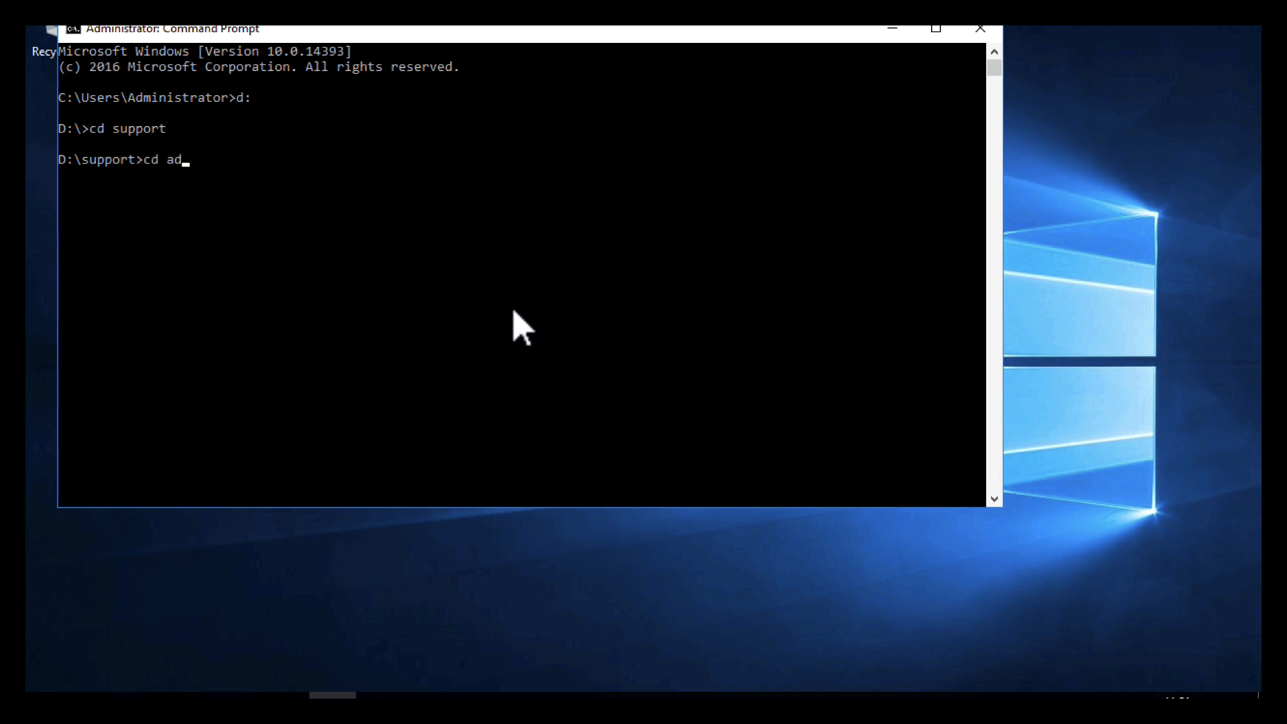
pyautogui.write('pre')
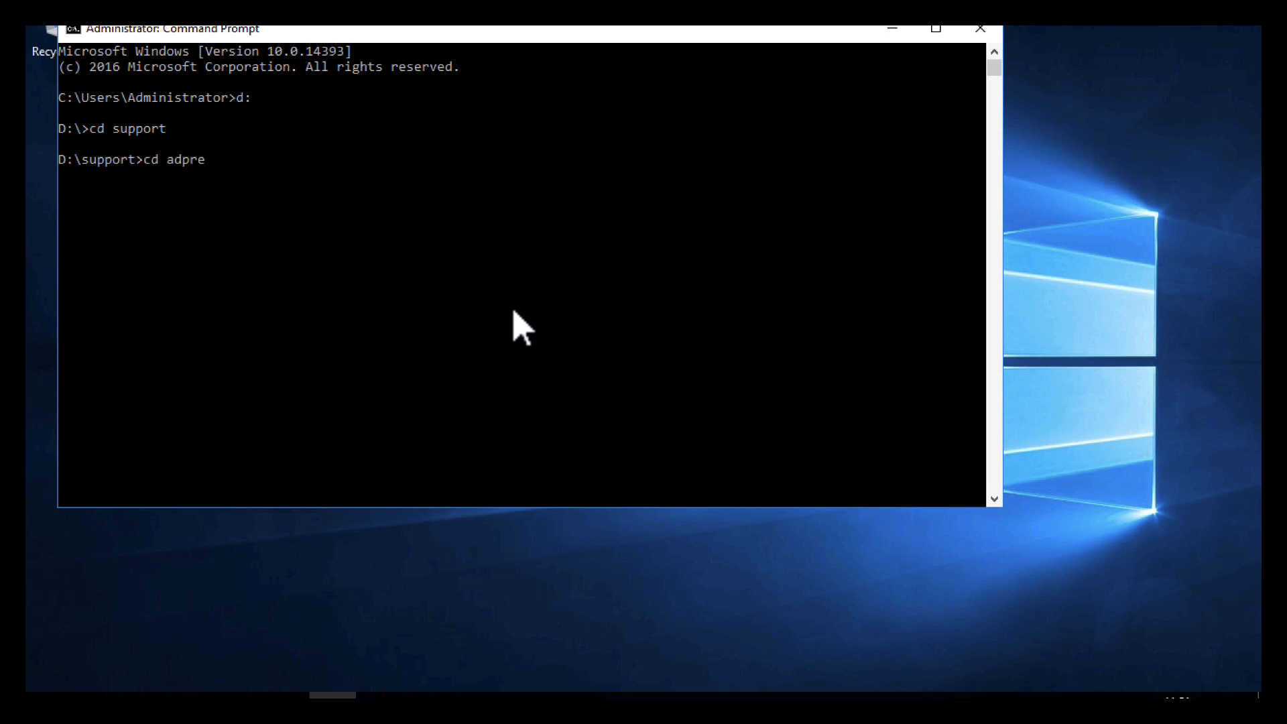
pyautogui.press('Return')
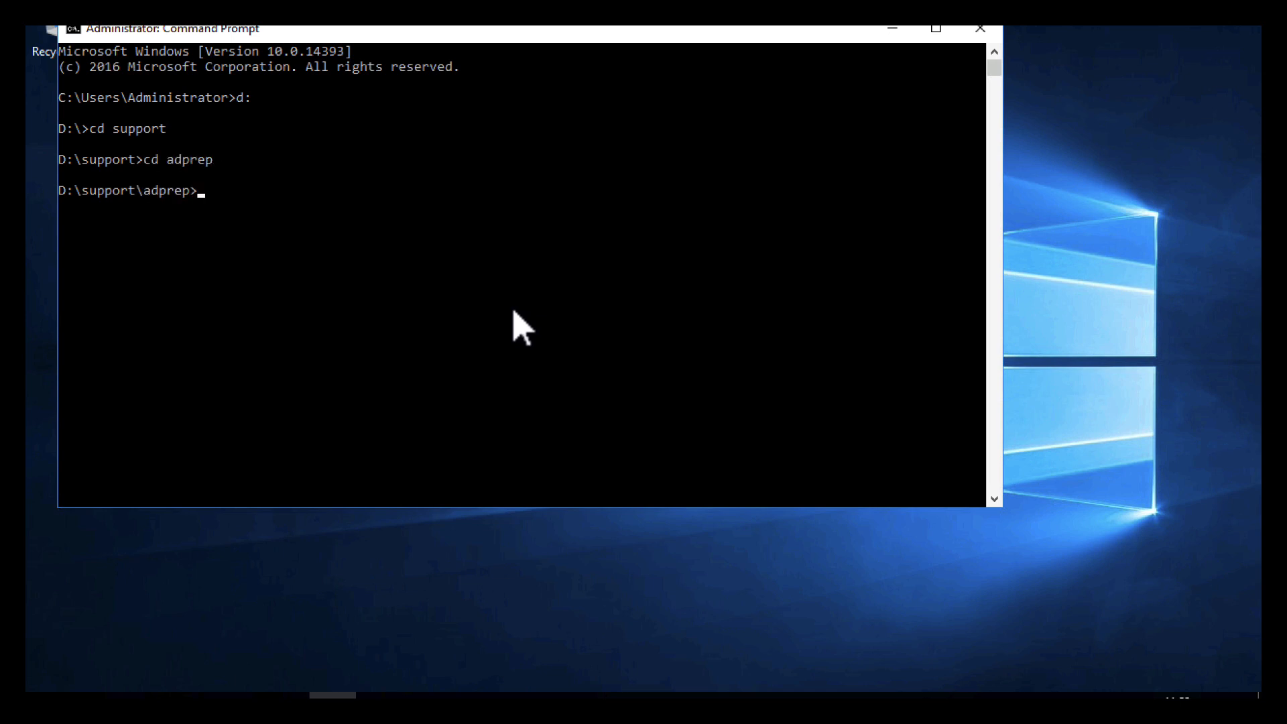
# - Run adprep.exe /forestprep from D:\support\adprep
pyautogui.write('a')
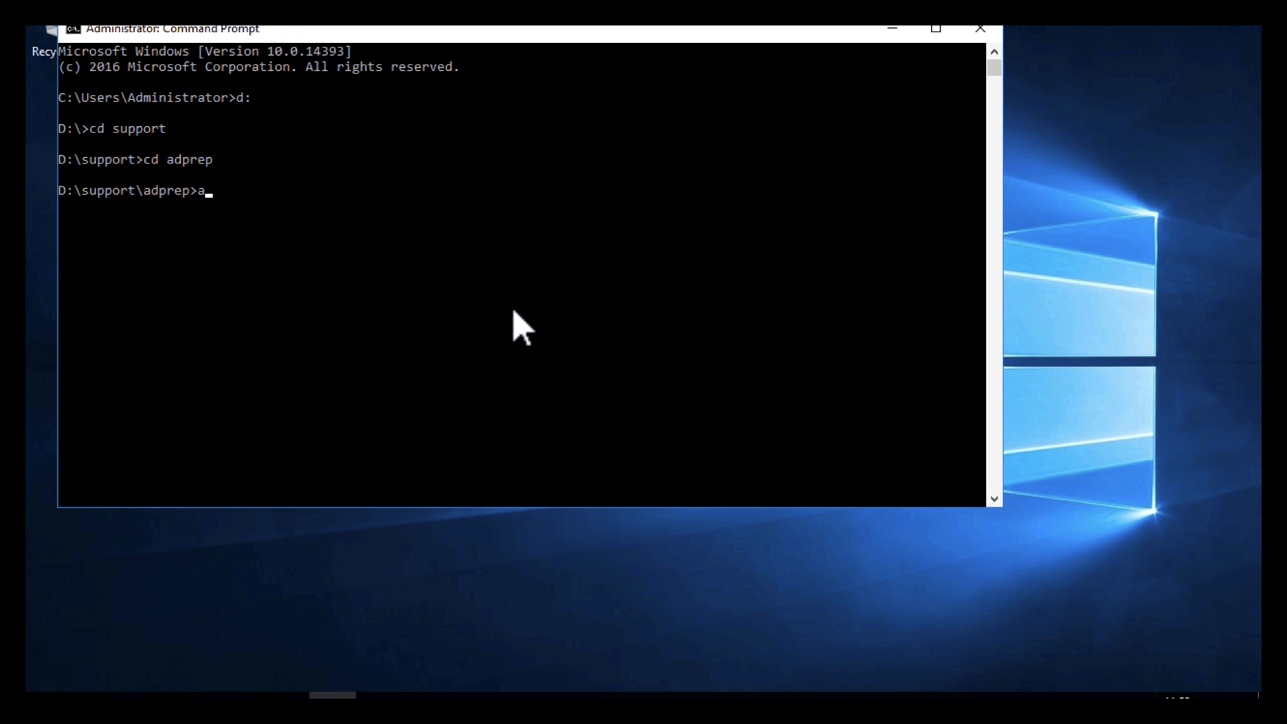
pyautogui.write('dprep')
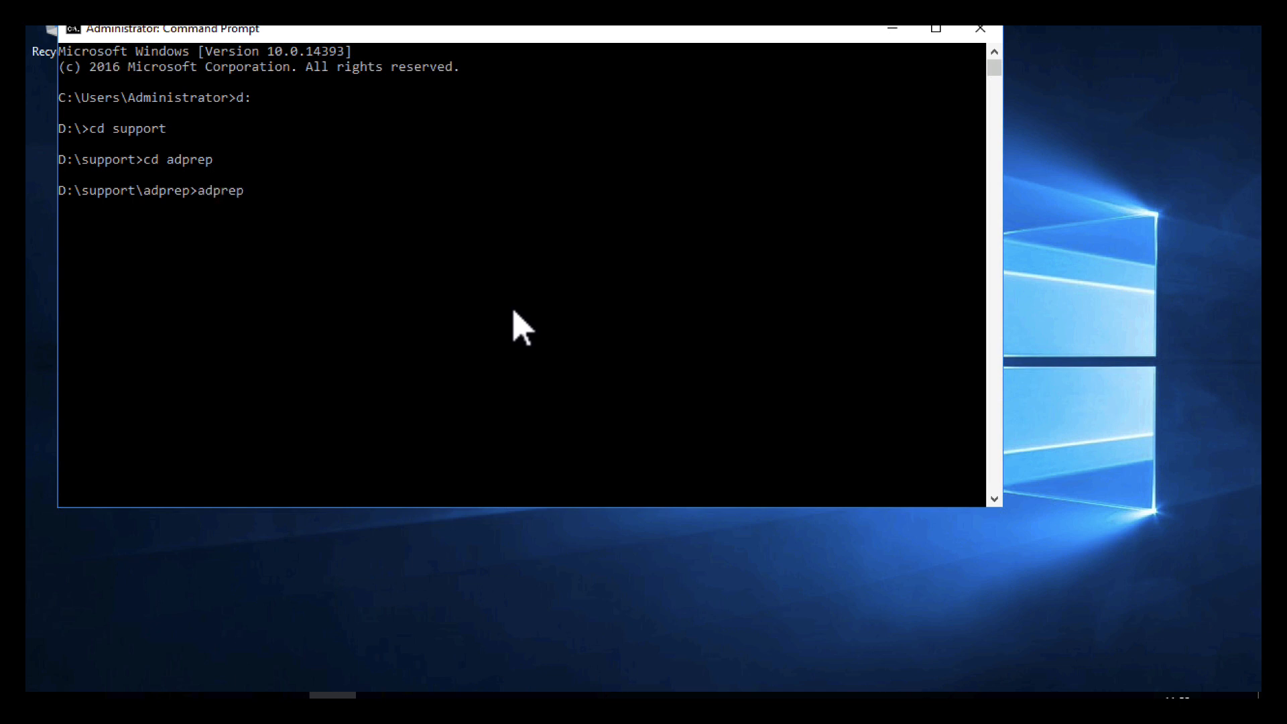
pyautogui.write('.exe')
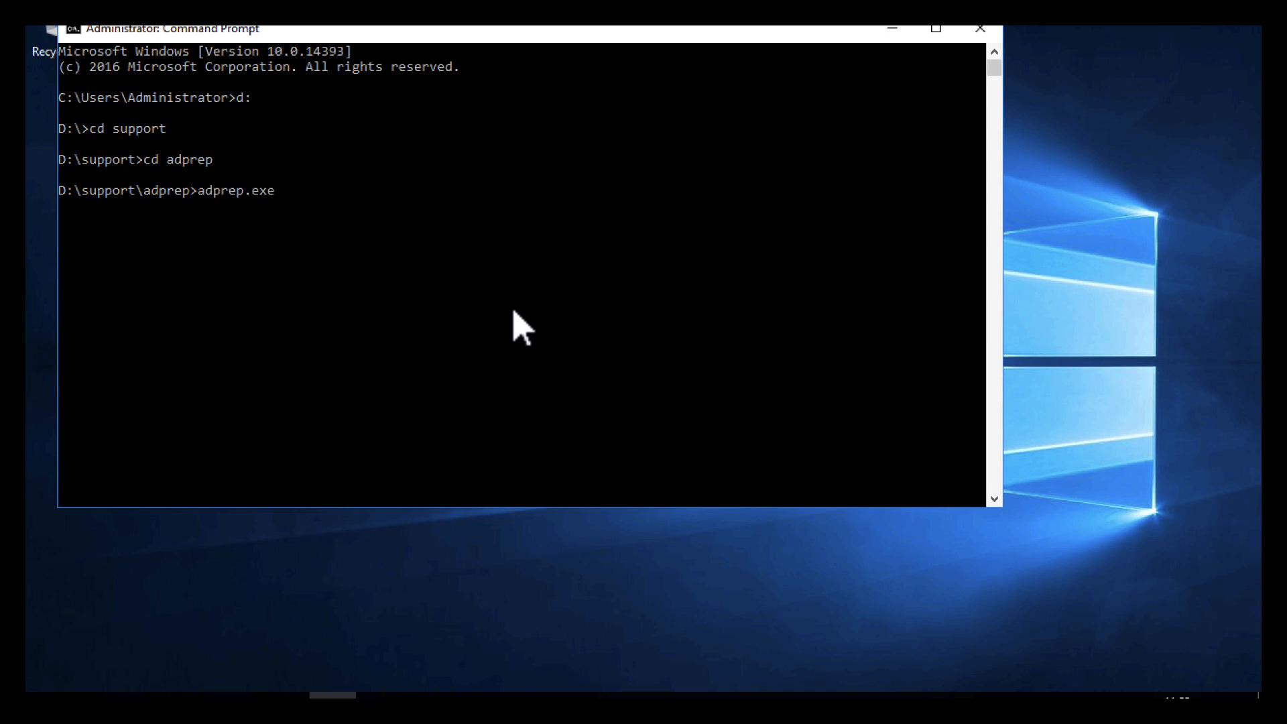
pyautogui.write('/')
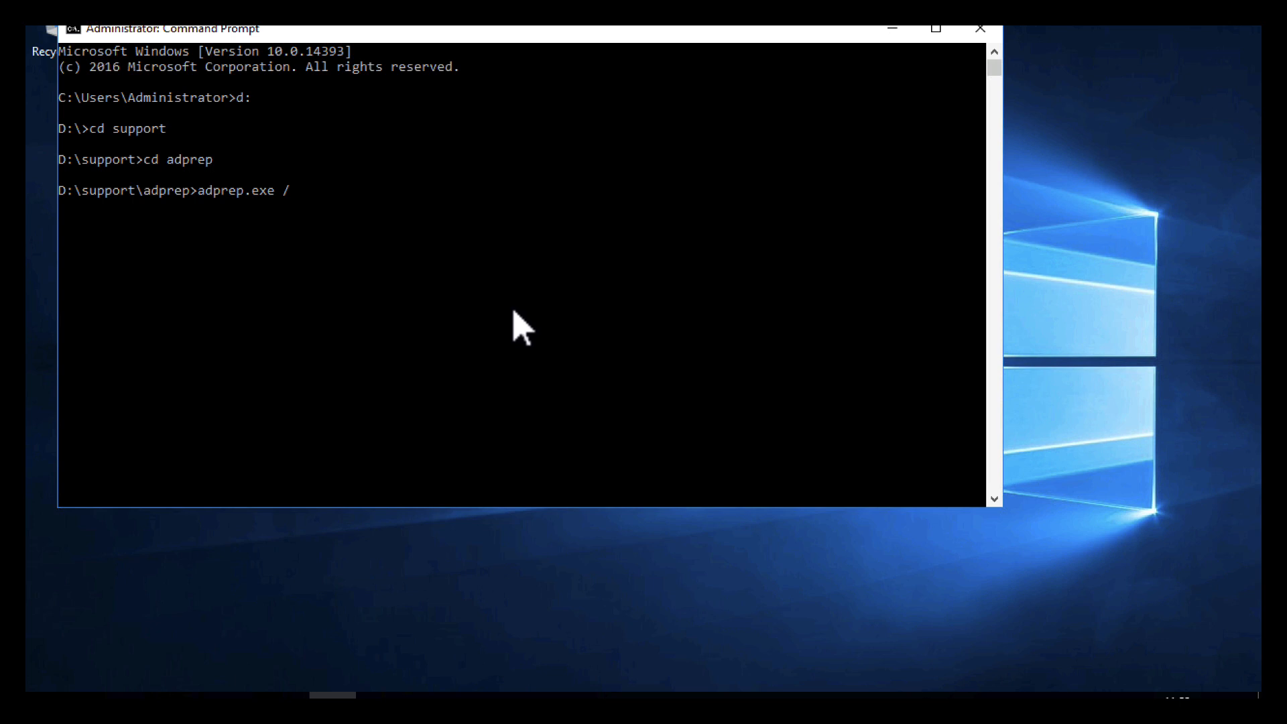
pyautogui.write('forestp')
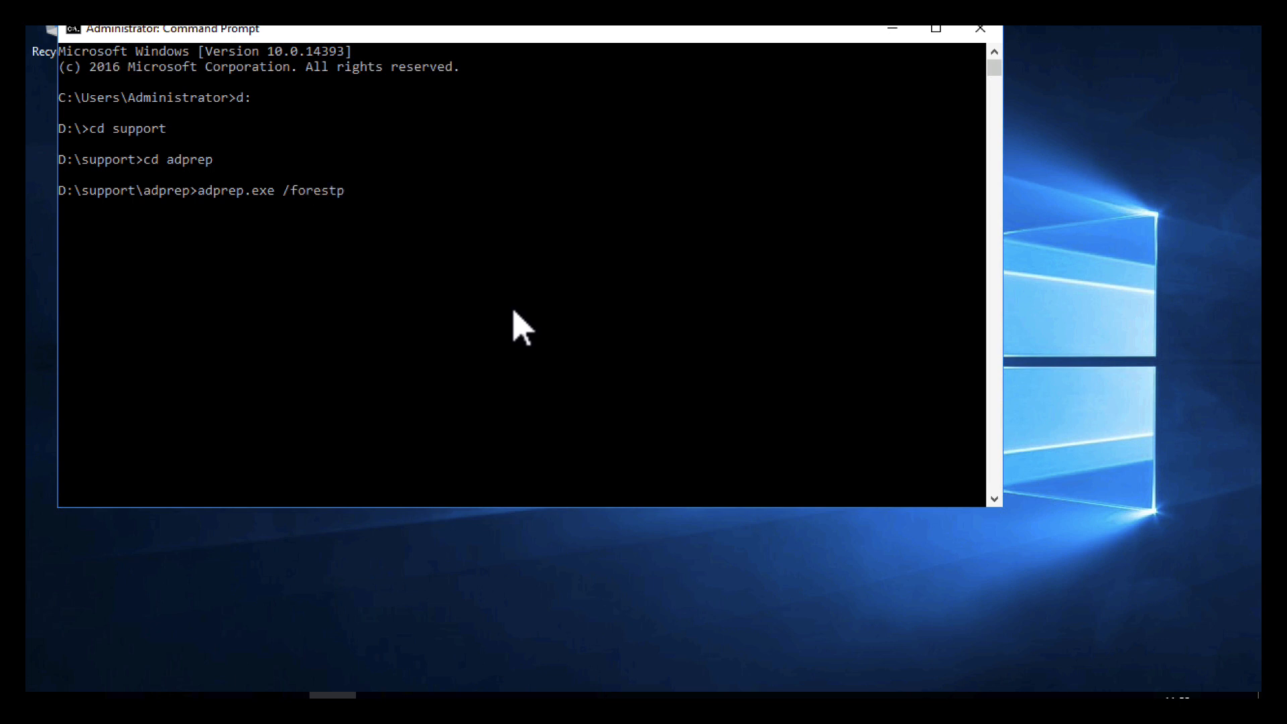
pyautogui.write('rep')
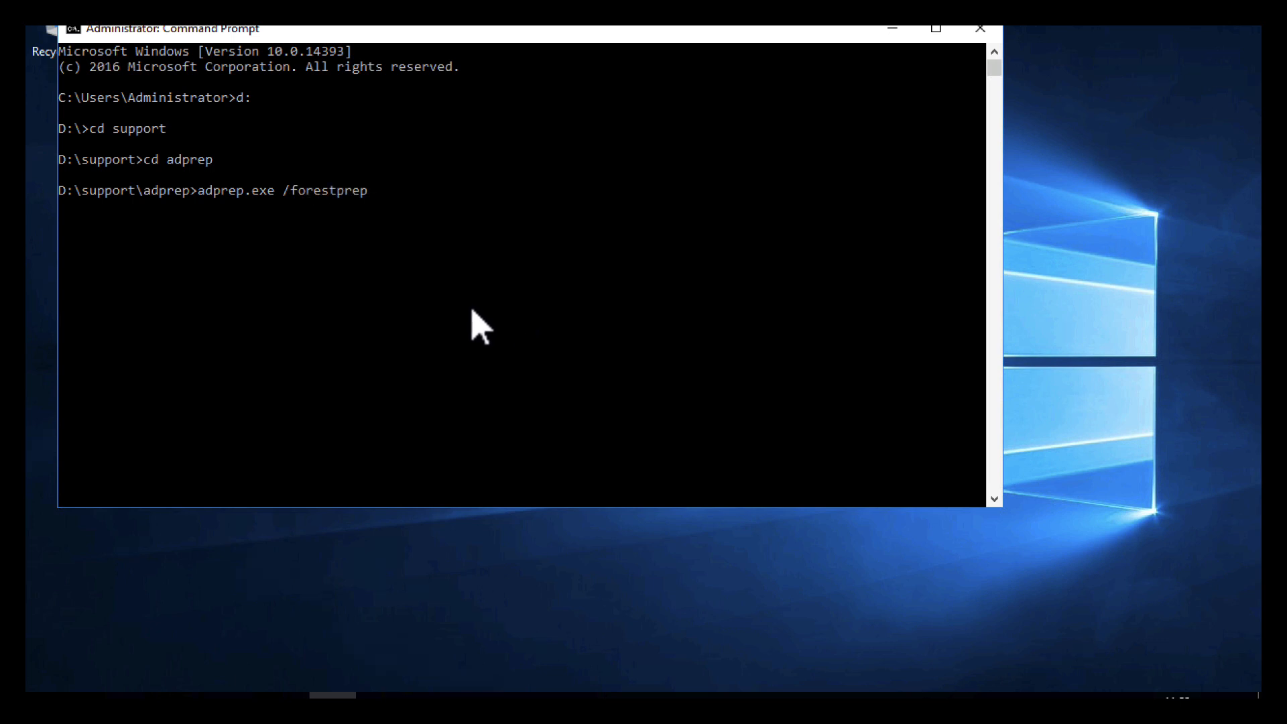
pyautogui.press('Return')
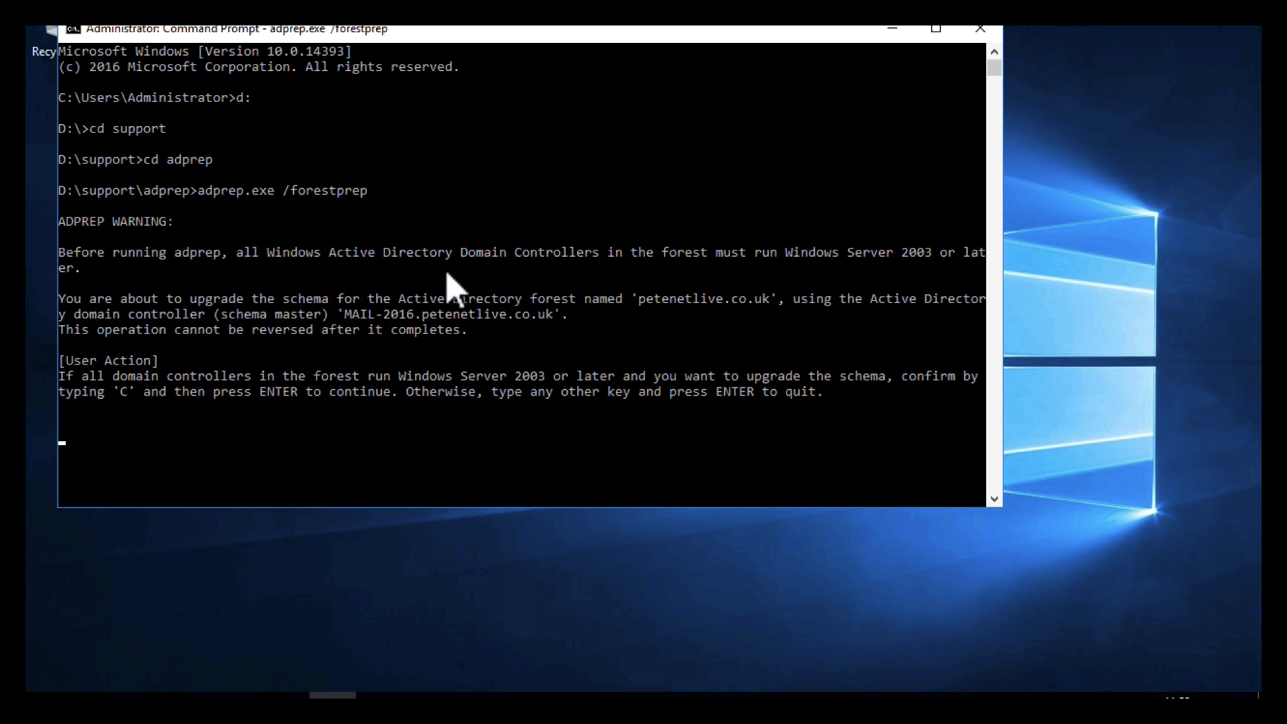
pyautogui.moveTo(341, 412)
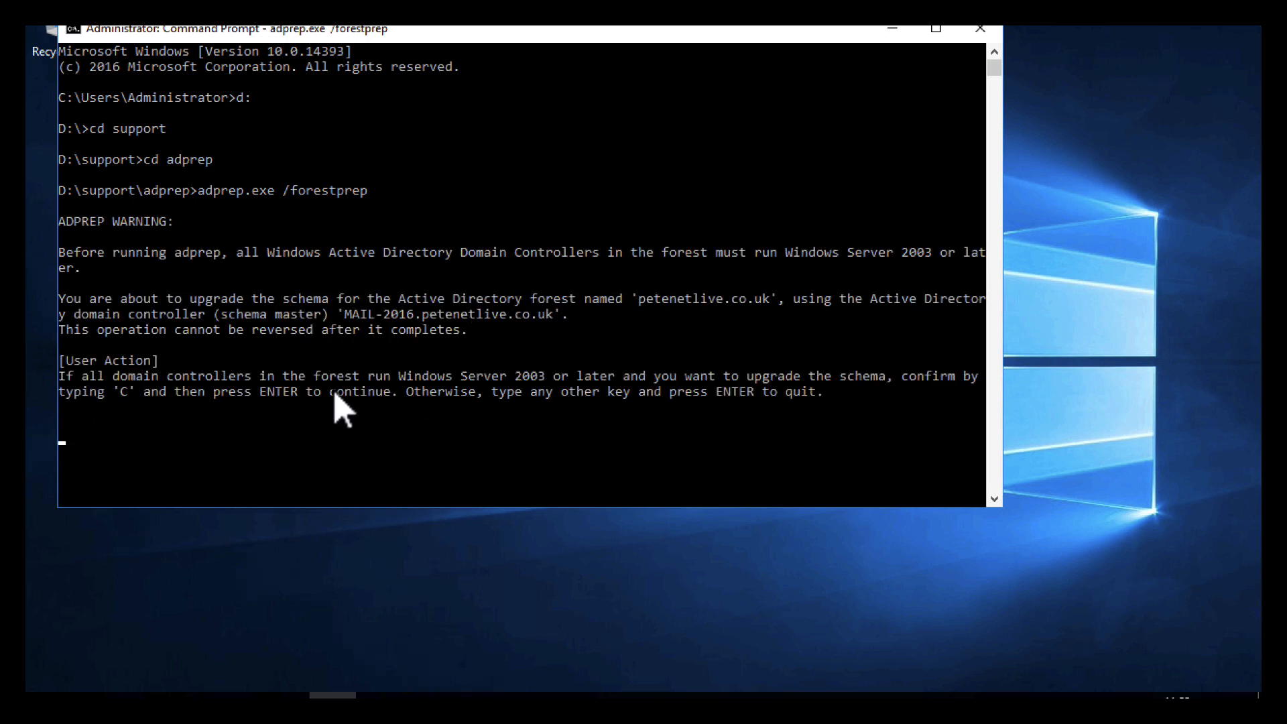
pyautogui.moveTo(891, 419)
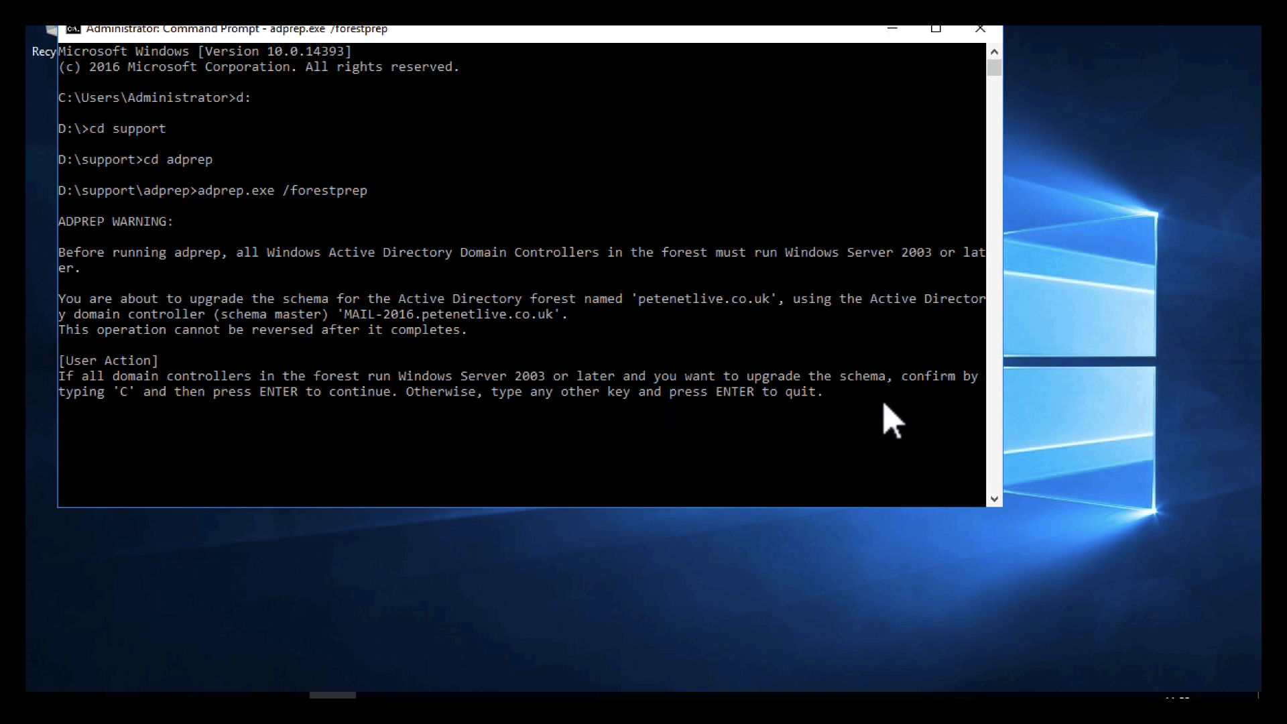
pyautogui.moveTo(134, 411)
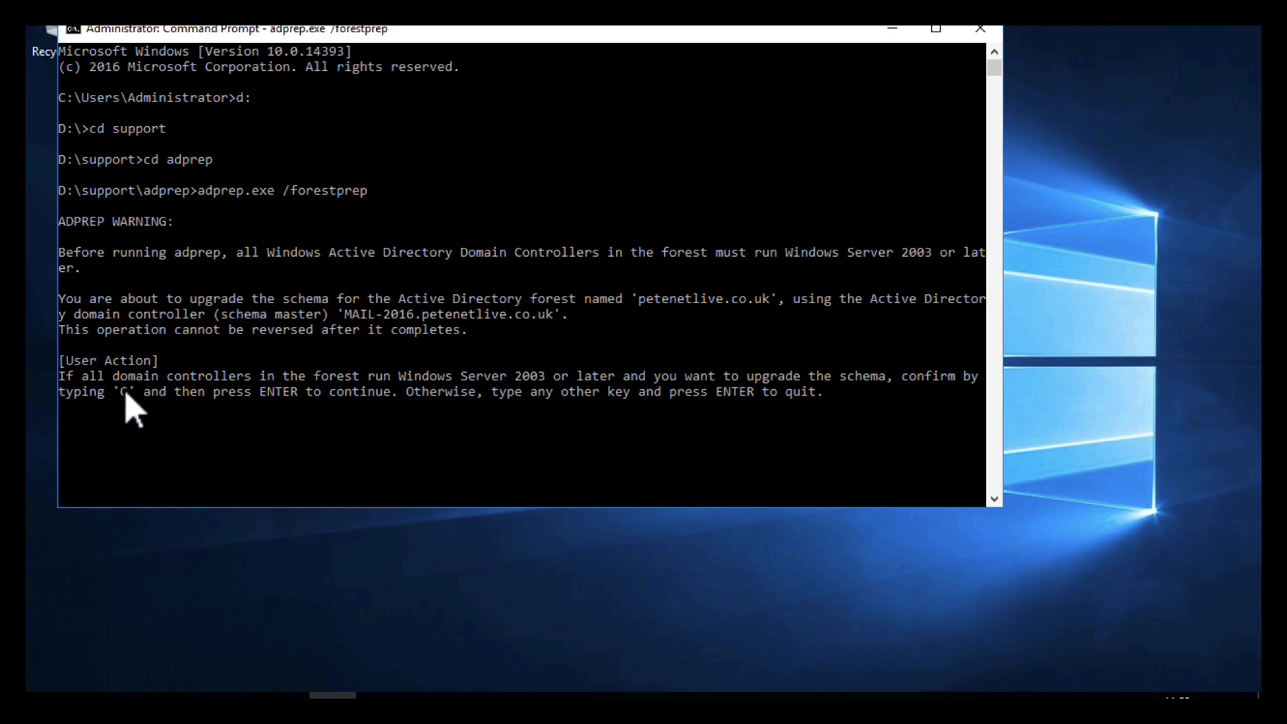
pyautogui.moveTo(275, 468)
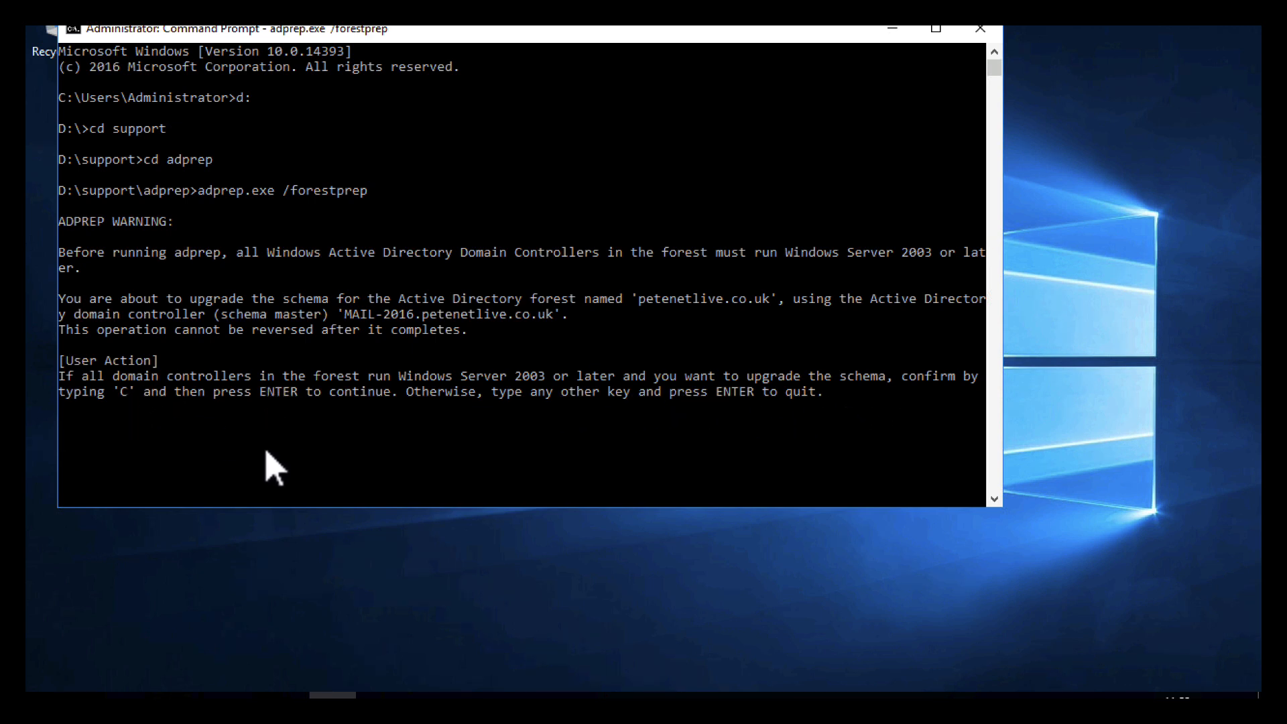
# - Confirm the forestprep schema upgrade by entering C
pyautogui.write('C')
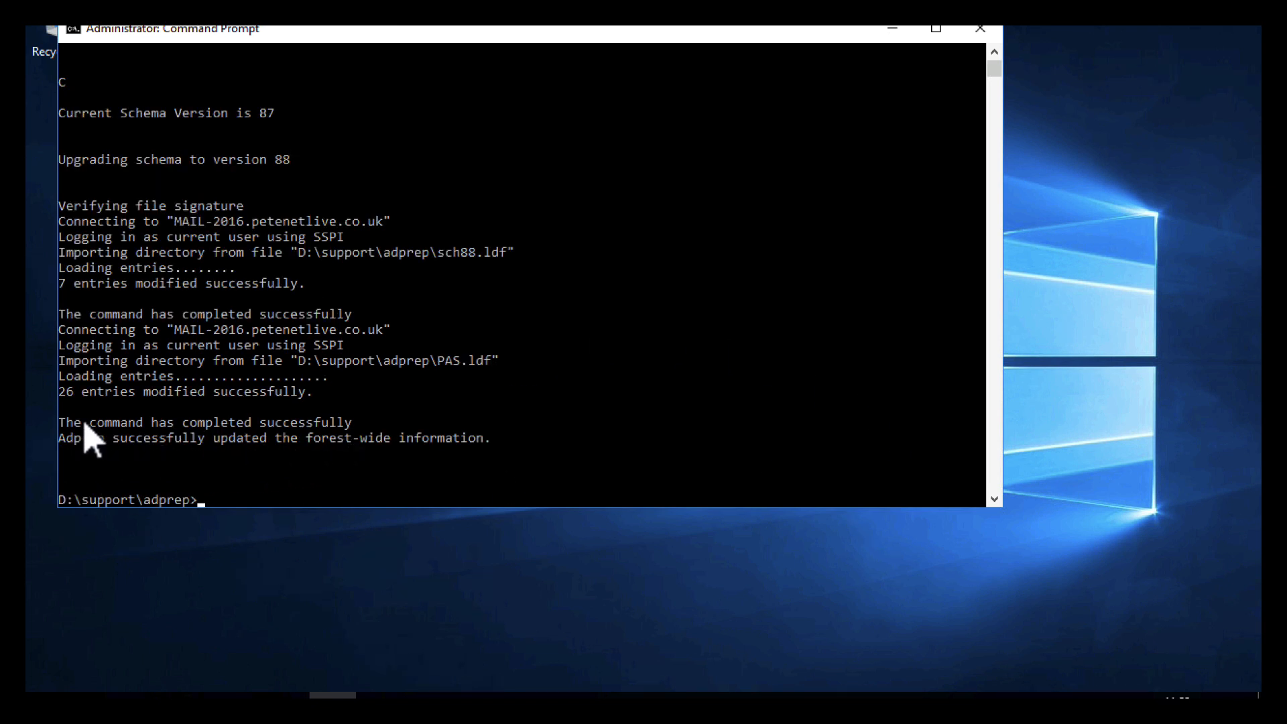
pyautogui.moveTo(458, 483)
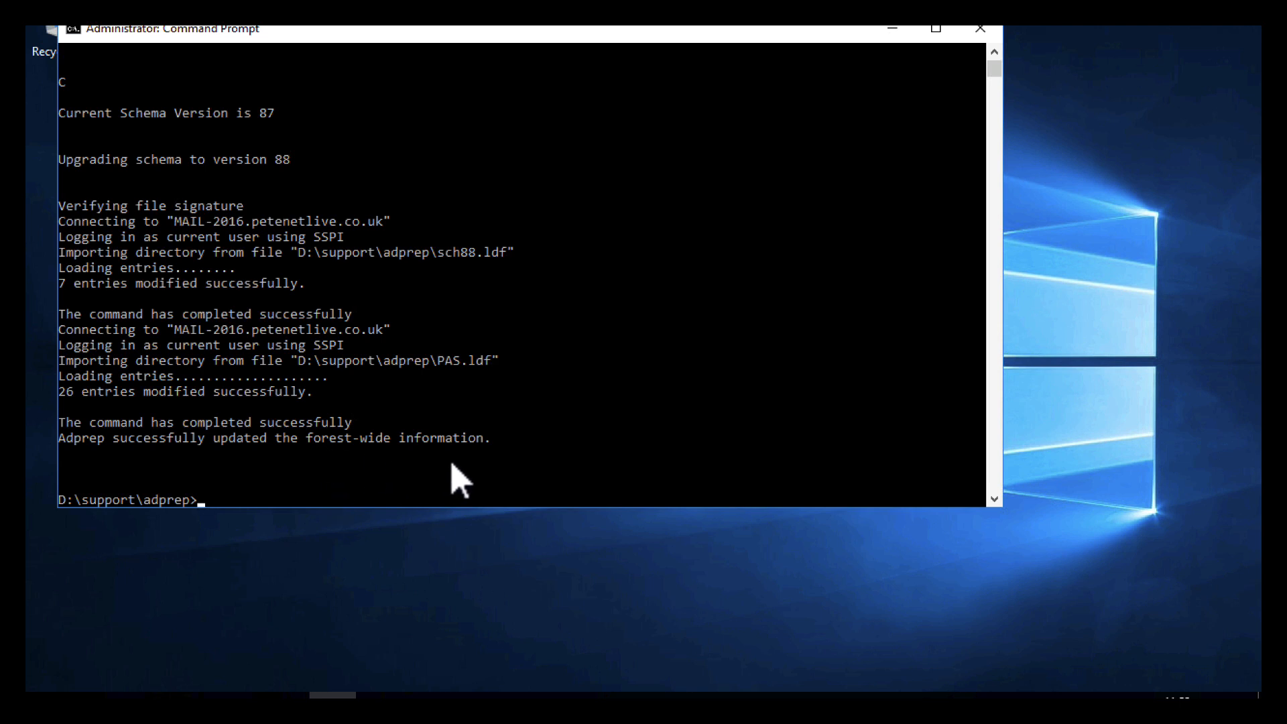
# - Run adprep.exe /domainprep to update domain-wide information, then exit Command Prompt
pyautogui.write('adprep.exe /forestpre')
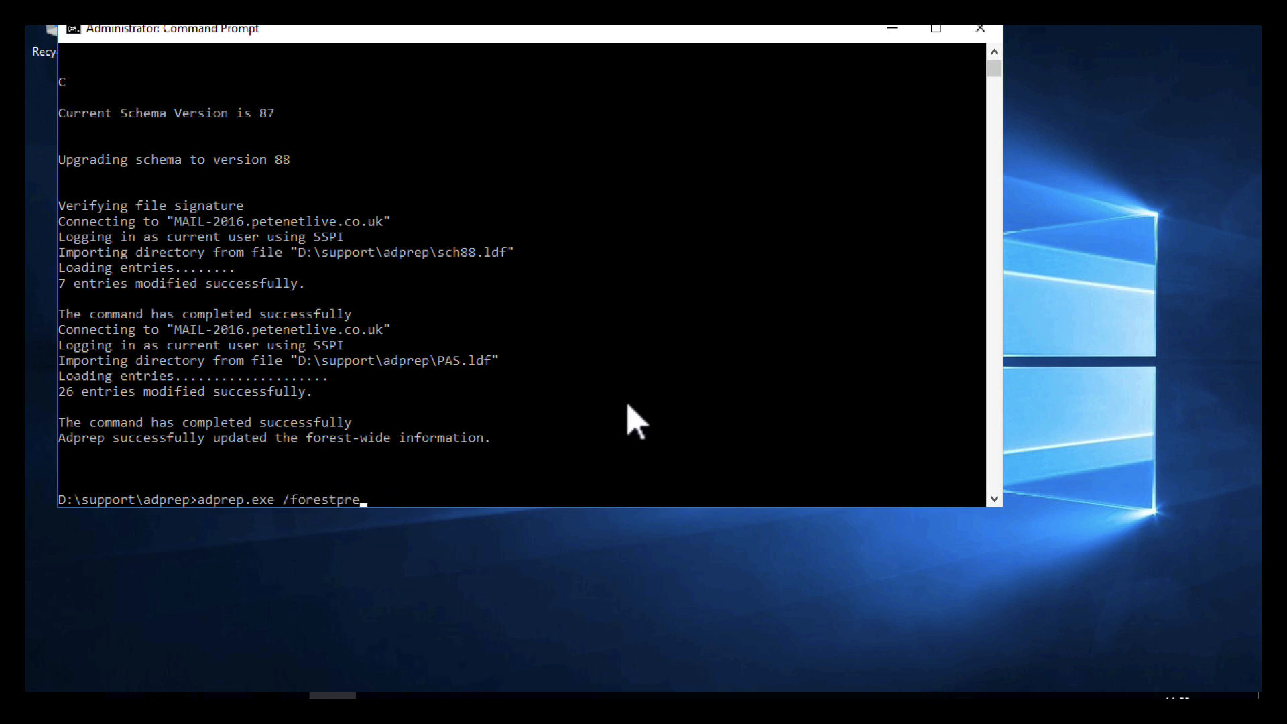
pyautogui.press('Backspace')
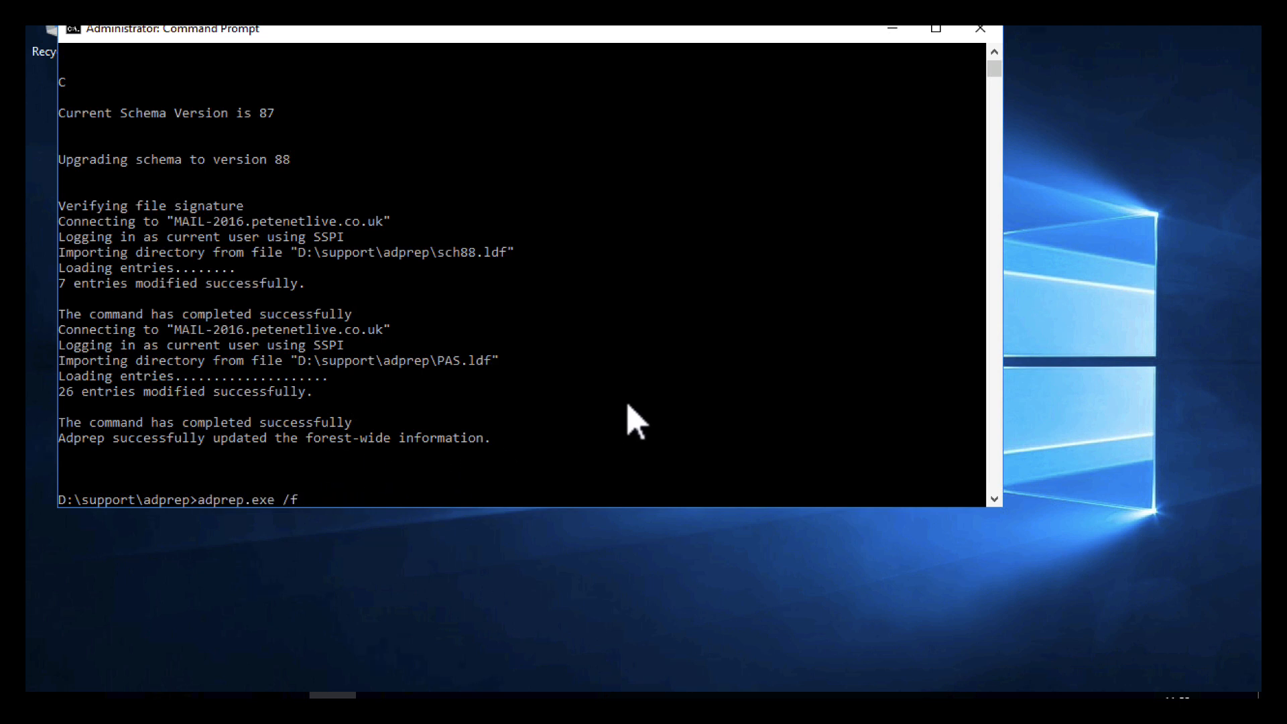
pyautogui.write('/dom')
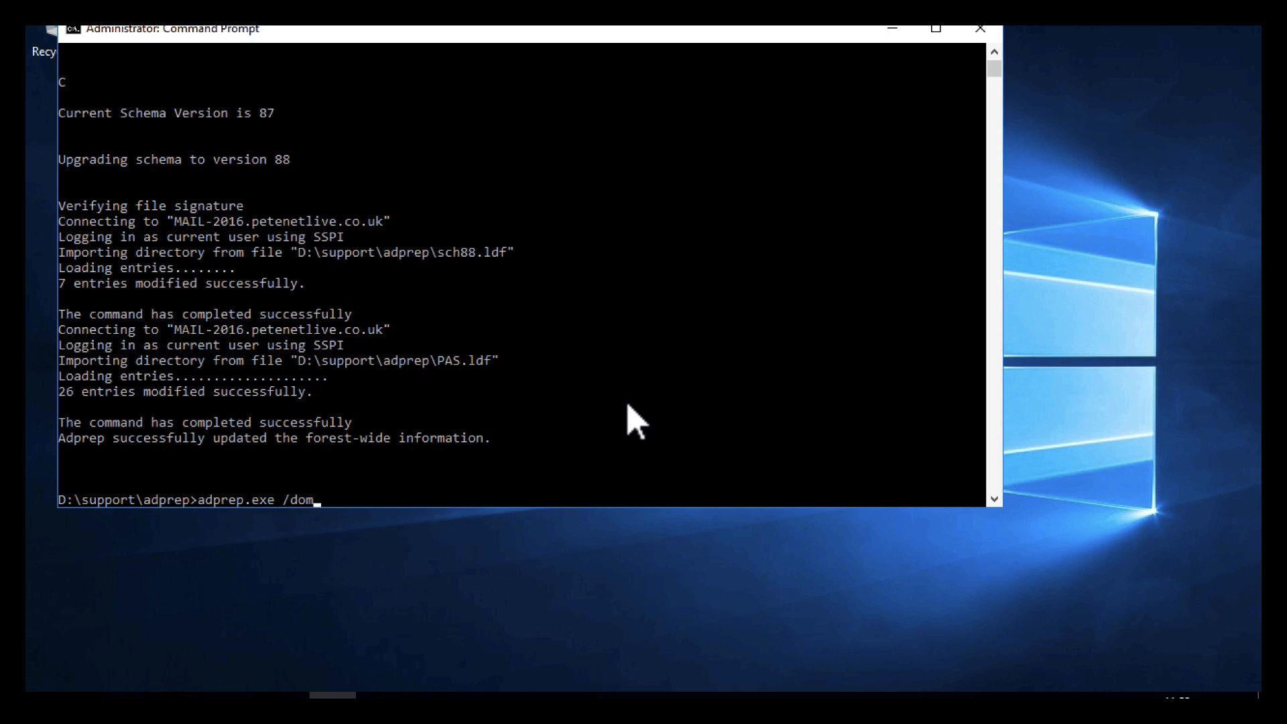
pyautogui.write('ainprep')
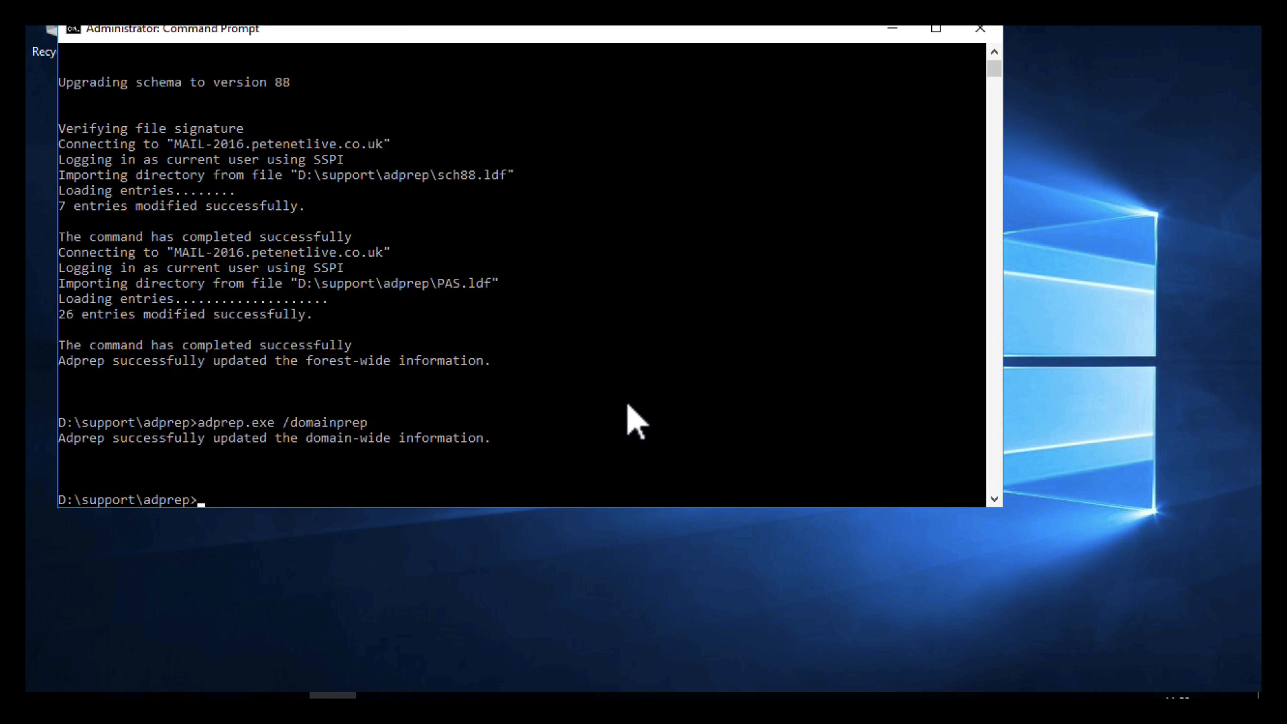
pyautogui.moveTo(484, 460)
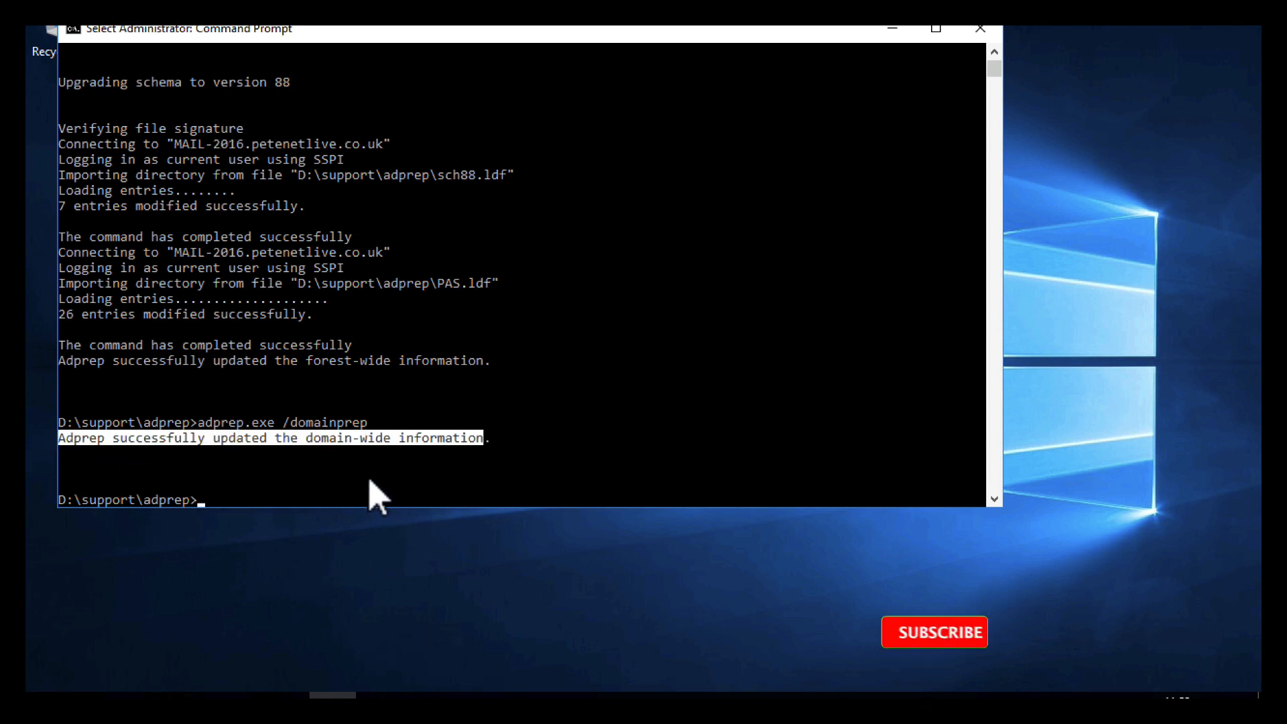
pyautogui.write('exi')
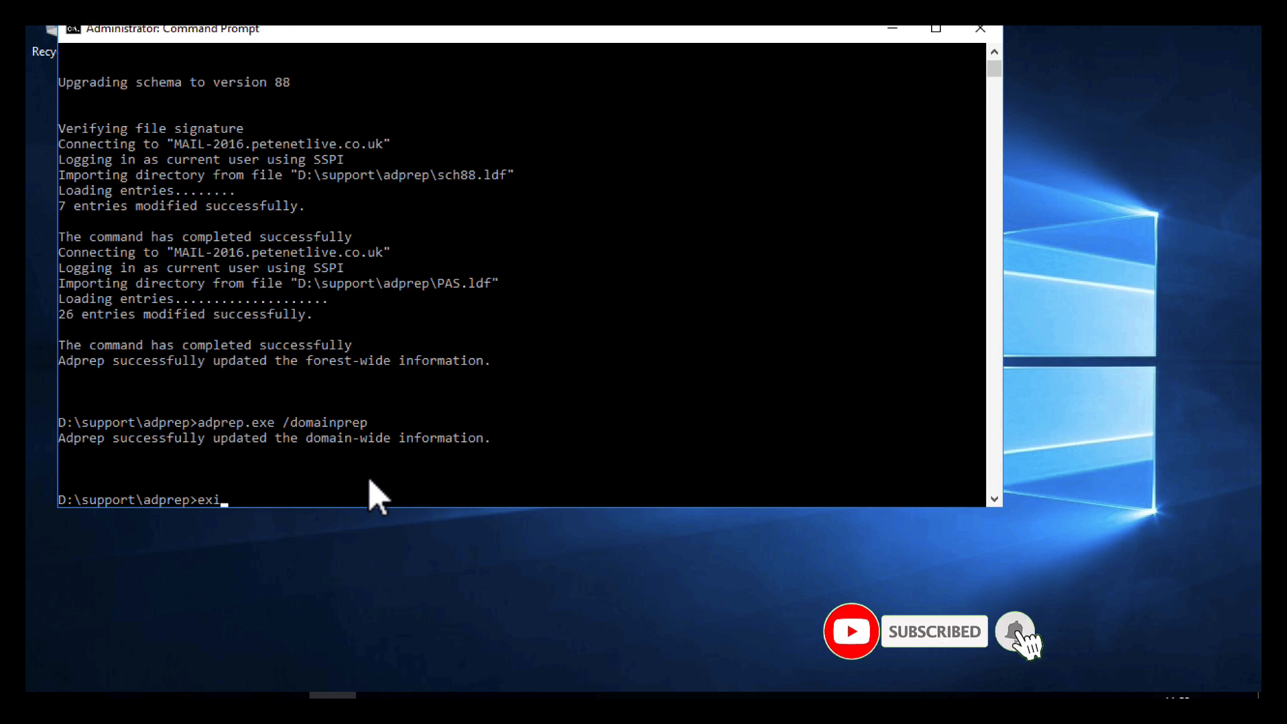
pyautogui.press('Return')
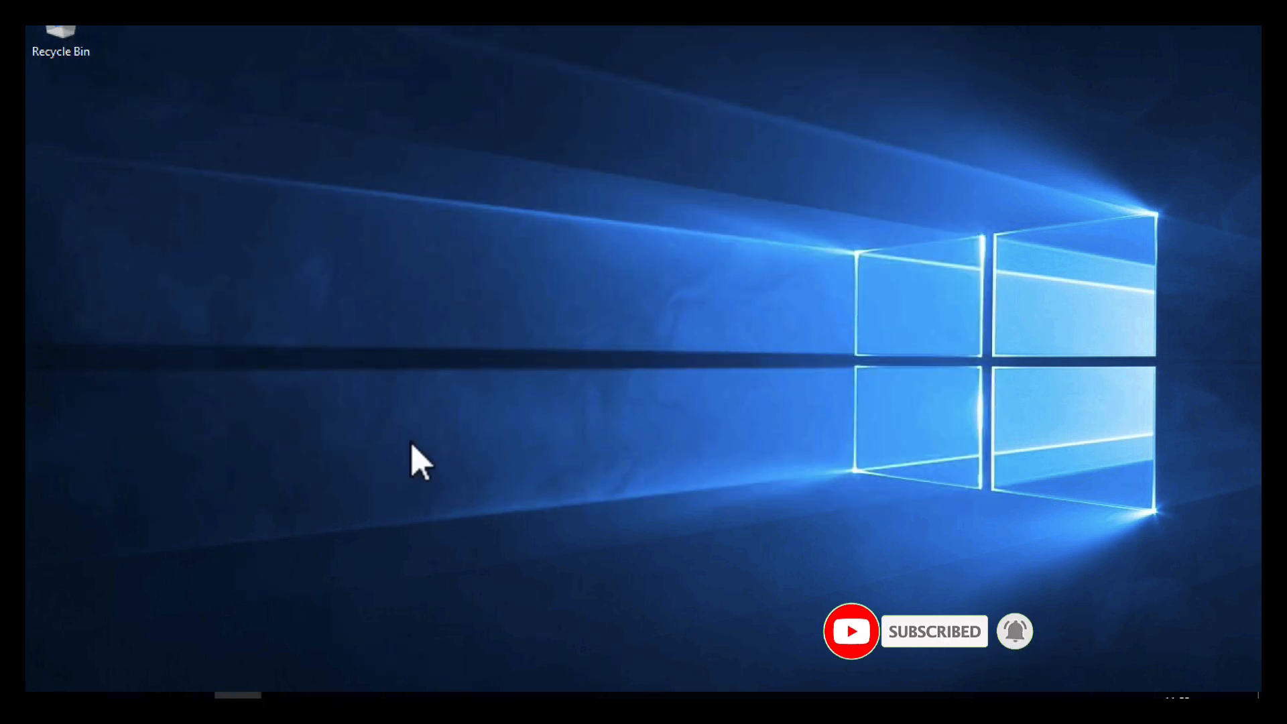
pyautogui.moveTo(665, 393)
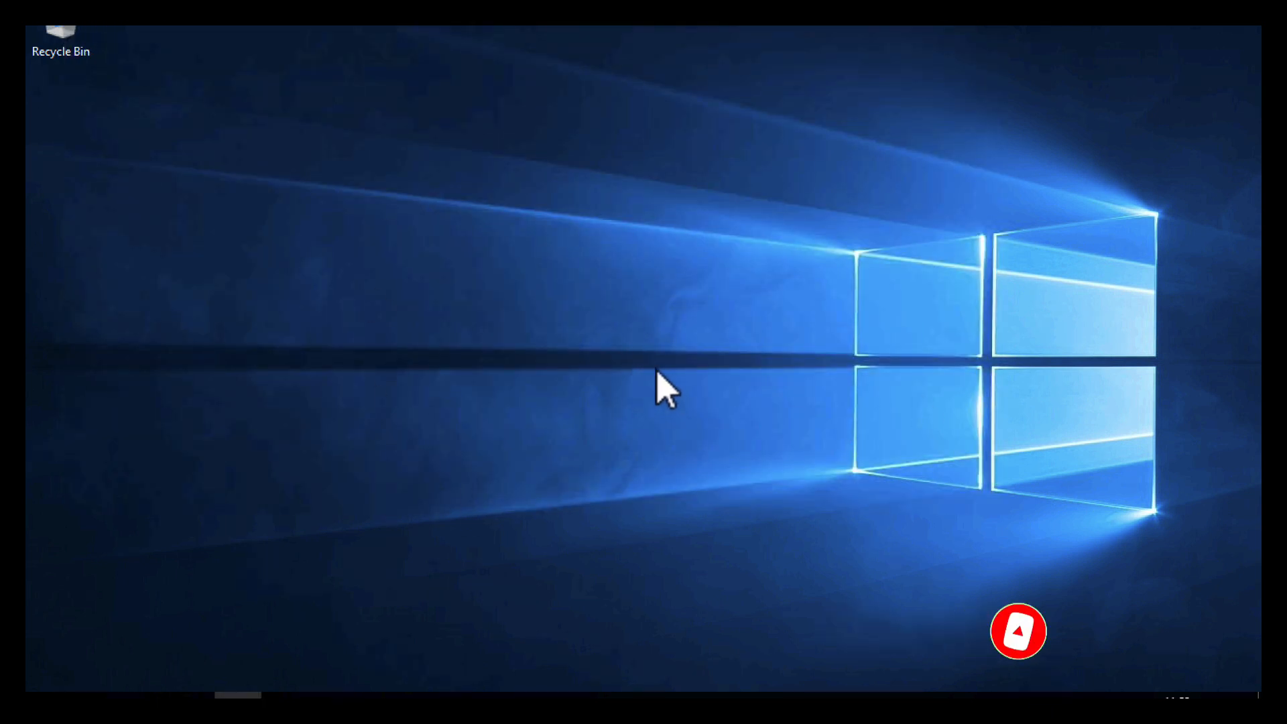